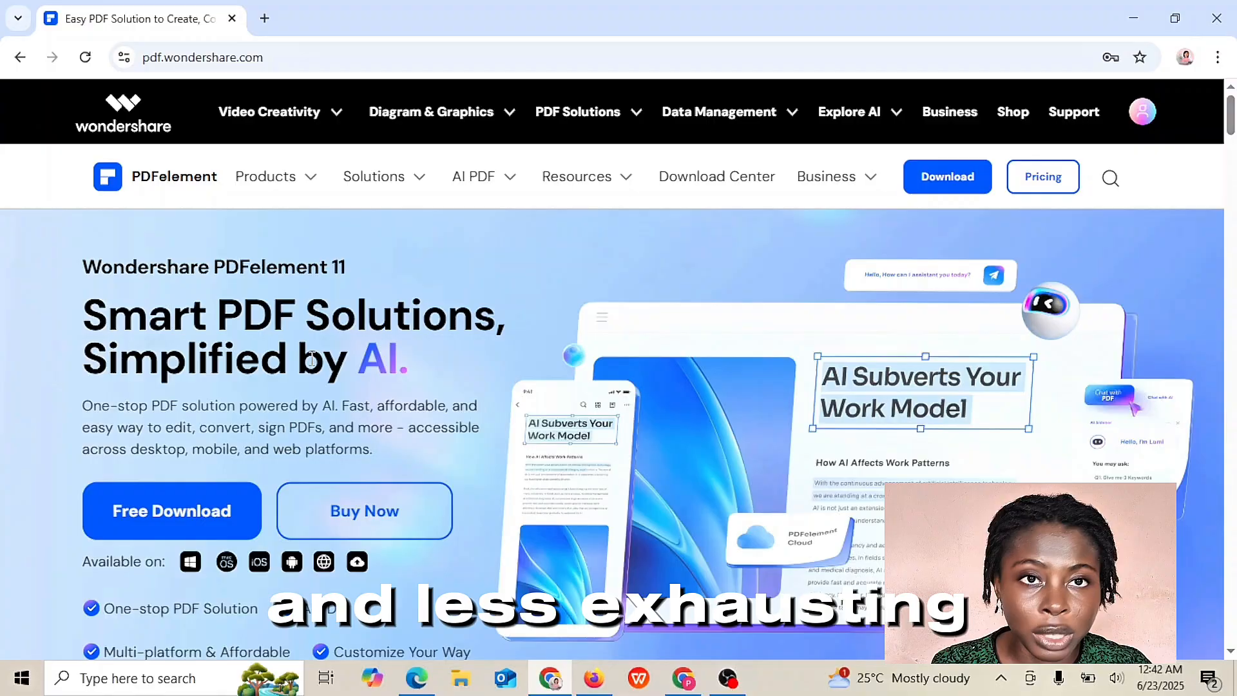
- Show the Solutions menu listing PDF tools grouped by type of user
left_click(375, 177)
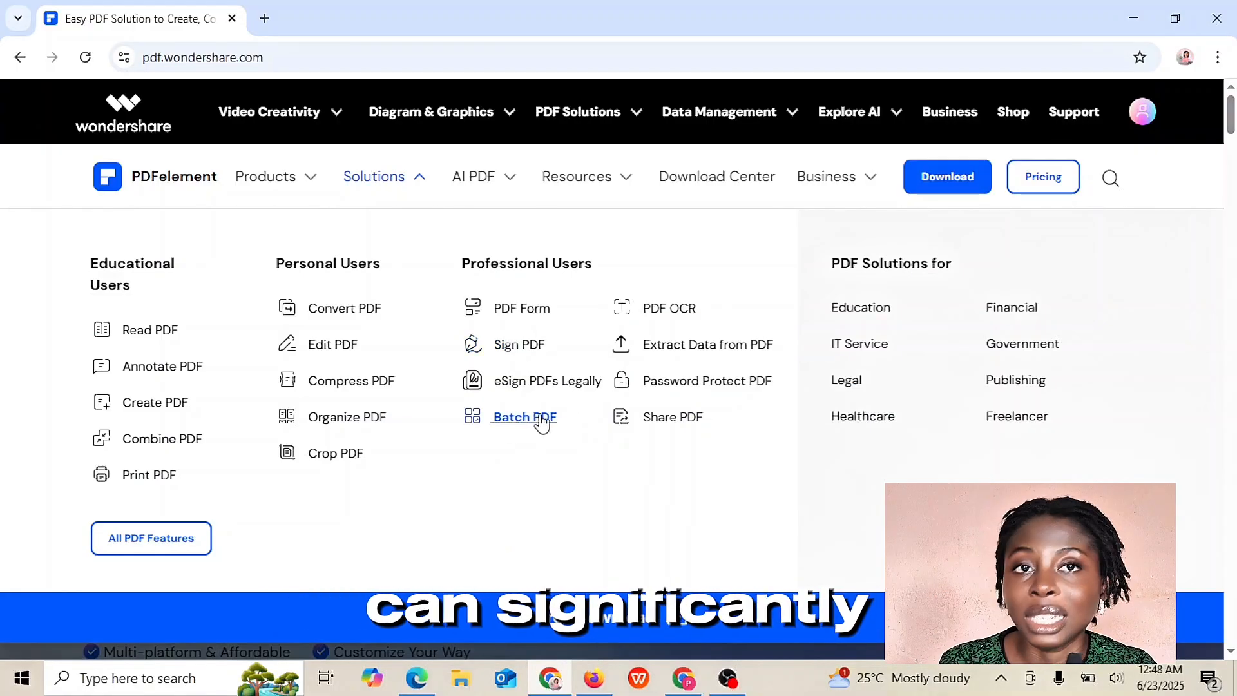
mouse_move(345, 490)
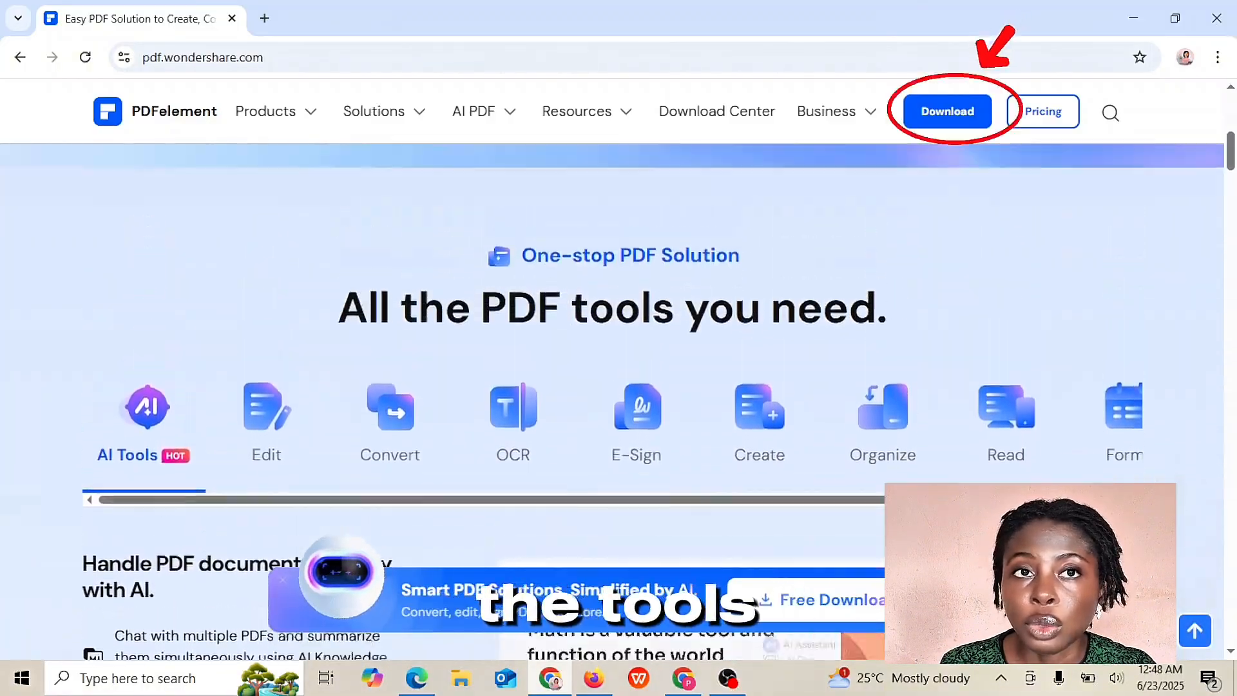
- Download PDFelement from the site and install it on the computer
left_click(947, 111)
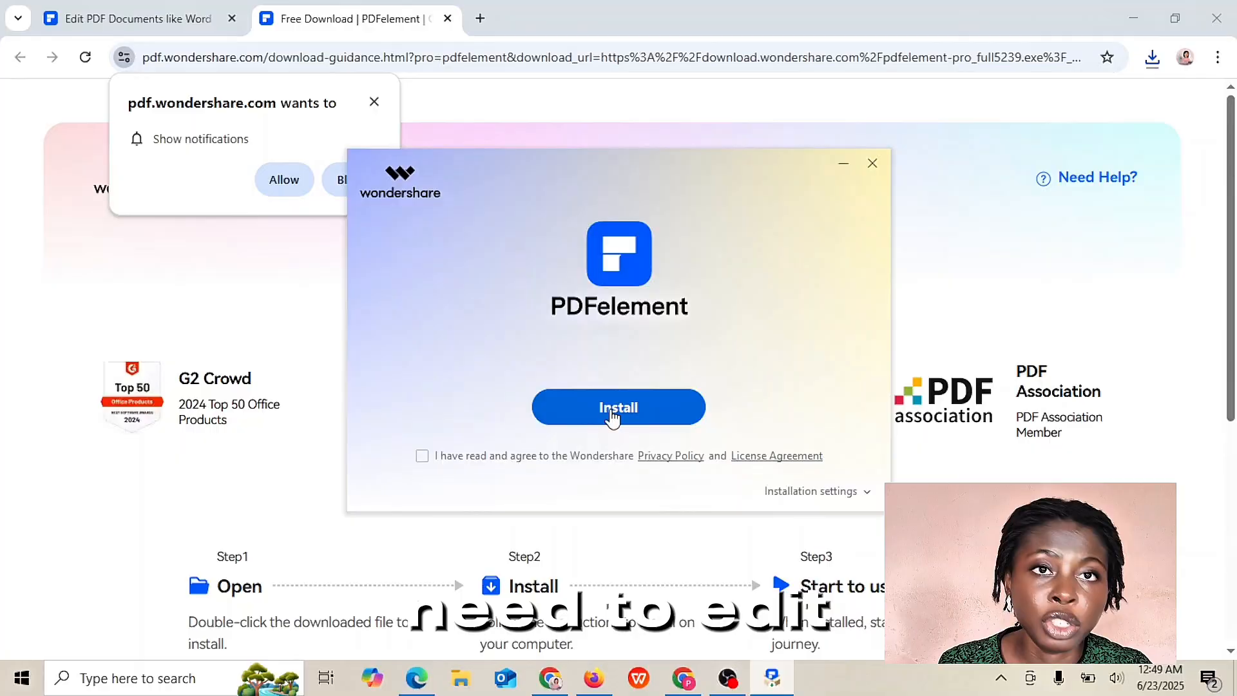
left_click(619, 407)
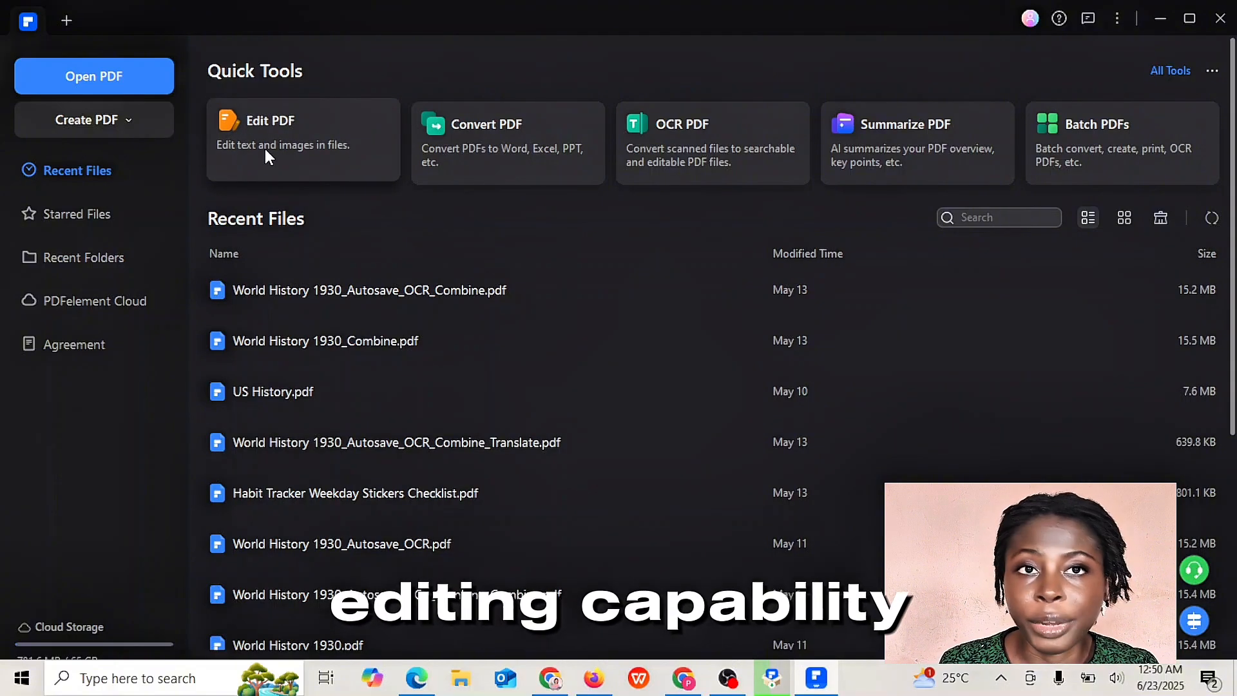
- Run an AI grammar check on the opening paragraph of an opened PDF and close the results
left_click(272, 120)
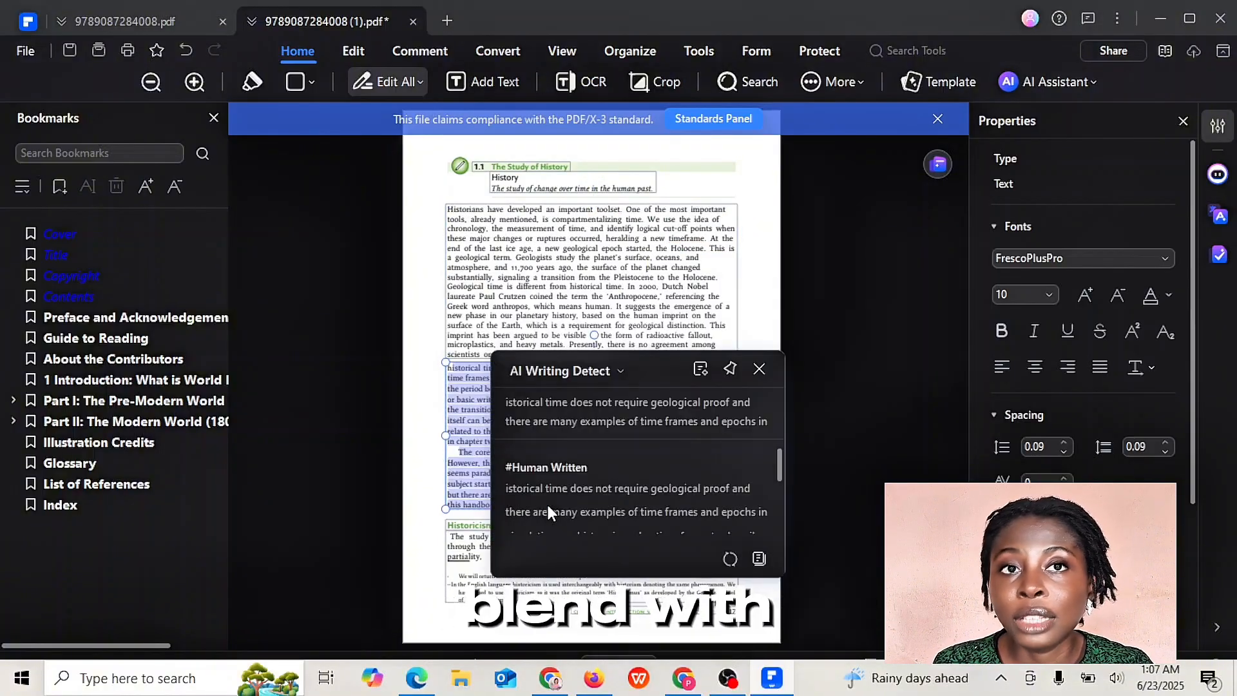
left_click(758, 370)
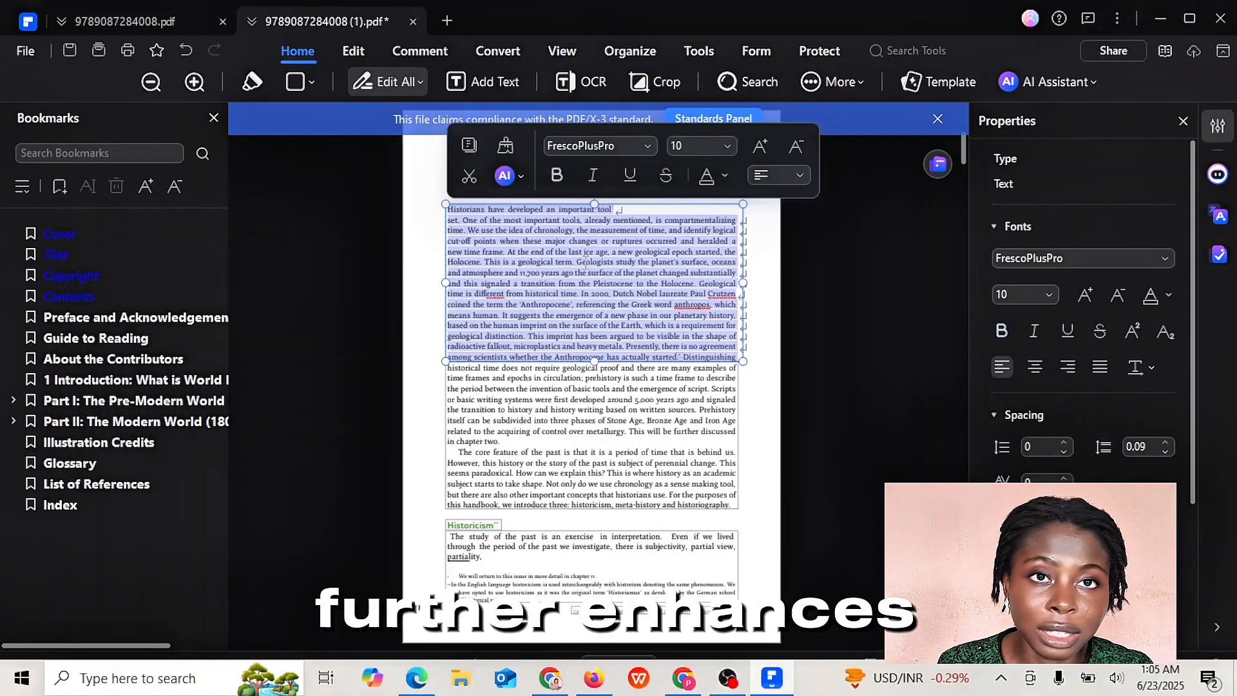
left_click(505, 176)
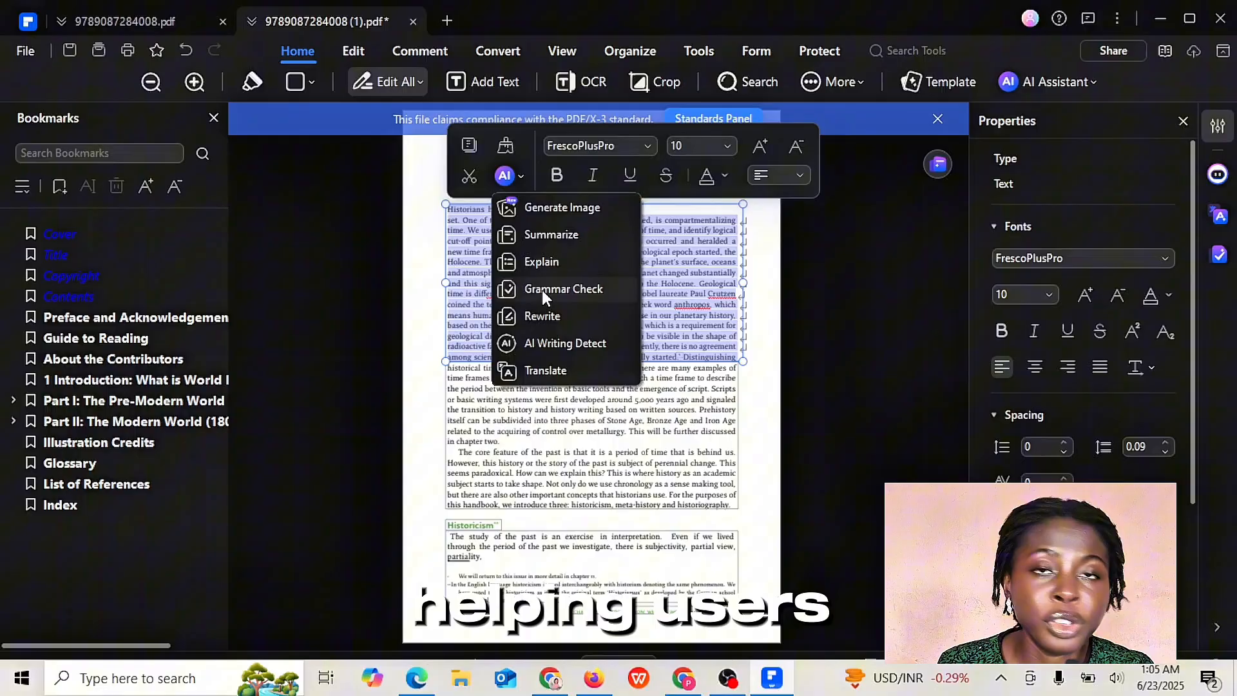
left_click(563, 289)
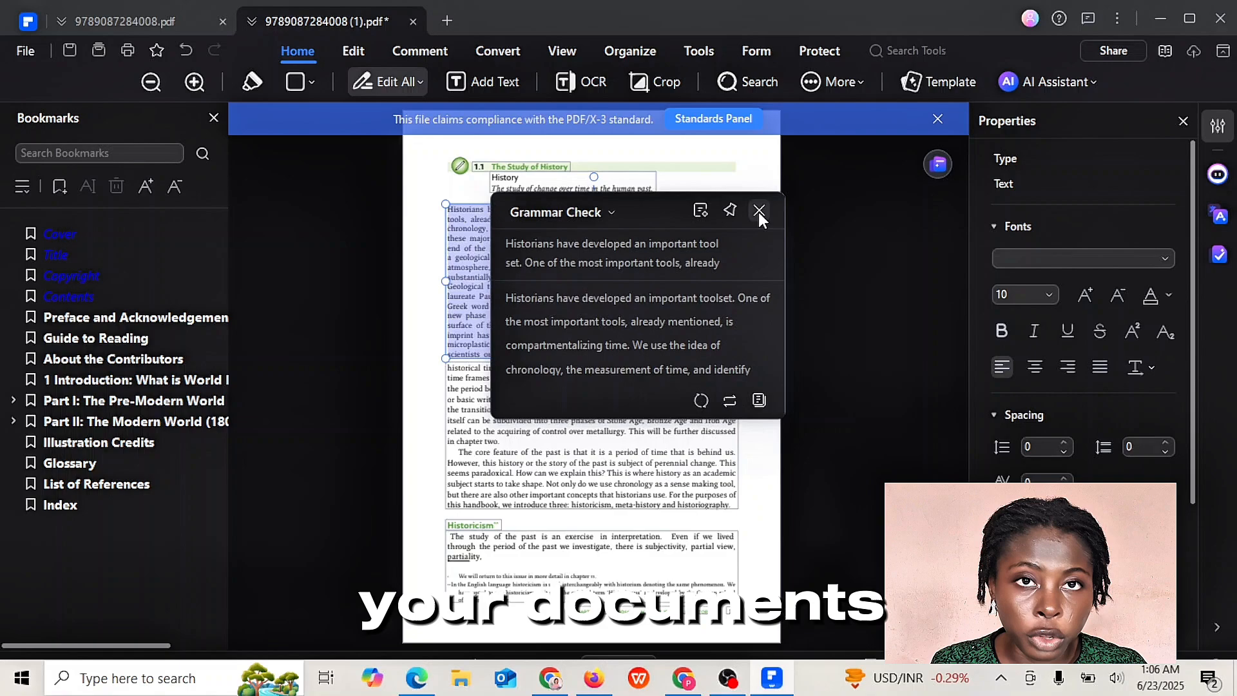
left_click(758, 212)
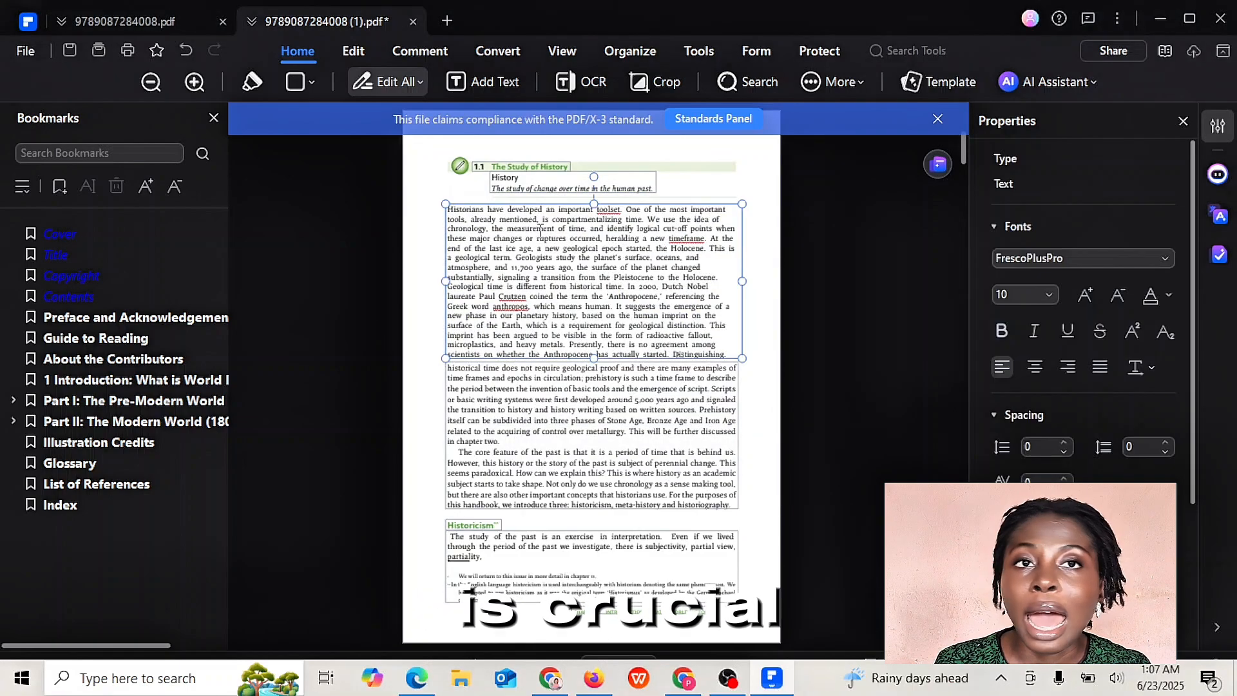
mouse_move(387, 81)
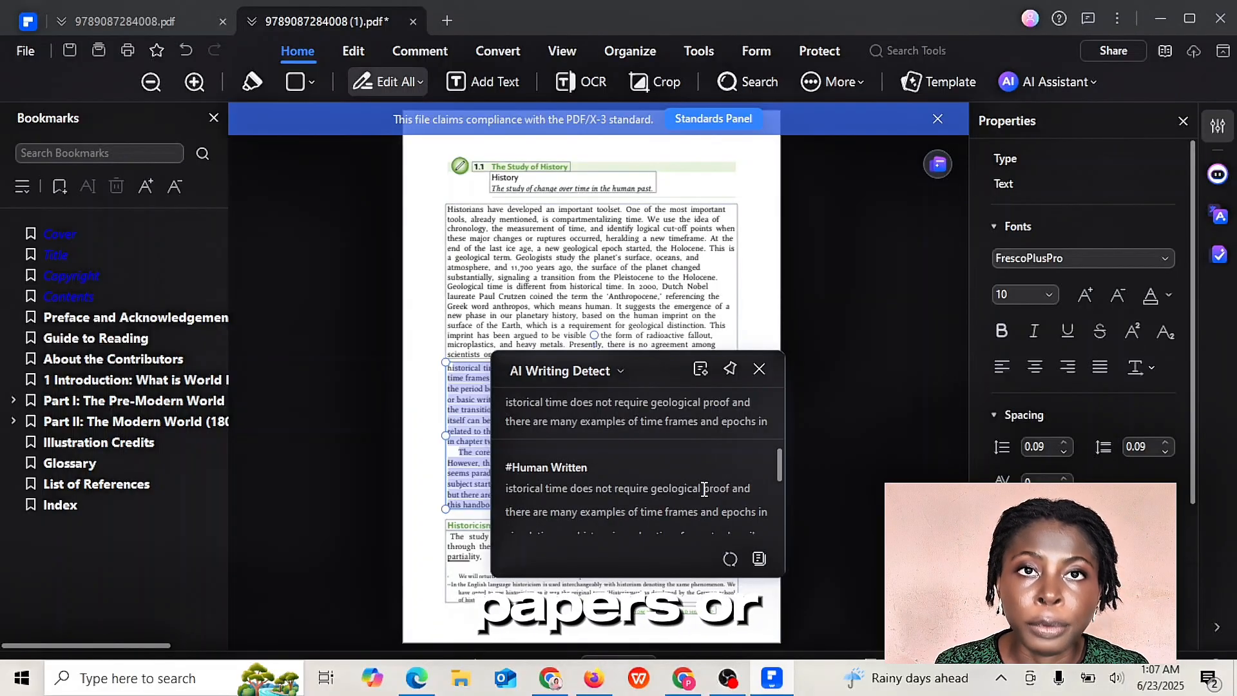
- Select the following passage for AI writing detection
left_click(760, 370)
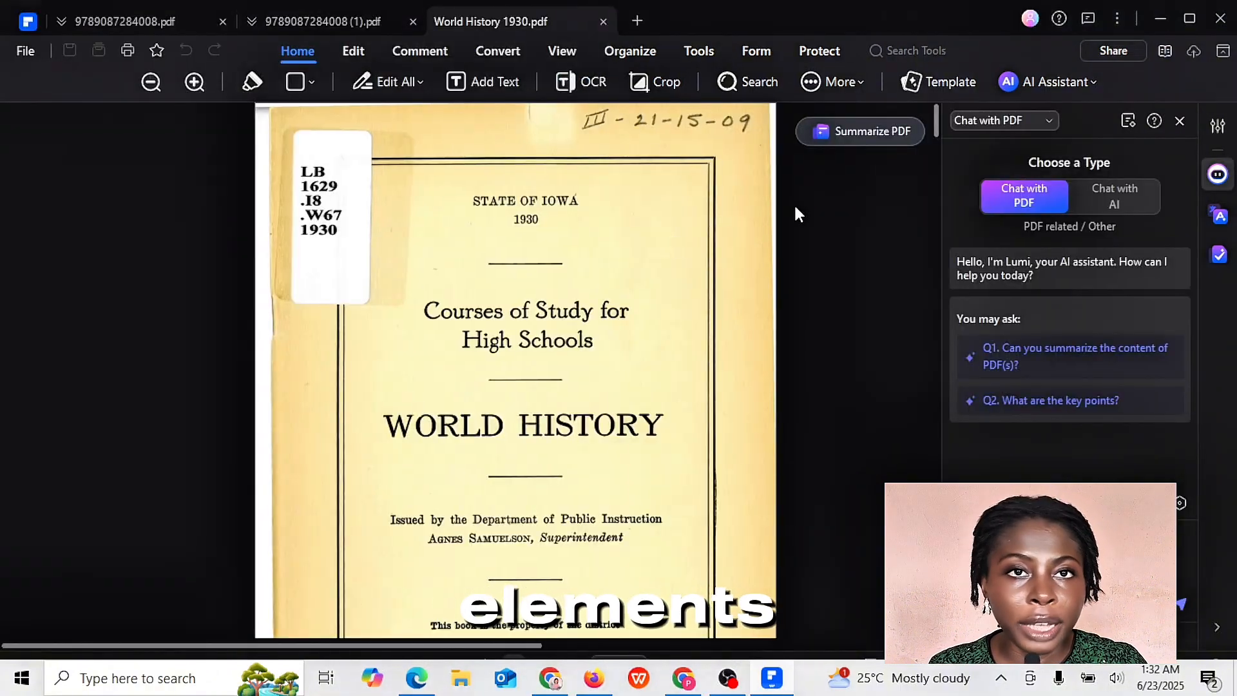
- Generate an AI summary of the whole document, then summarize the General Introduction text
scroll("down", 3)
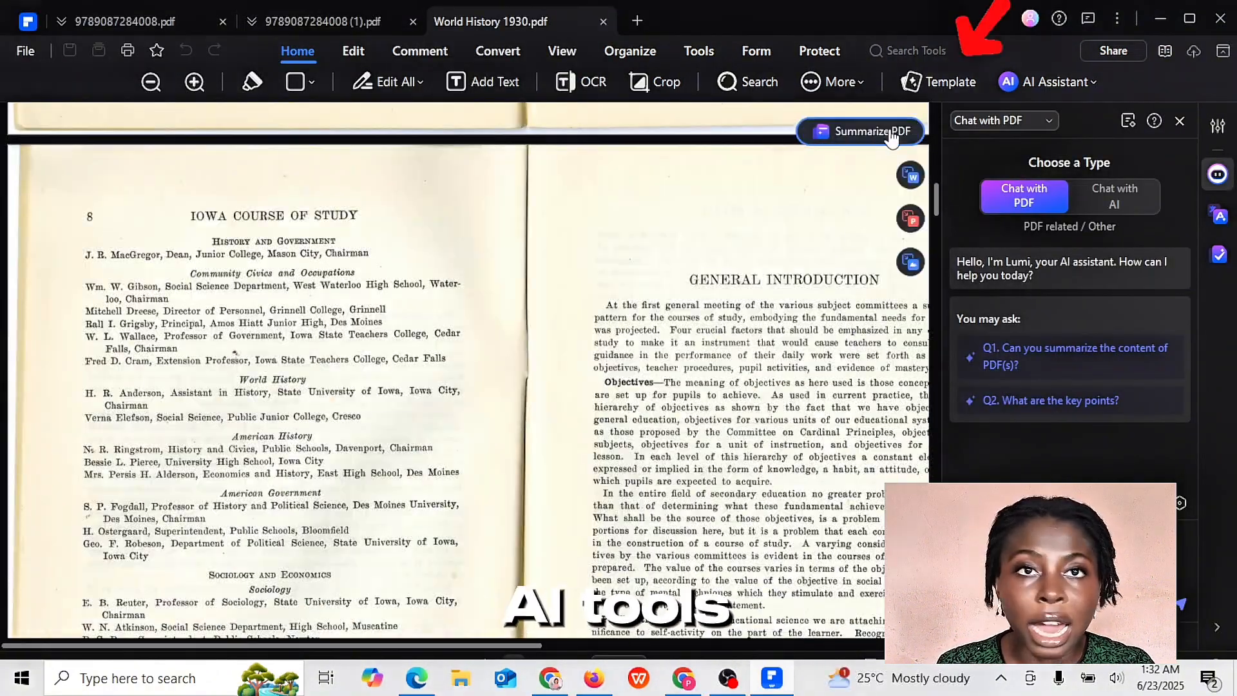
left_click(861, 132)
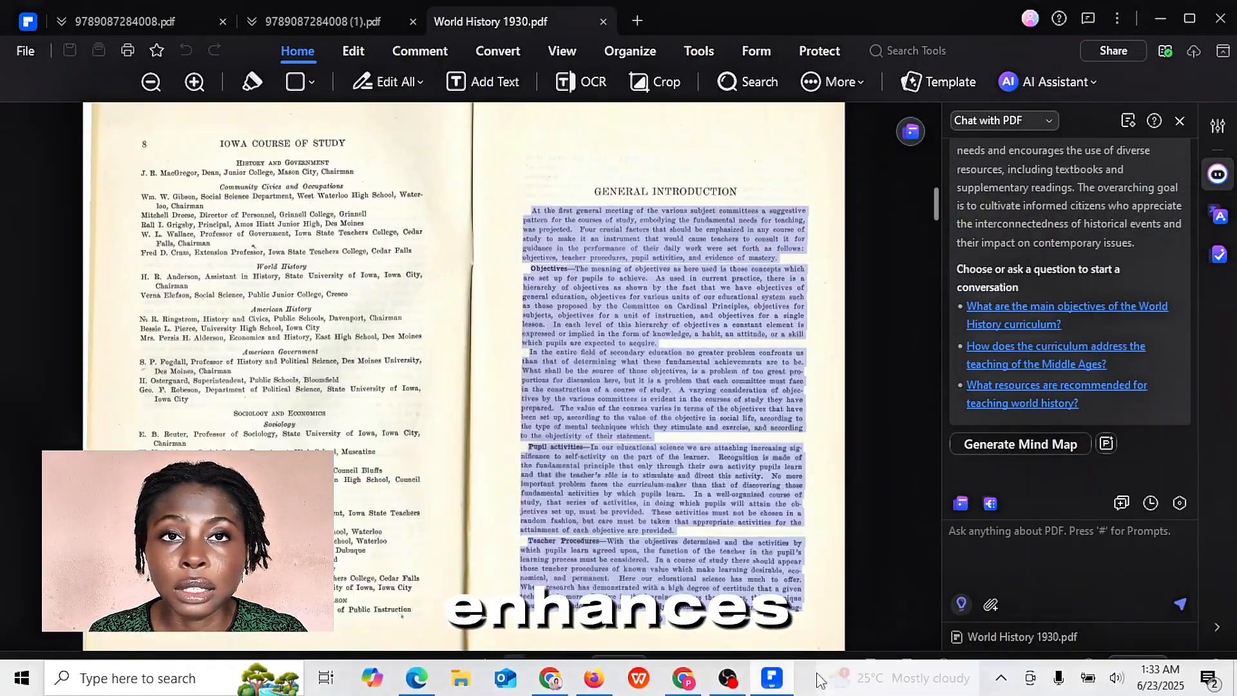
scroll("up", 3)
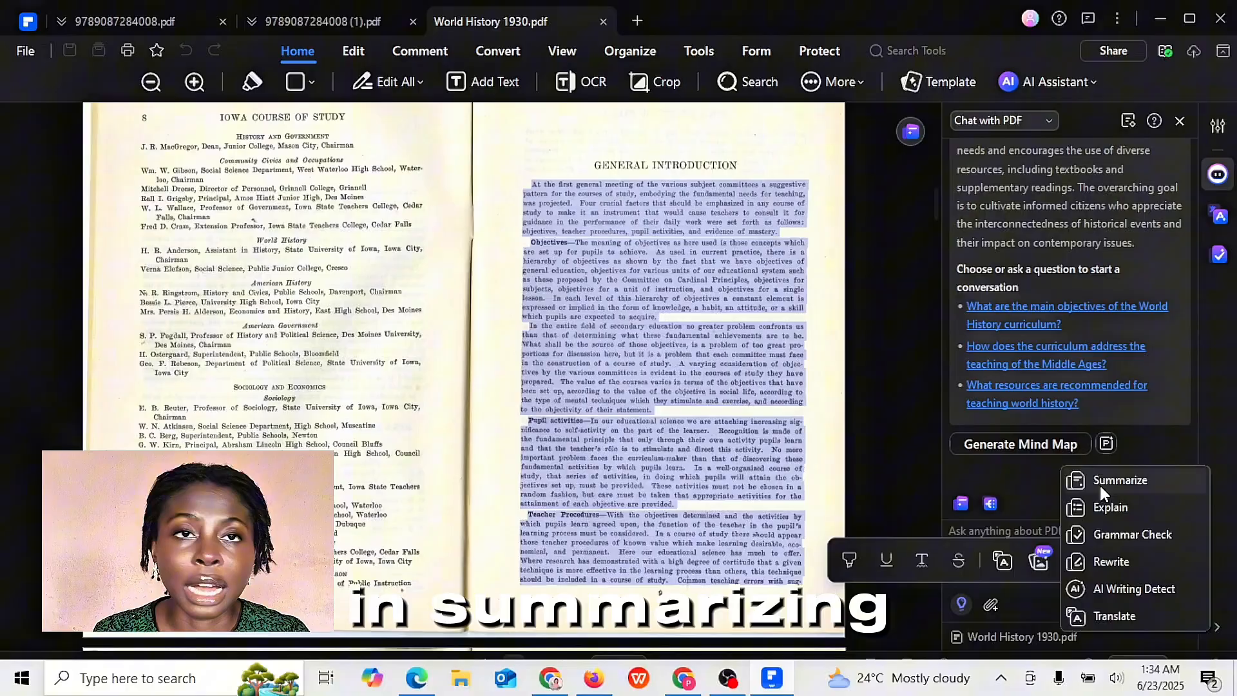
left_click(1121, 480)
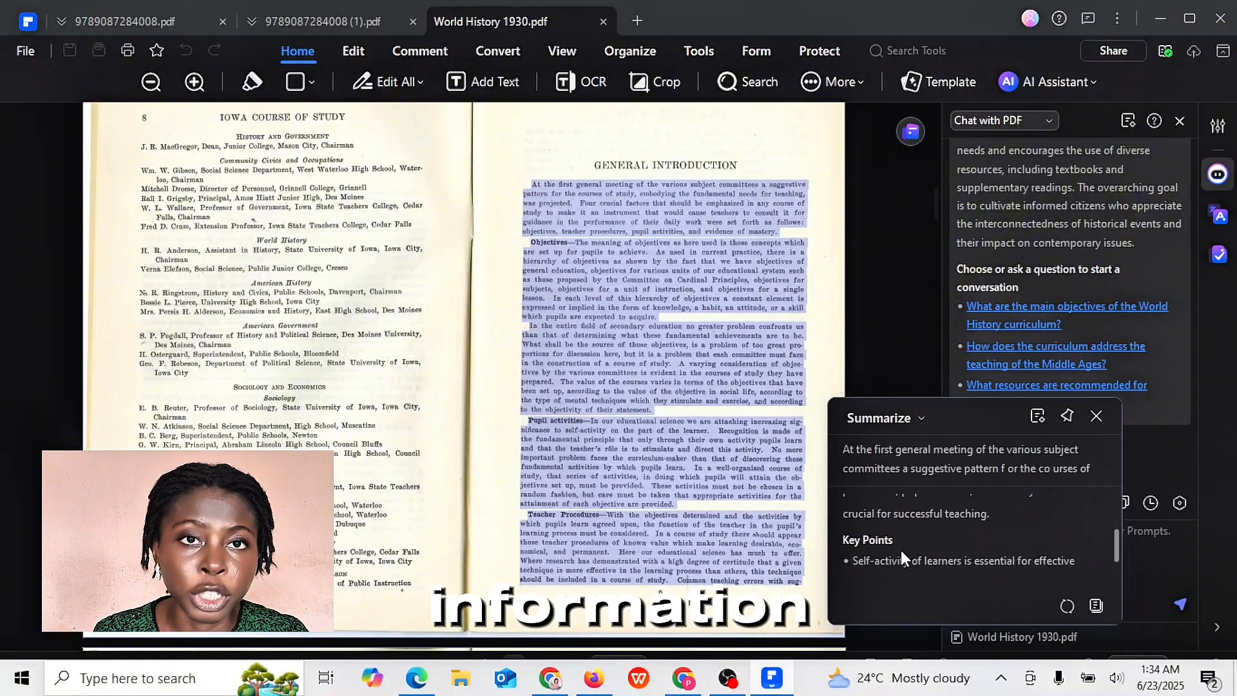
- Get an AI explanation of the selected introduction passage
left_click(315, 22)
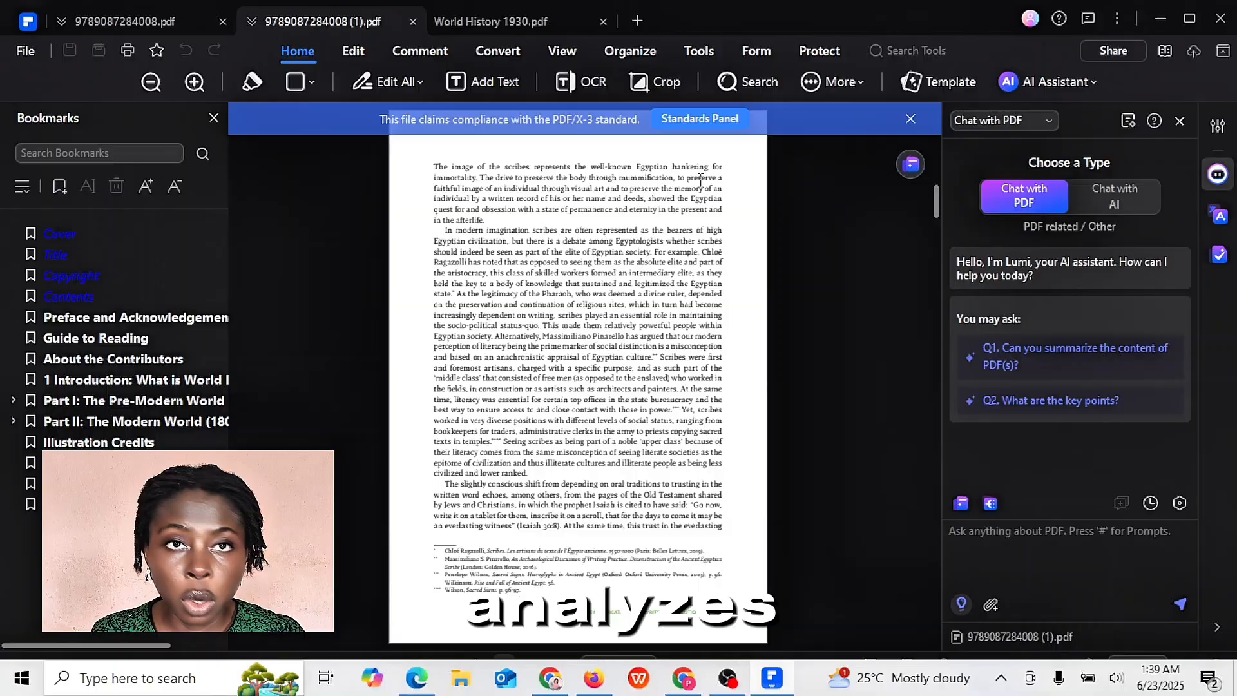
left_click(489, 22)
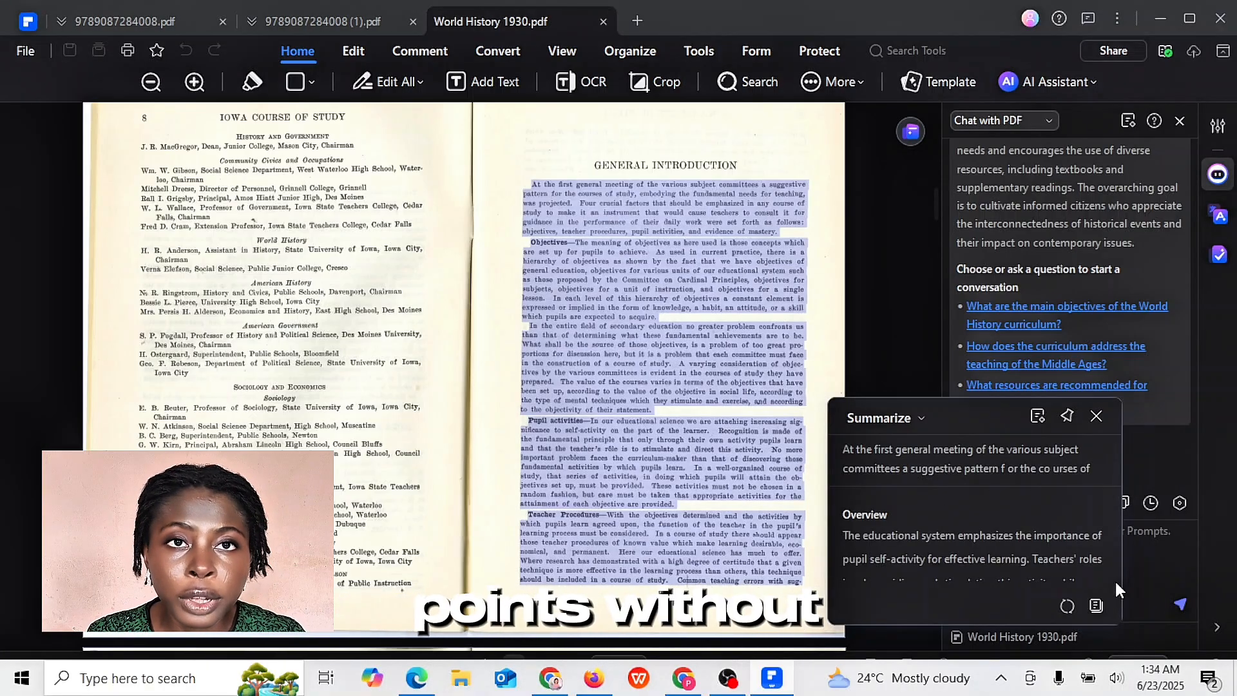
scroll("down", 3)
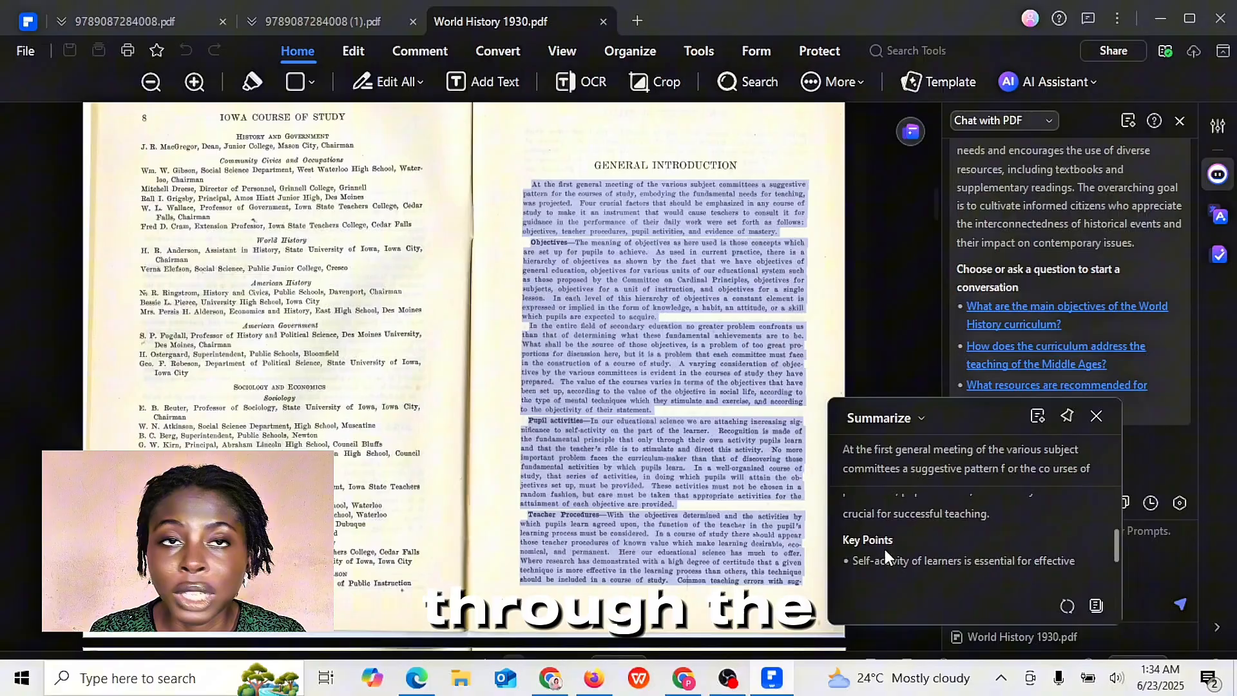
left_click(1096, 417)
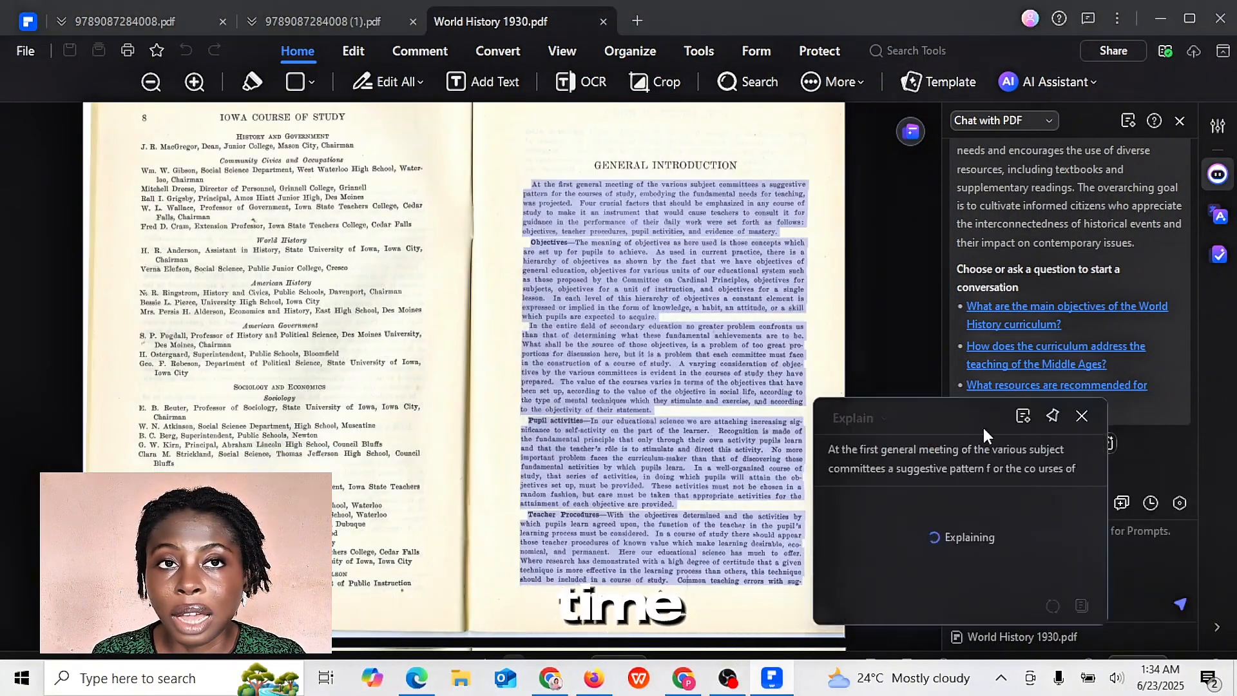
left_click(324, 22)
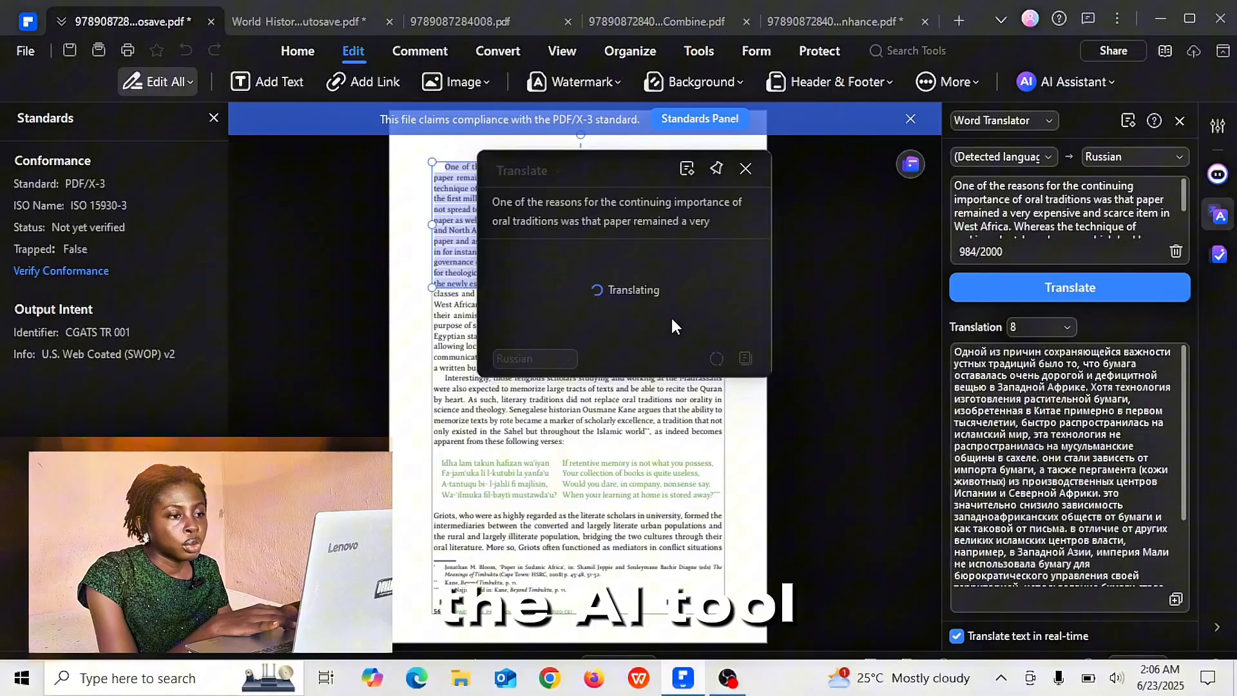
- Translate the oral-traditions passage into Chinese (Simplified) instead of Russian
left_click(534, 358)
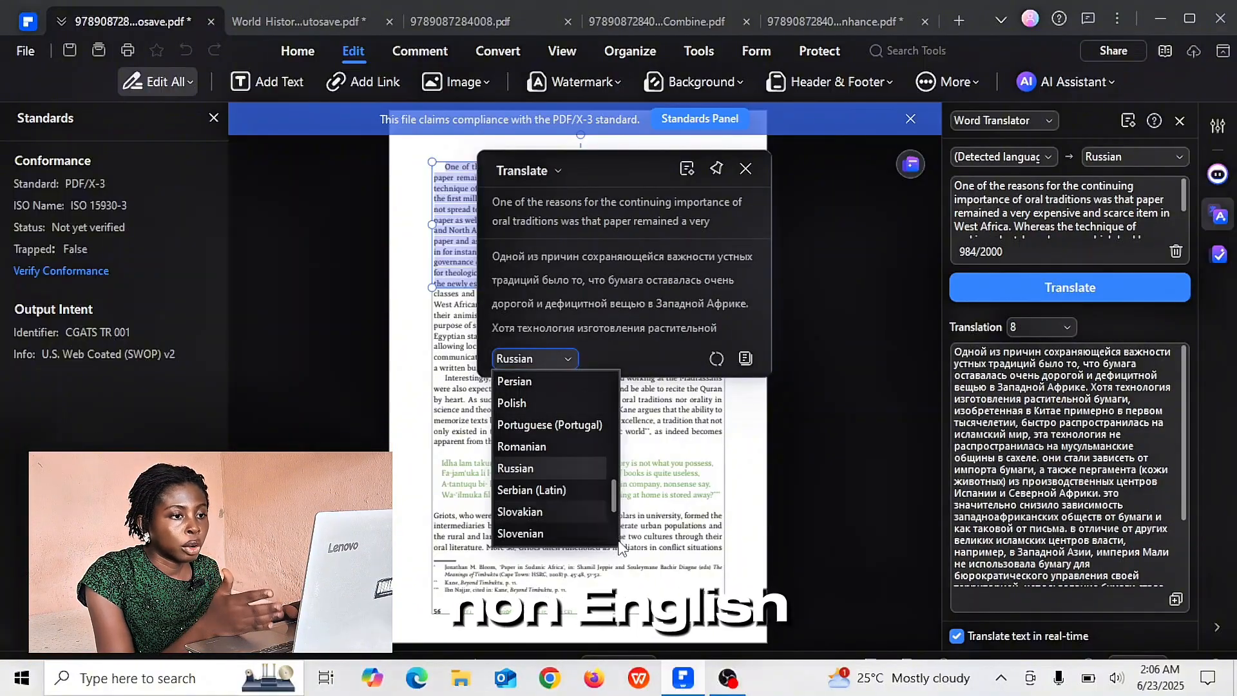
scroll("up", 3)
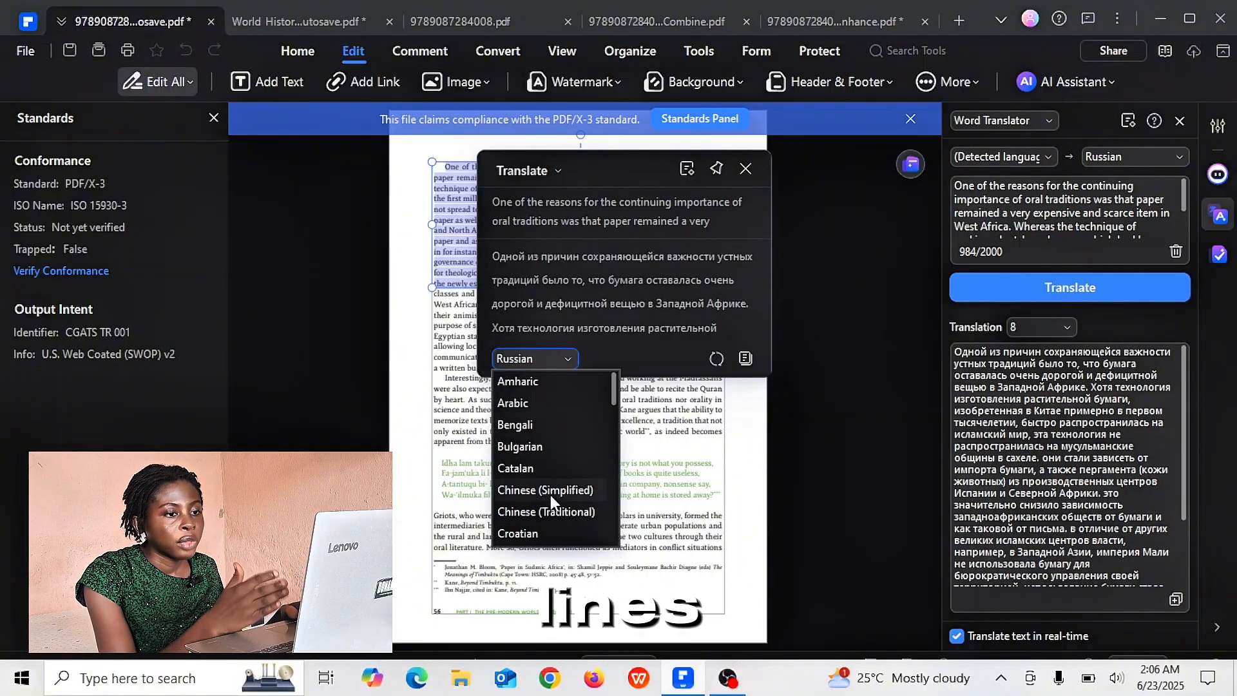
left_click(544, 489)
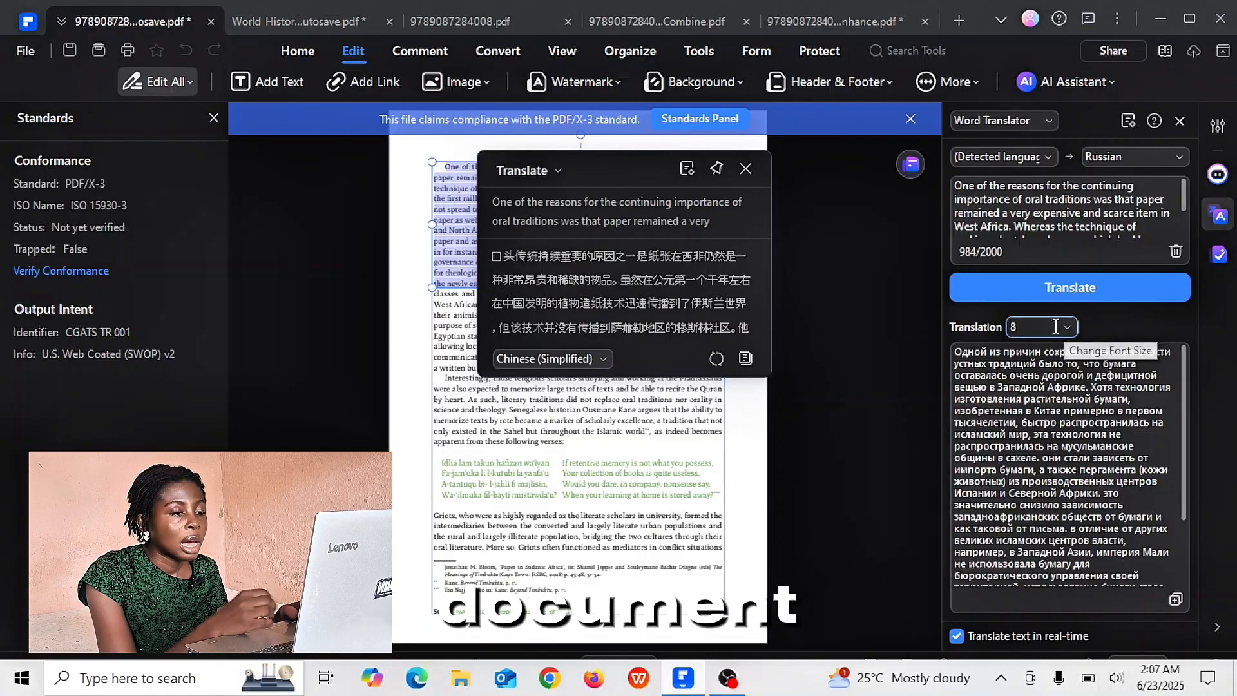
left_click(1134, 156)
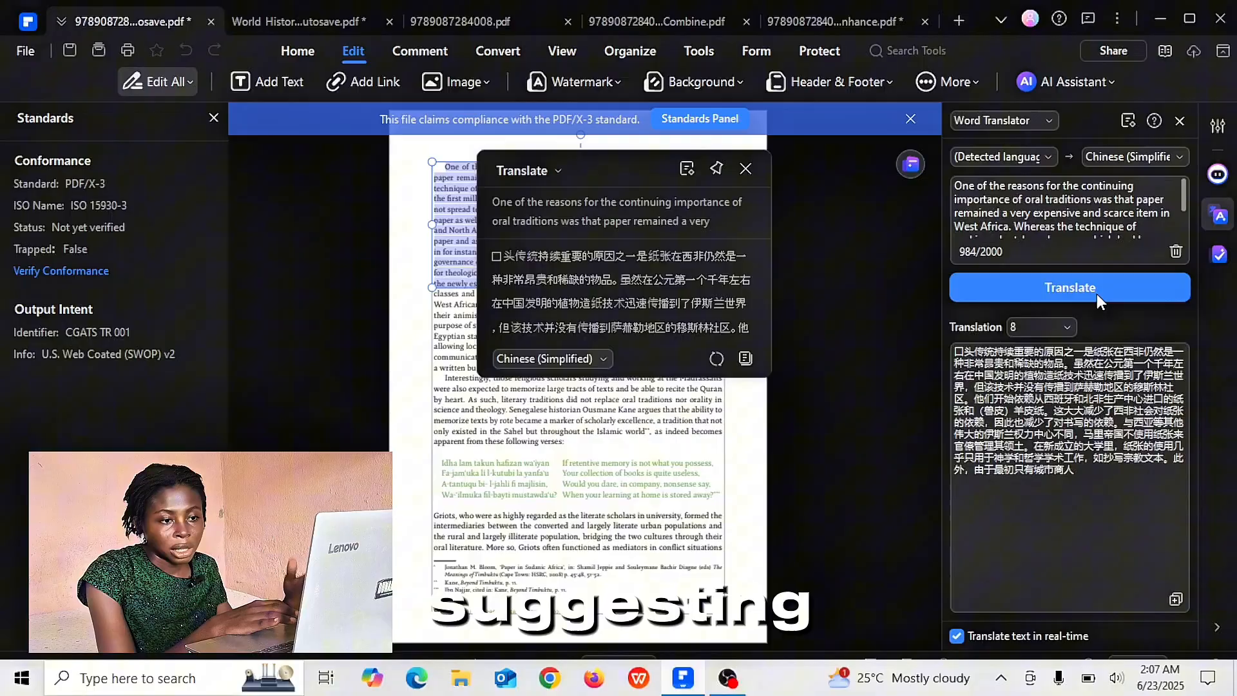
left_click(745, 169)
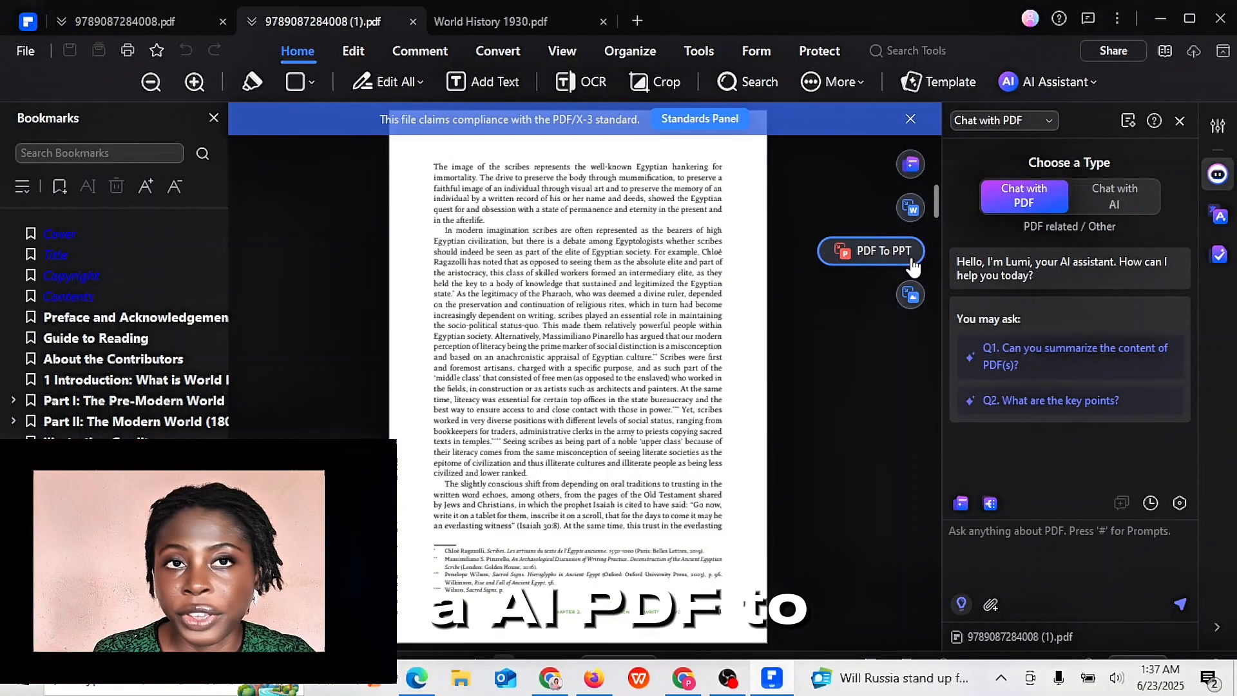
- Convert the book PDF to PowerPoint (*.ppt) saved in the source folder
left_click(870, 252)
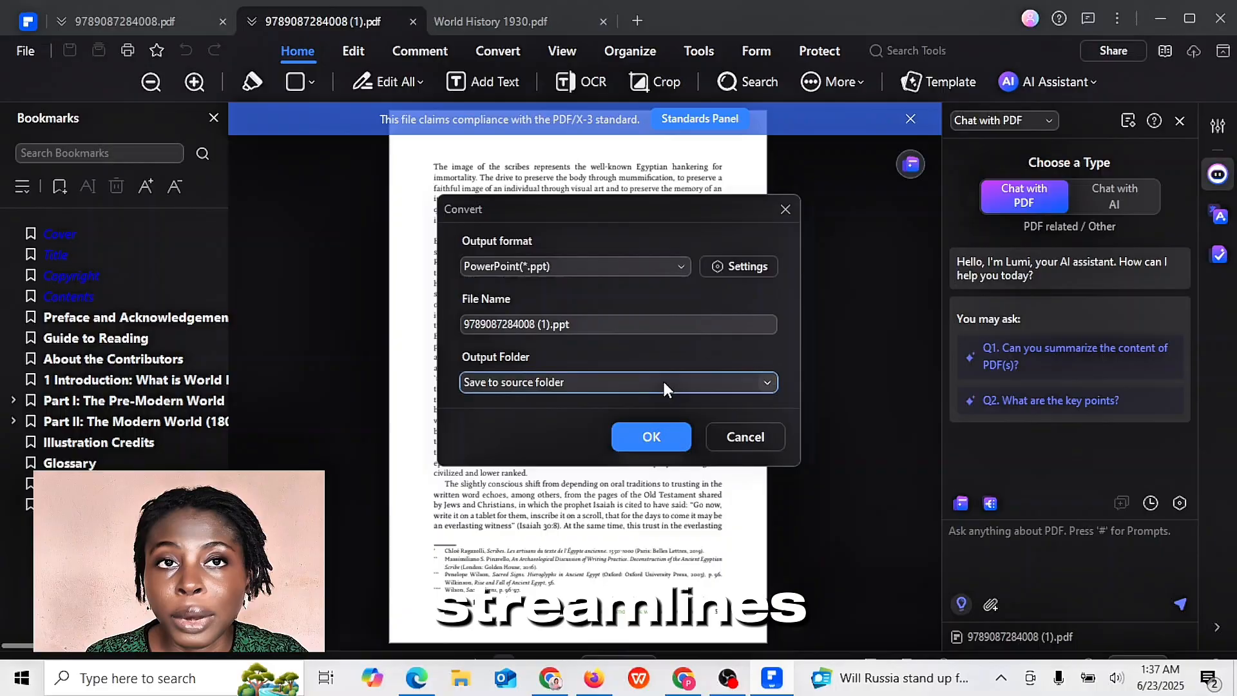
left_click(651, 437)
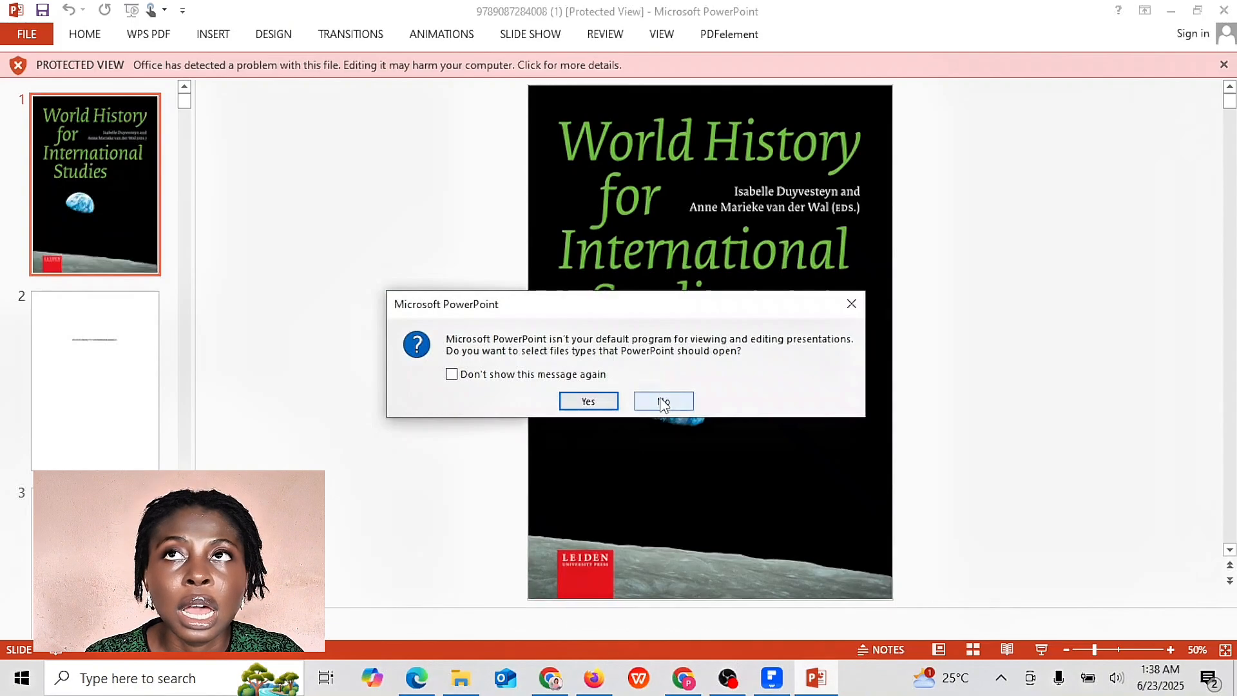
- Decline the default-program prompt and browse the deck's slides from 21 down to slide 30
left_click(664, 401)
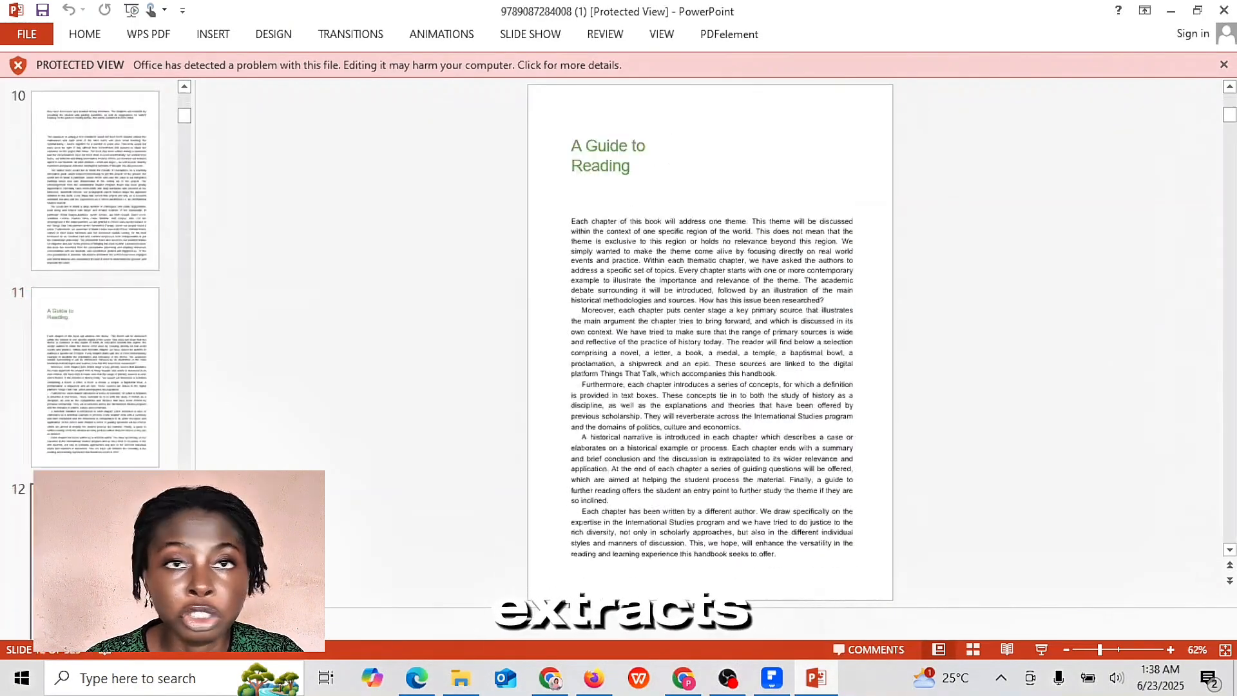
scroll("down", 3)
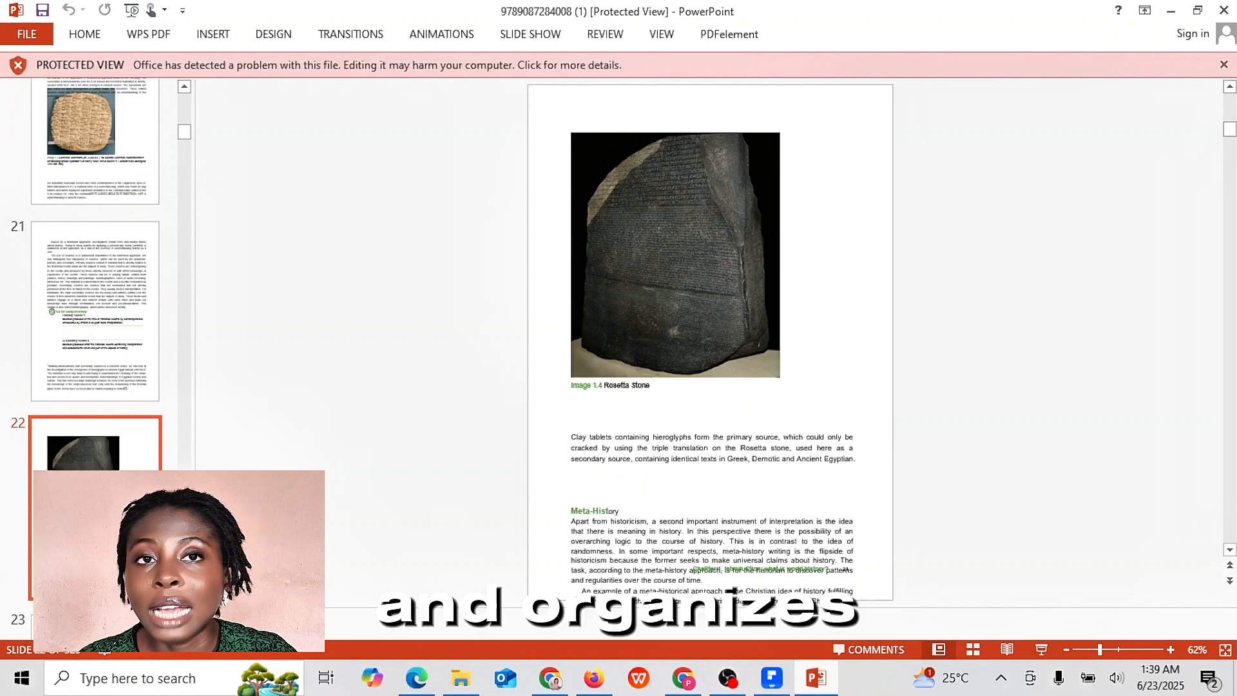
scroll("down", 3)
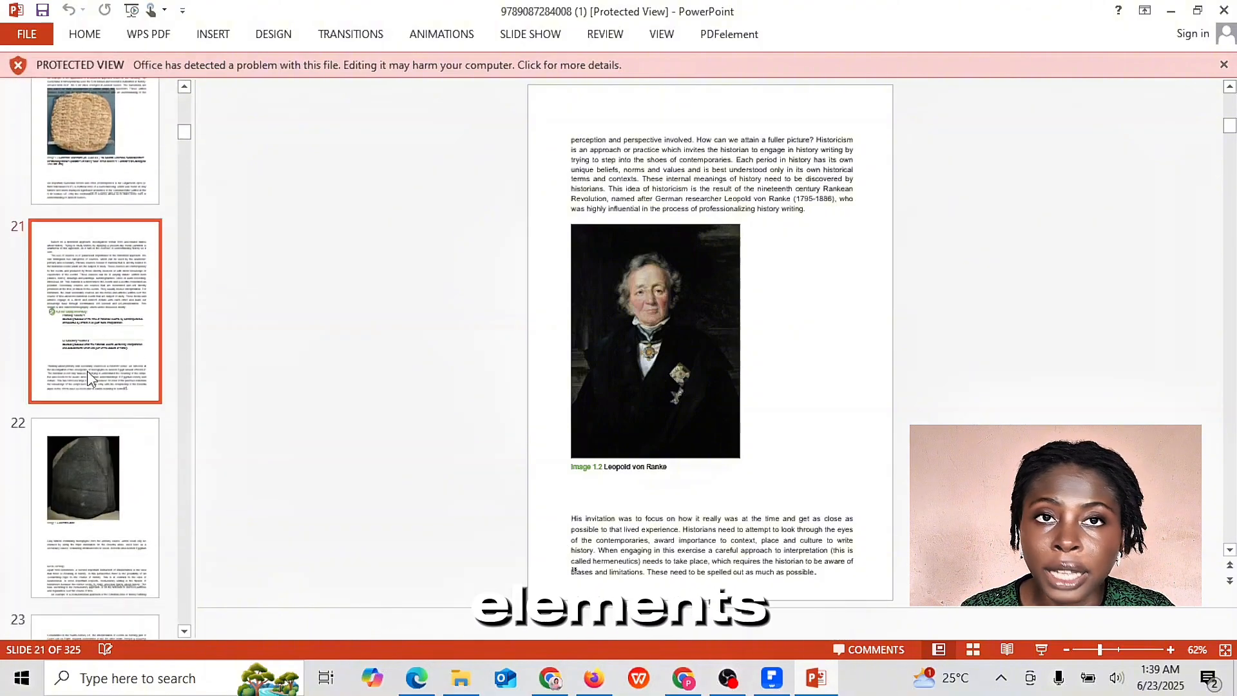
left_click(94, 505)
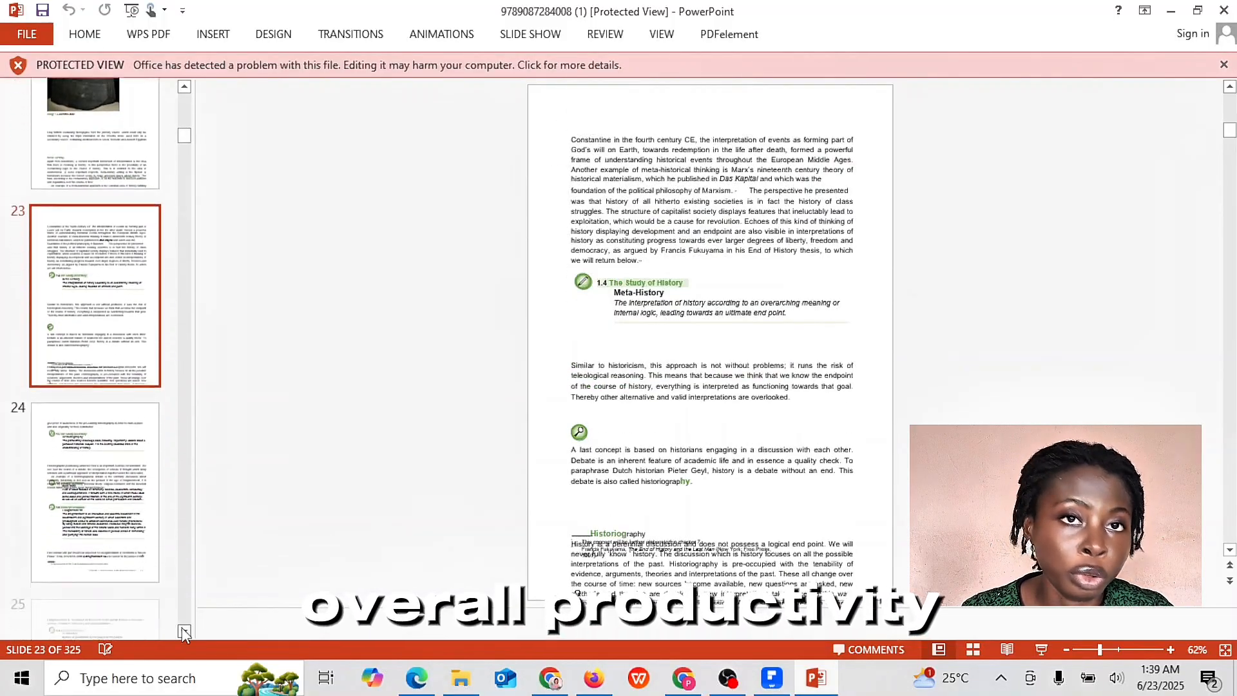
scroll("down", 3)
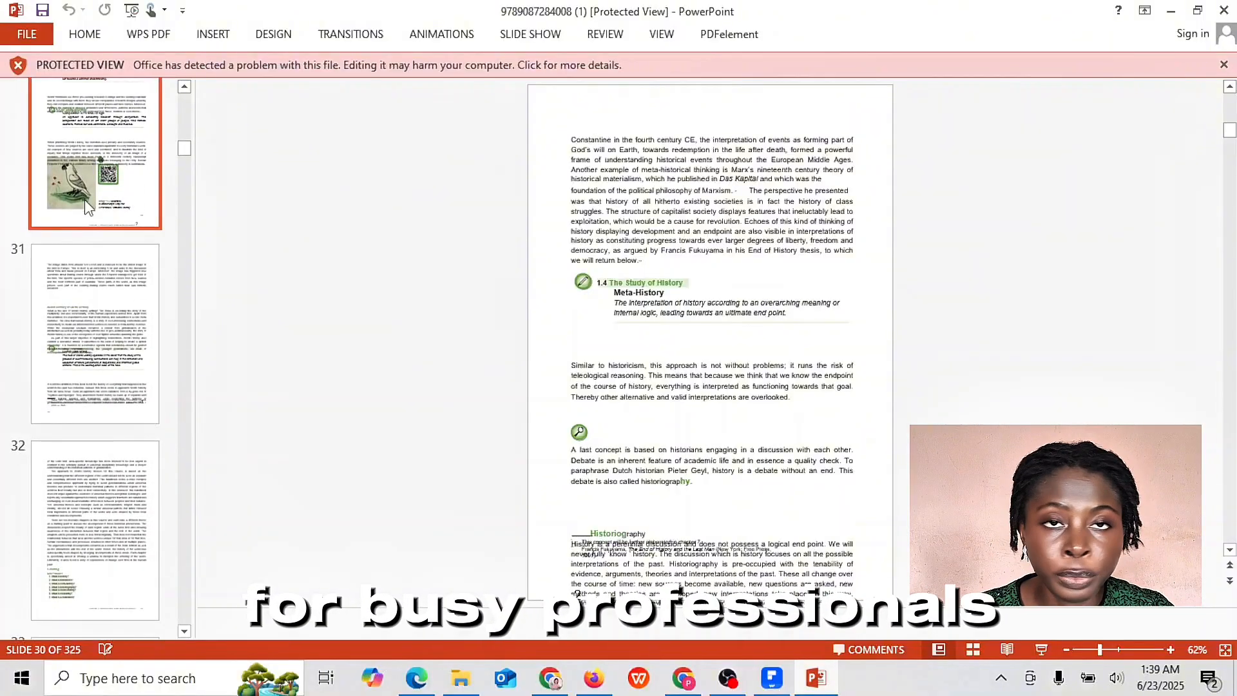
left_click(771, 678)
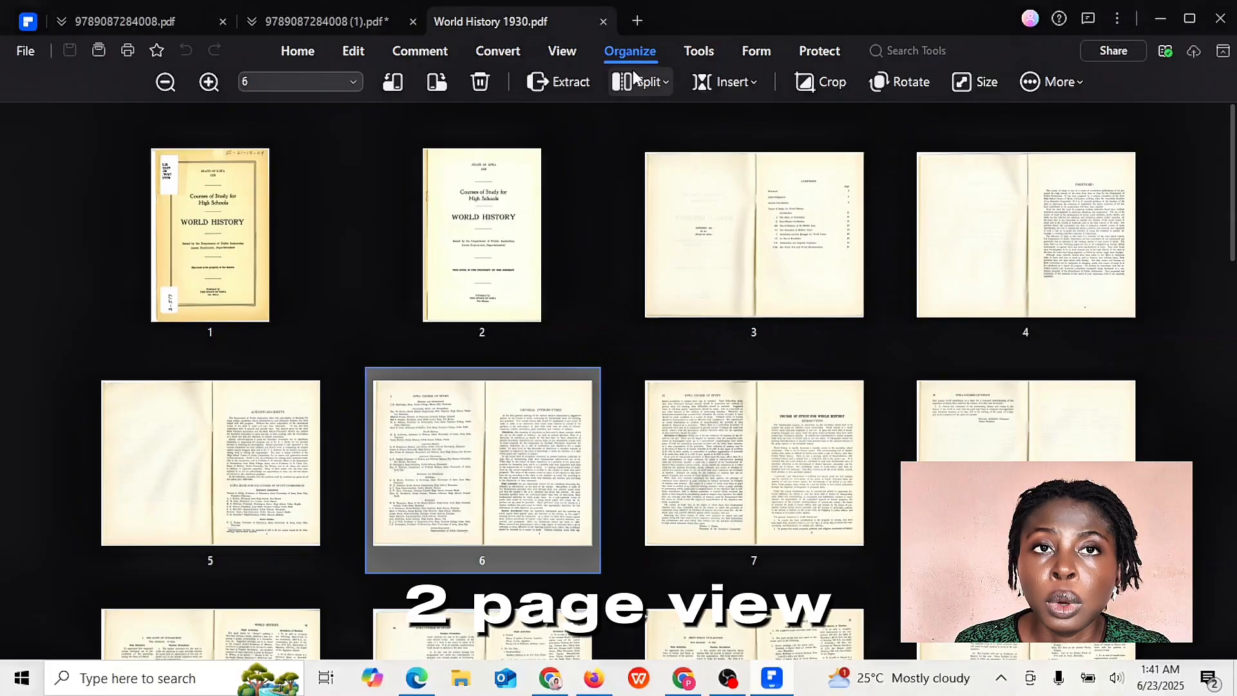
- Split the page 6 double-page spread into single pages and select the new page 7
left_click(642, 81)
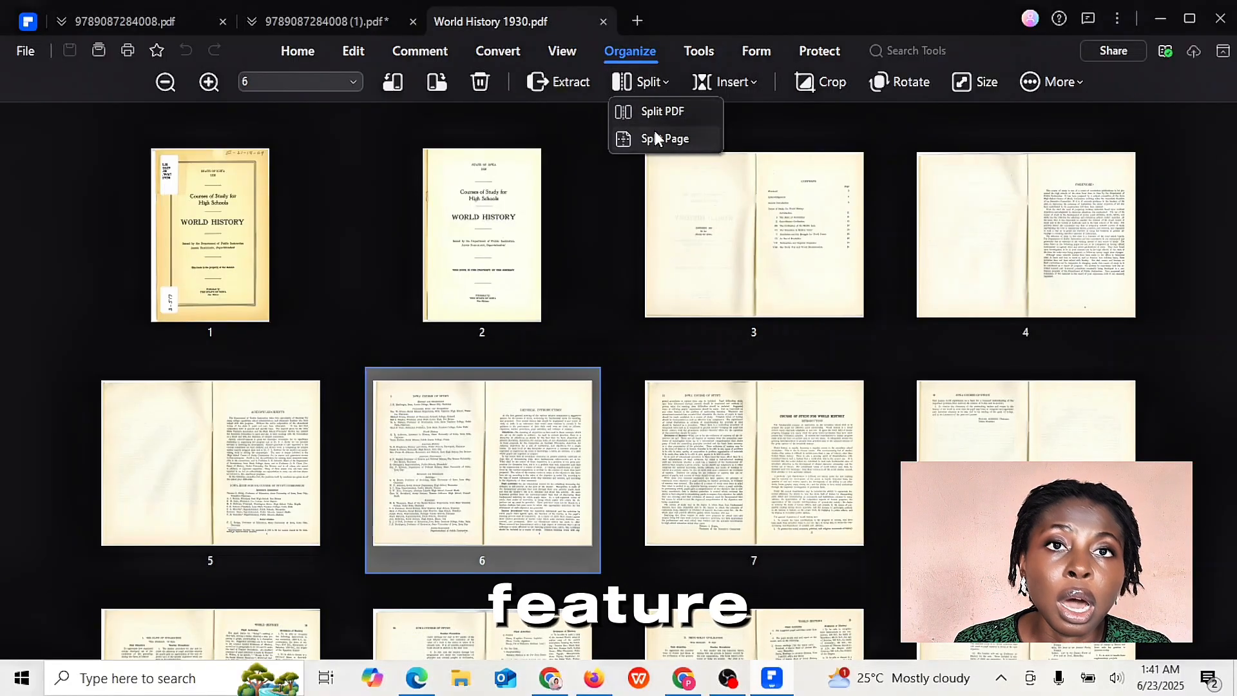
left_click(665, 138)
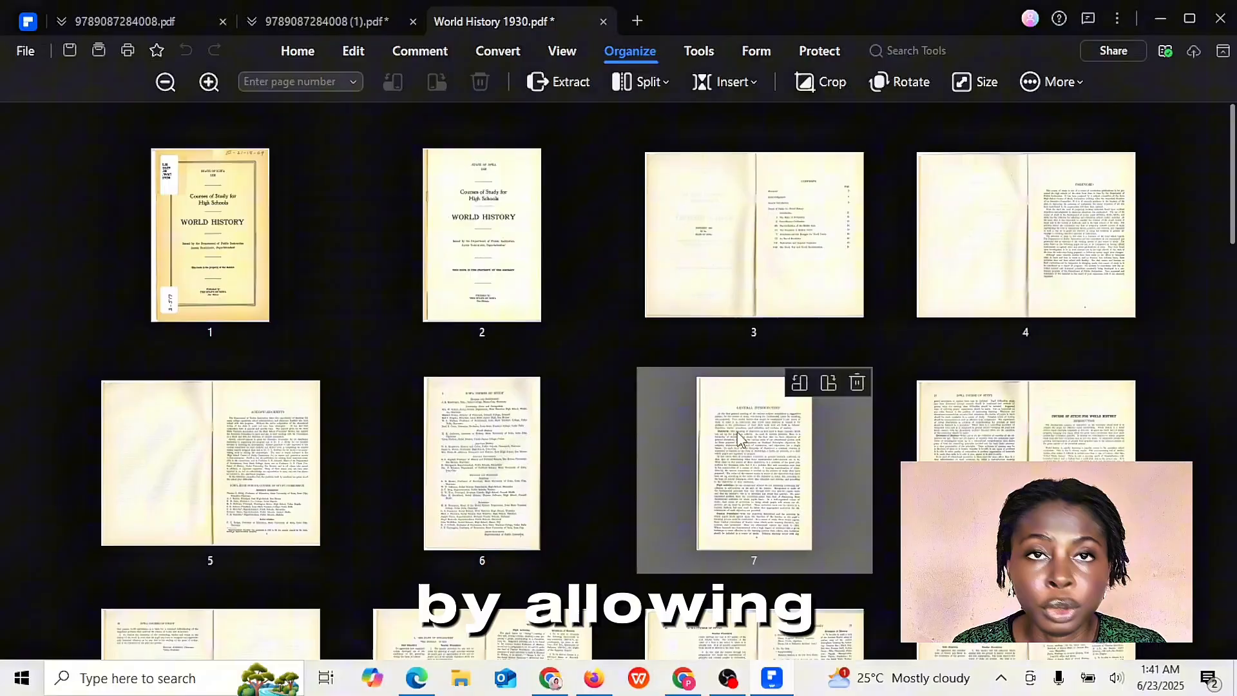
left_click(1050, 81)
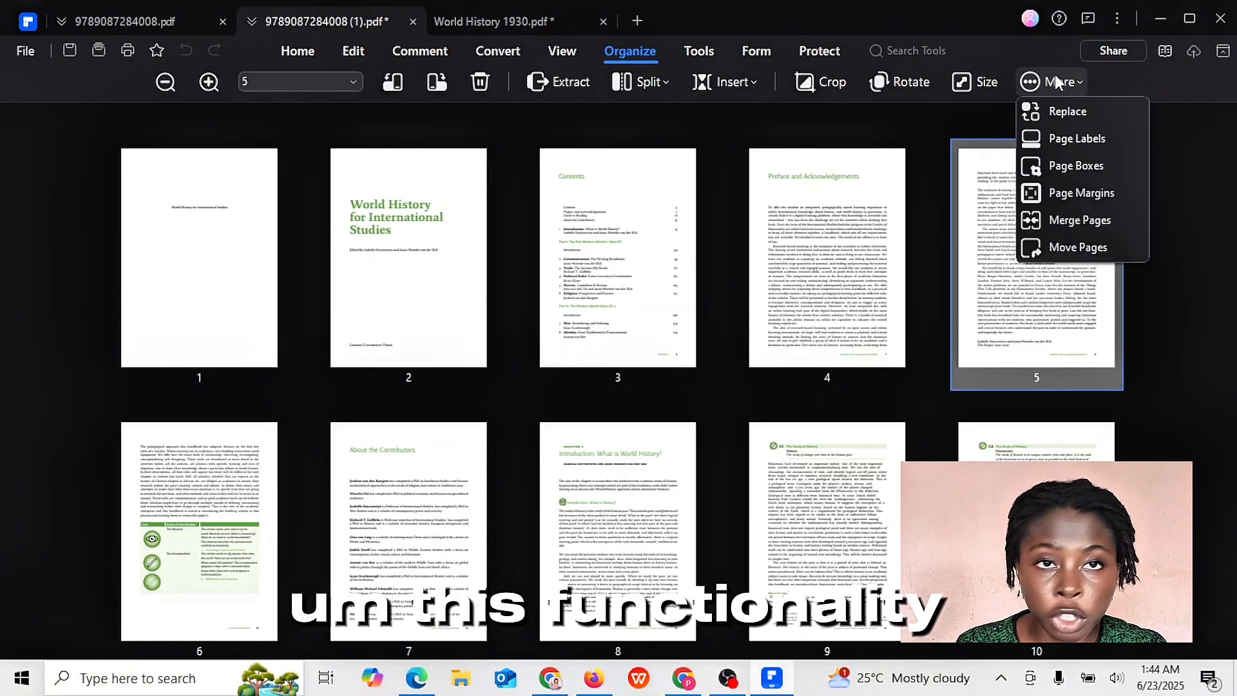
mouse_move(1081, 219)
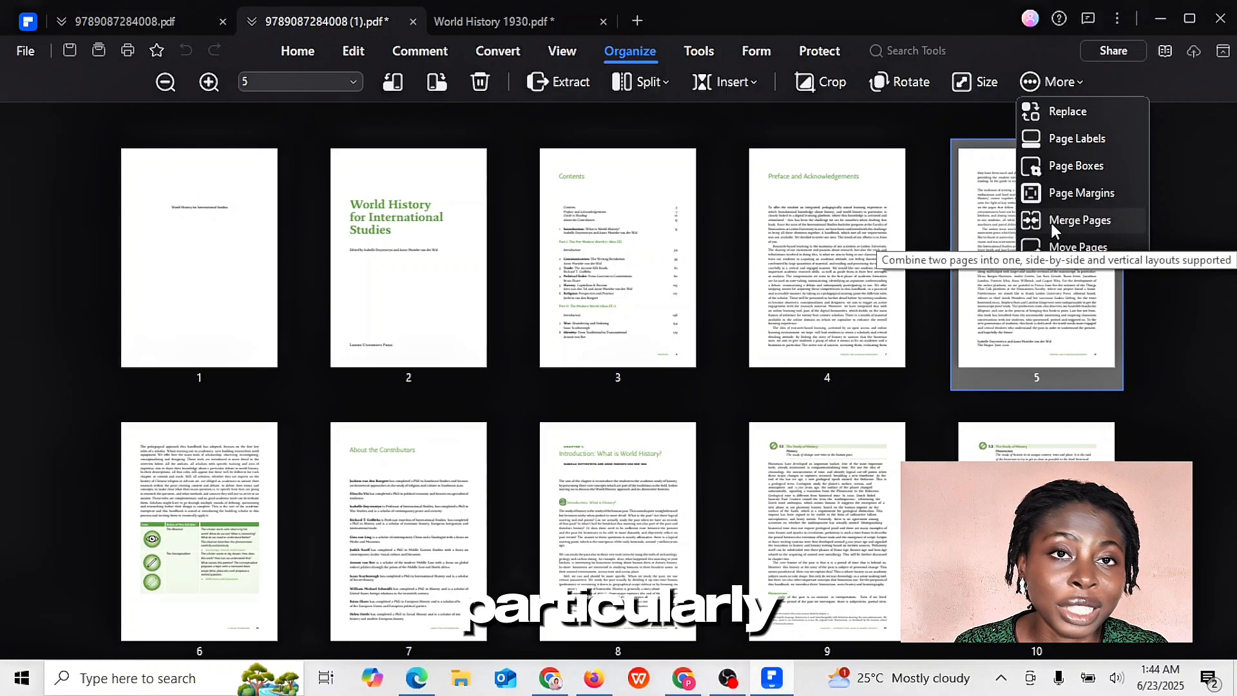
- Start Merge Pages in the other book, then close the merging dialog
left_click(1081, 220)
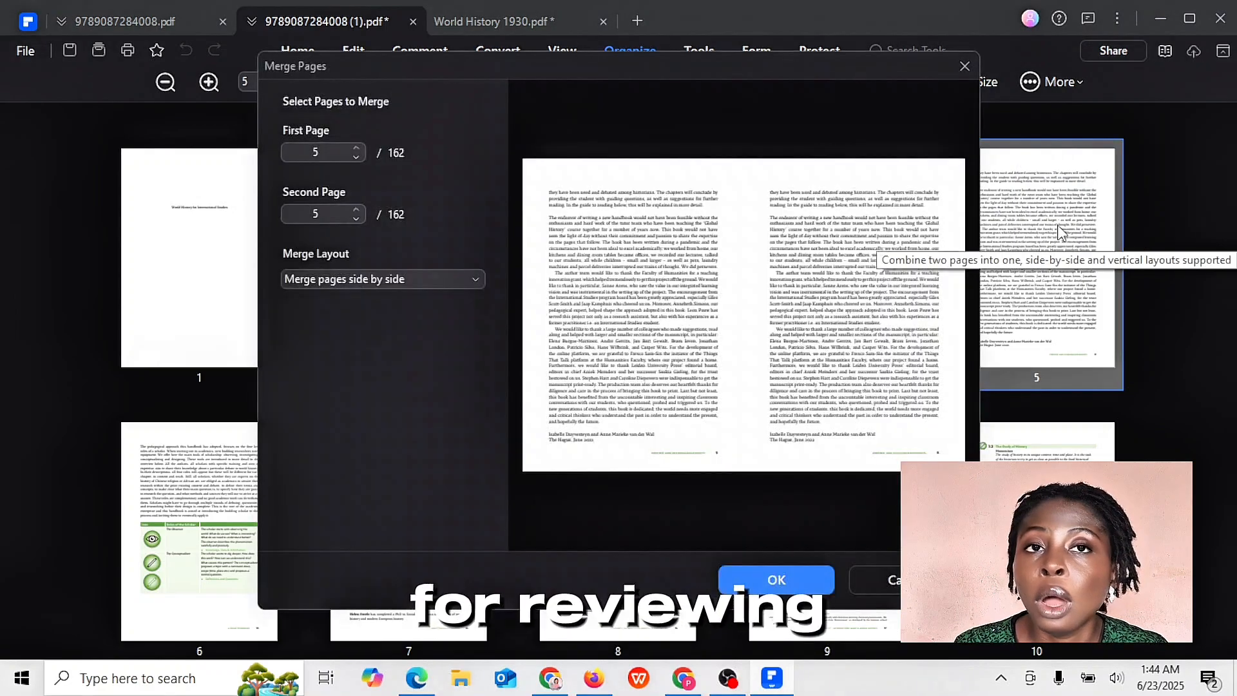
mouse_move(777, 394)
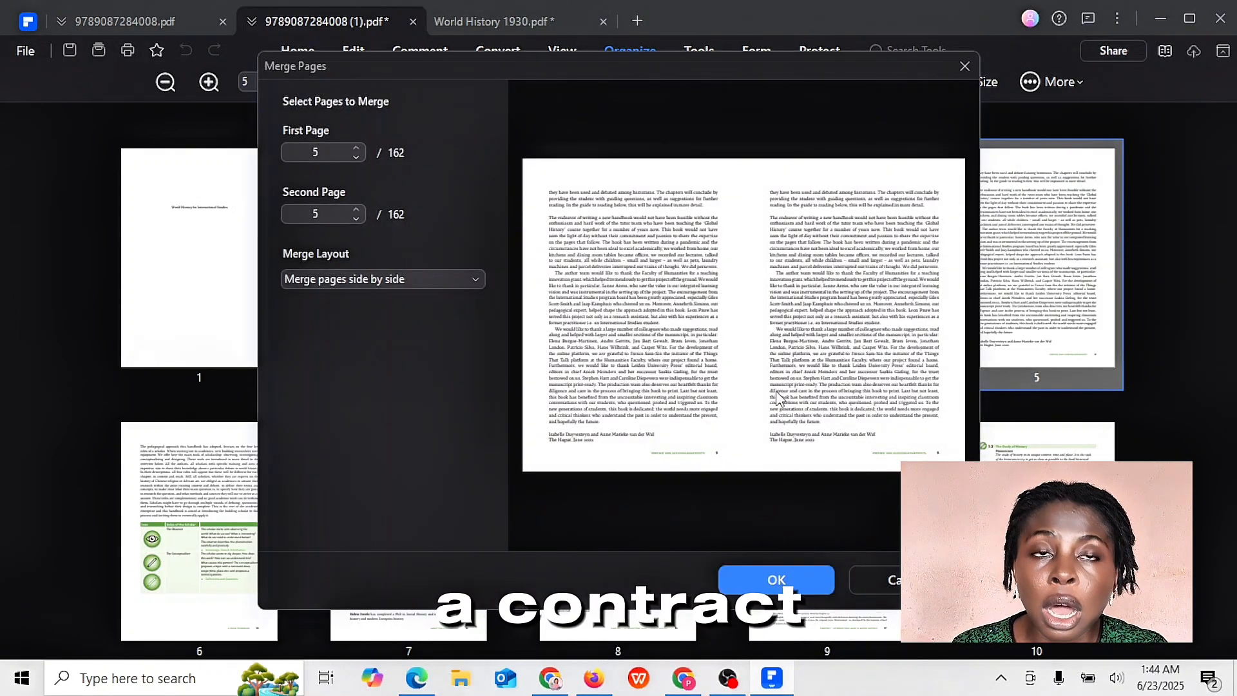
left_click(774, 579)
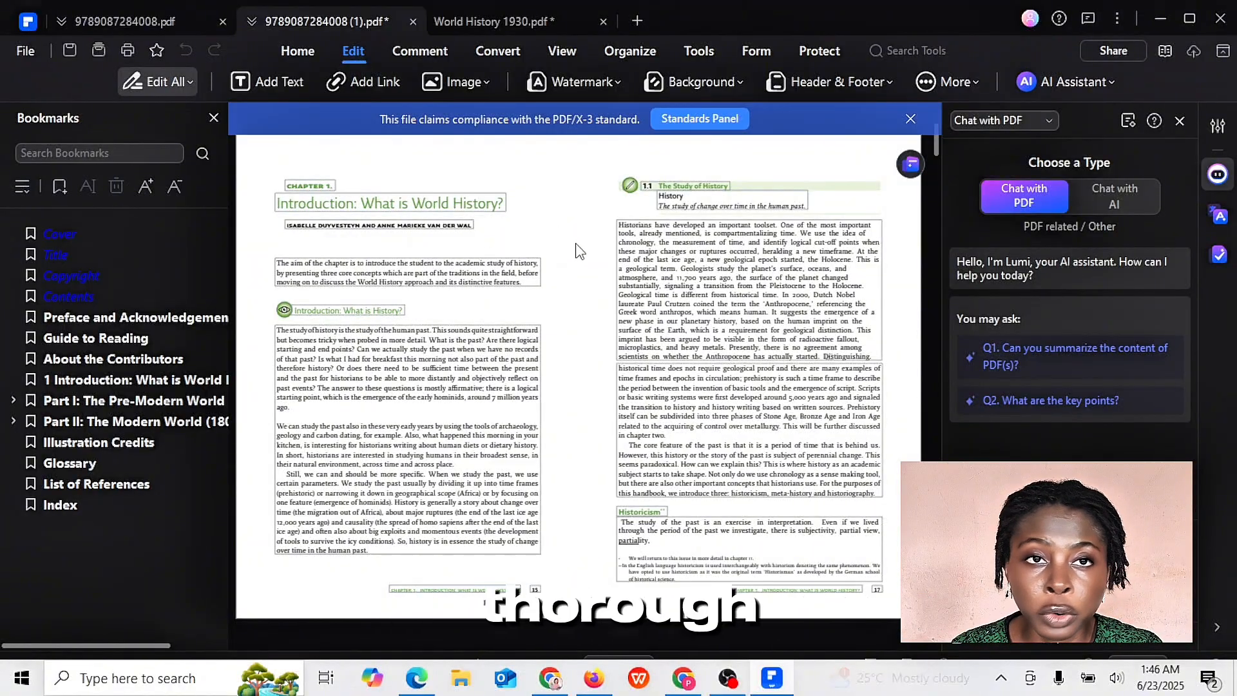
mouse_move(575, 318)
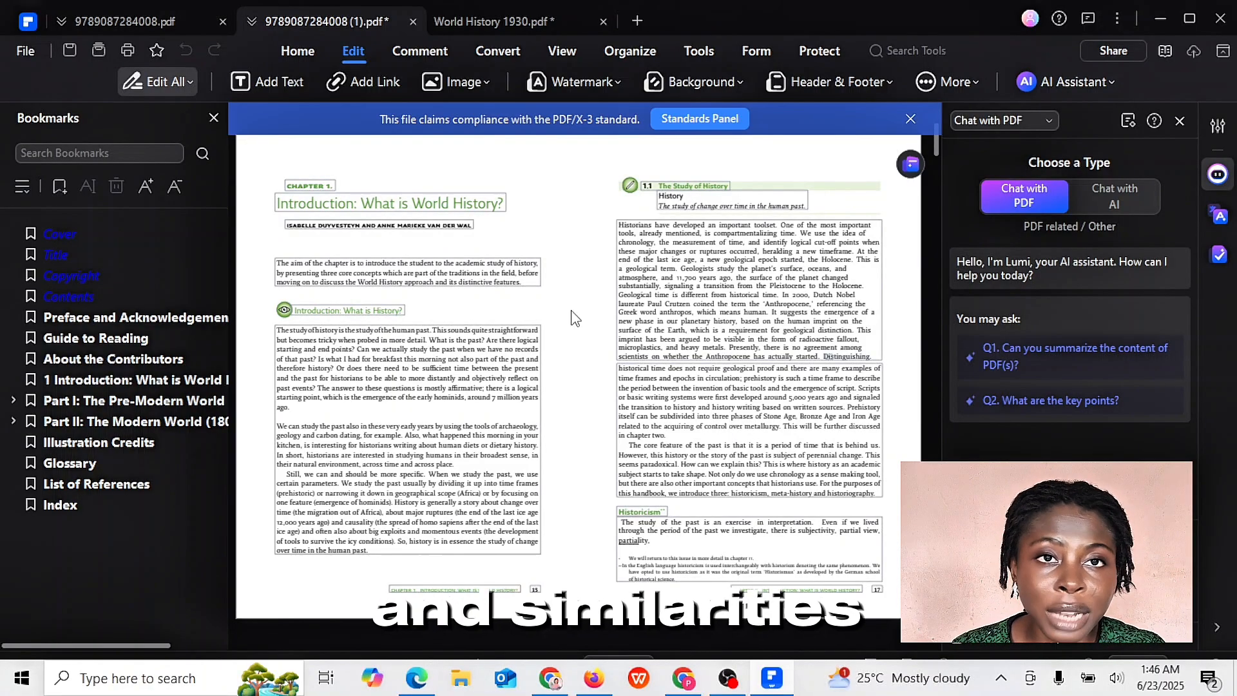
mouse_move(598, 275)
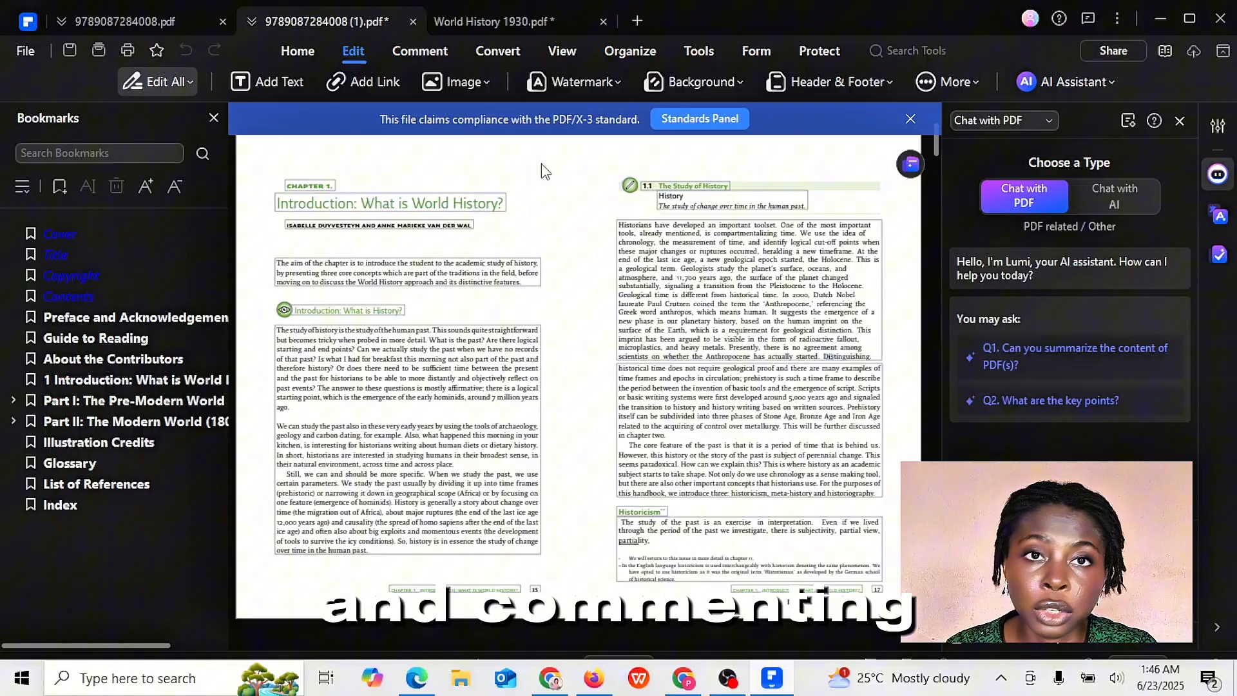
mouse_move(576, 169)
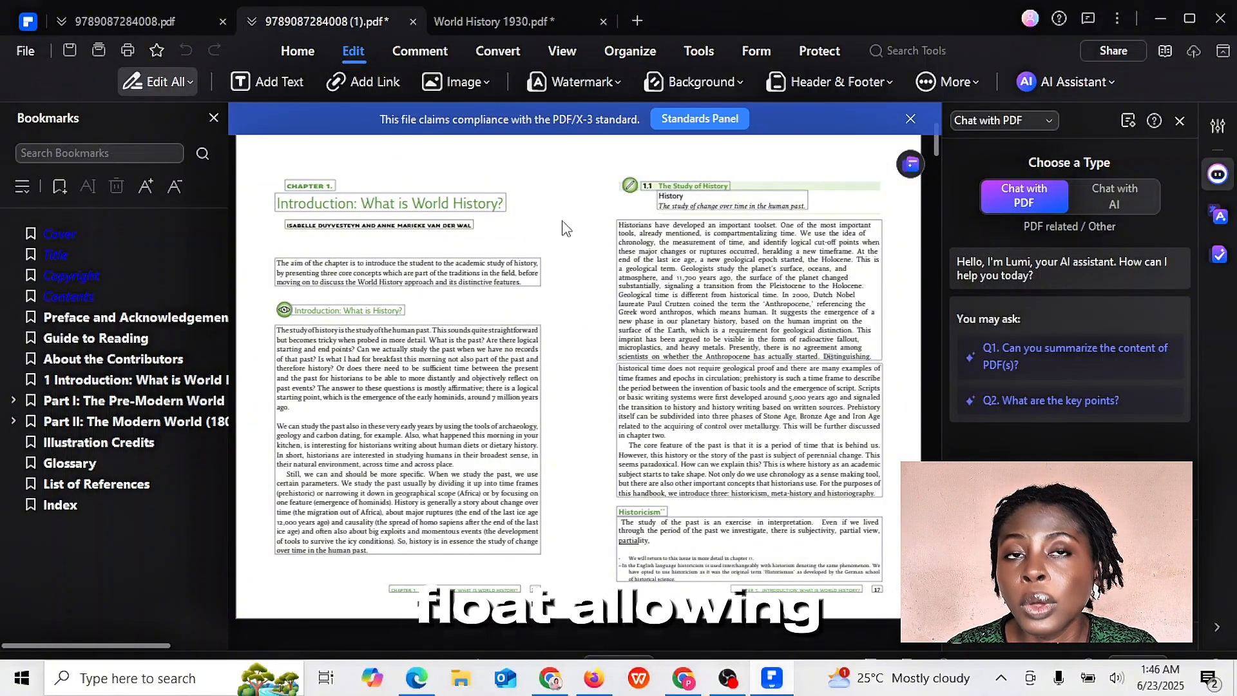
mouse_move(815, 86)
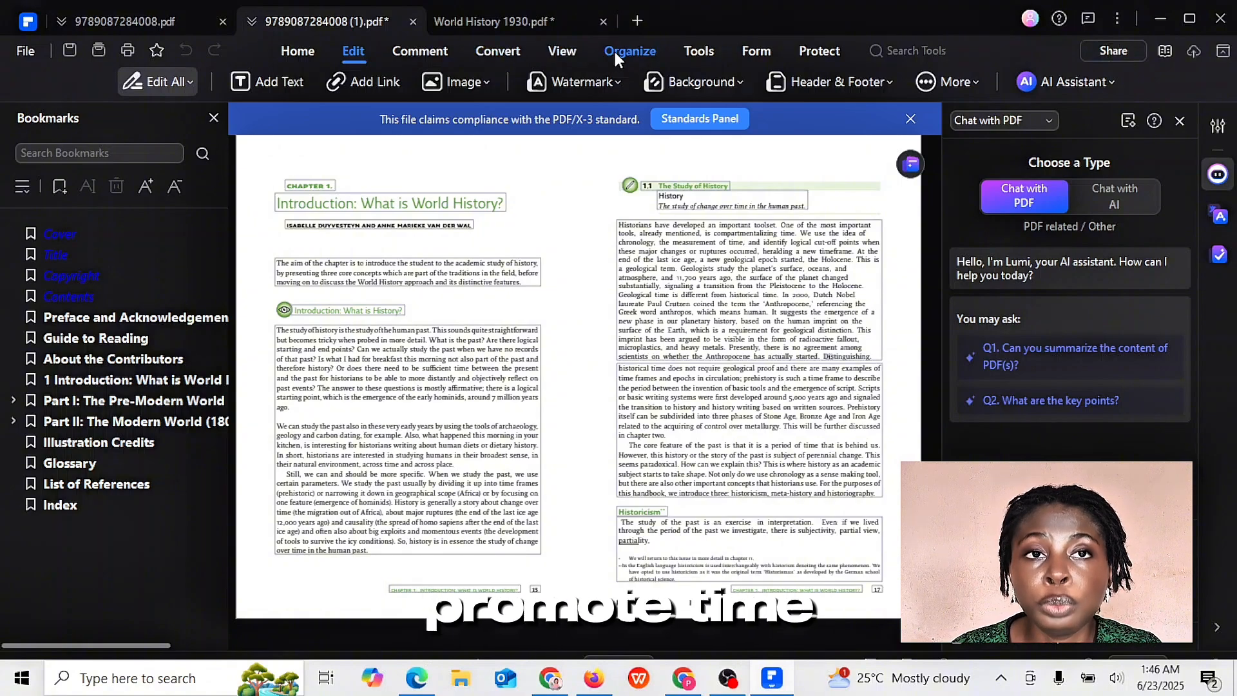
- Select pages 9 and 10 together in the page organizer, then return to editing view
left_click(630, 51)
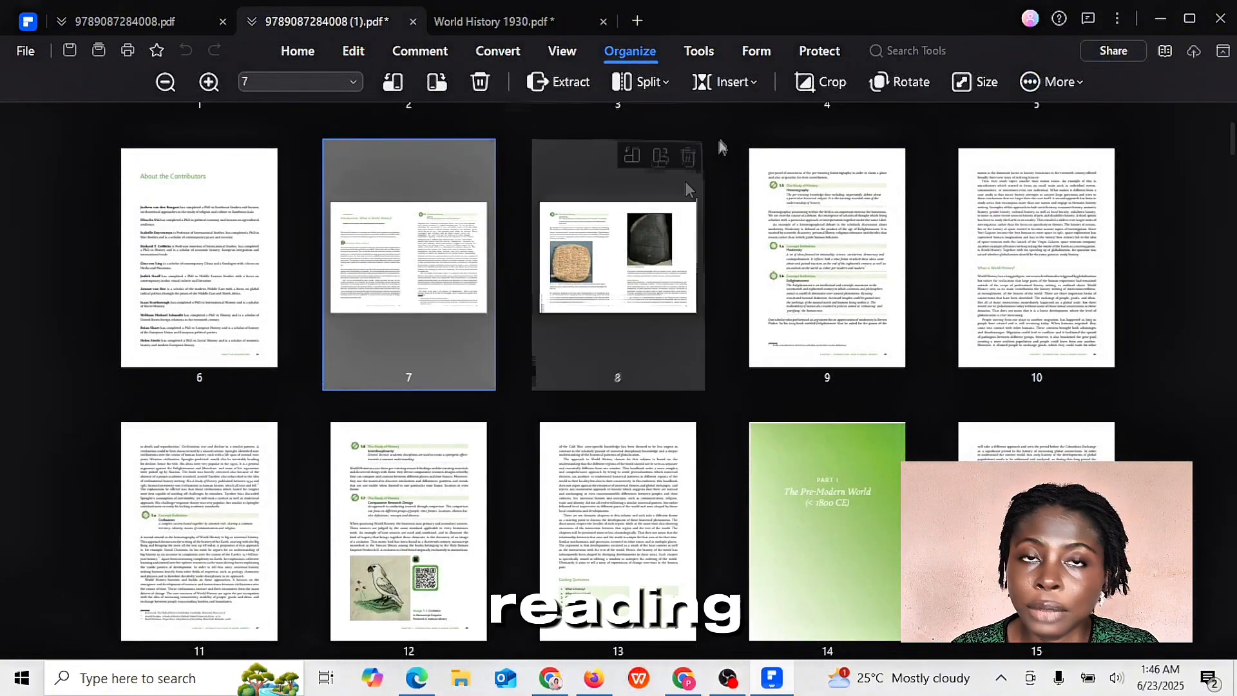
mouse_move(737, 172)
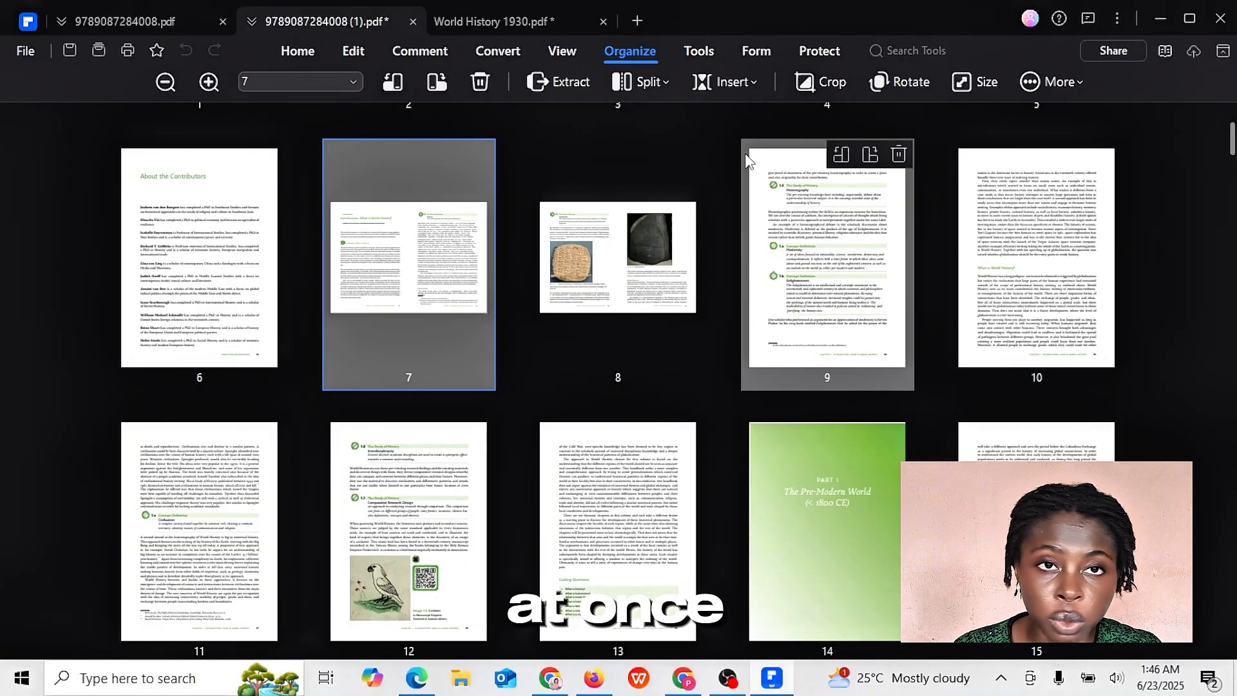
left_click(827, 261)
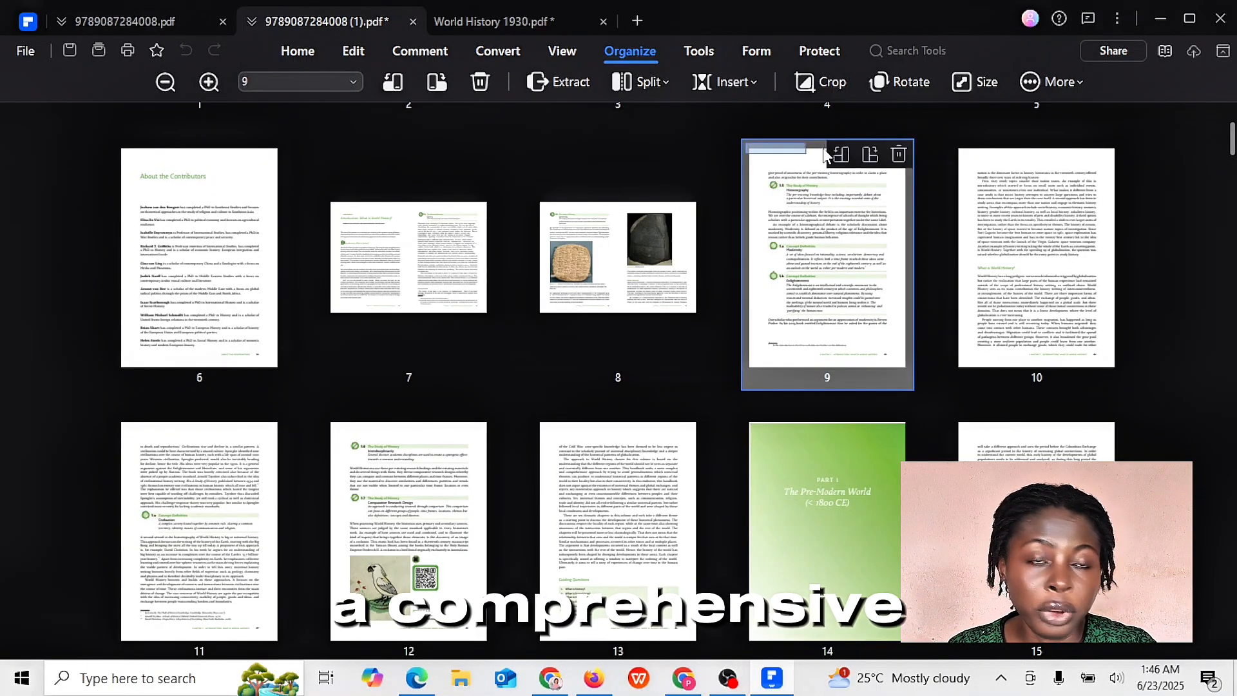
left_click(1037, 261)
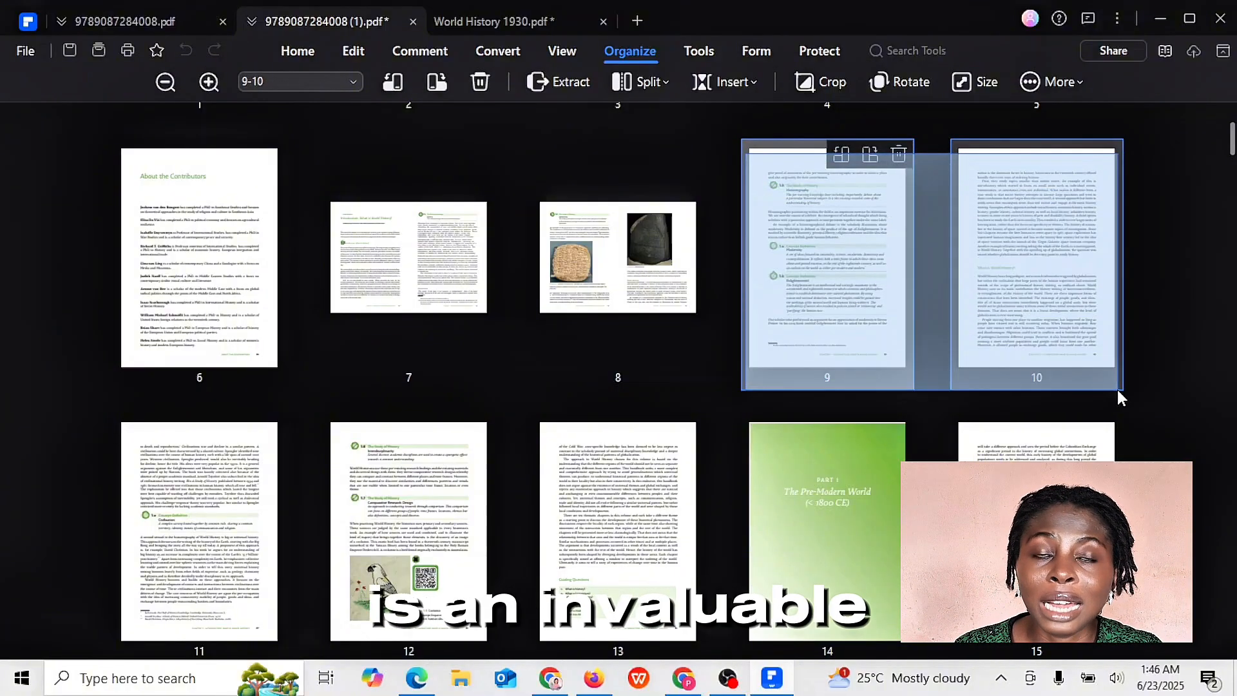
scroll("down", 3)
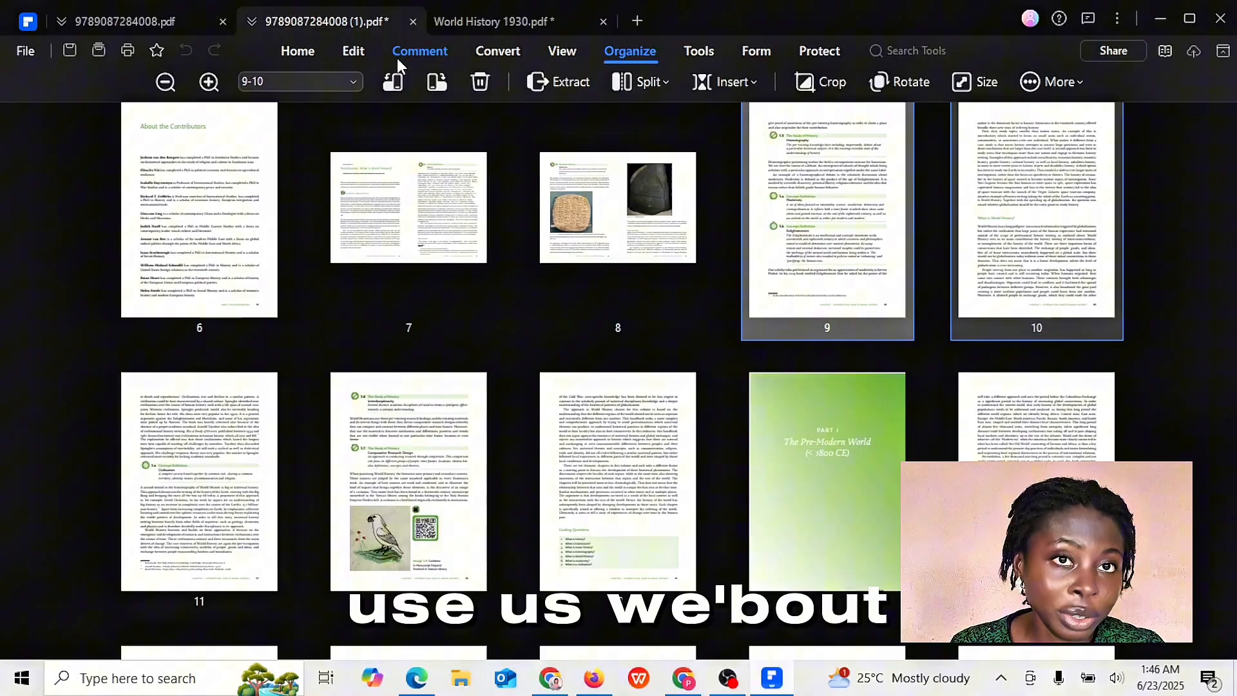
left_click(353, 50)
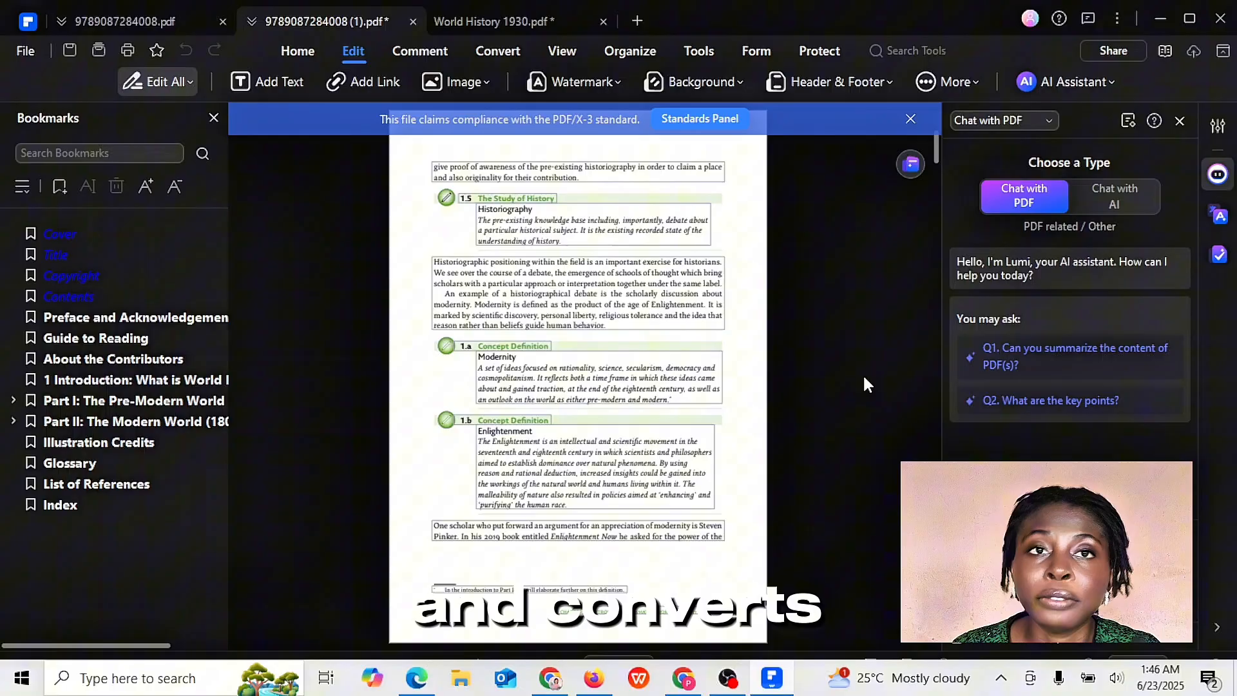
mouse_move(775, 293)
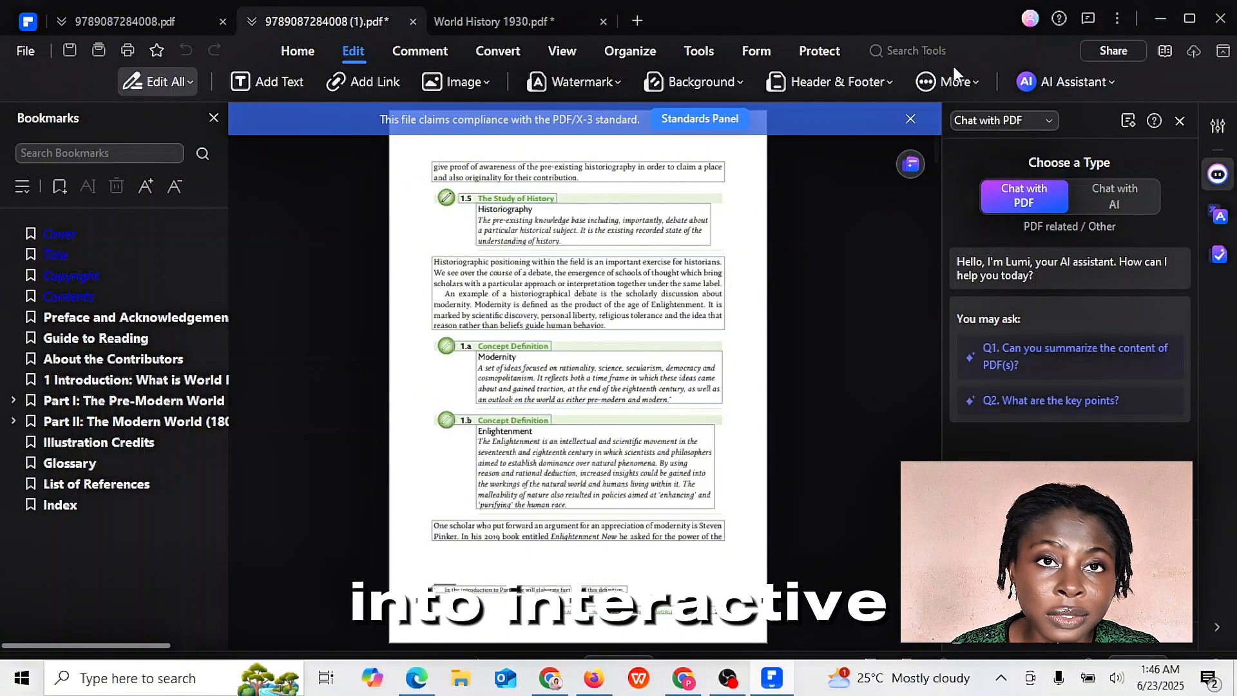
- Browse the Edit tab's More options, then the Tools tab's OCR, combine and compress tools
left_click(950, 81)
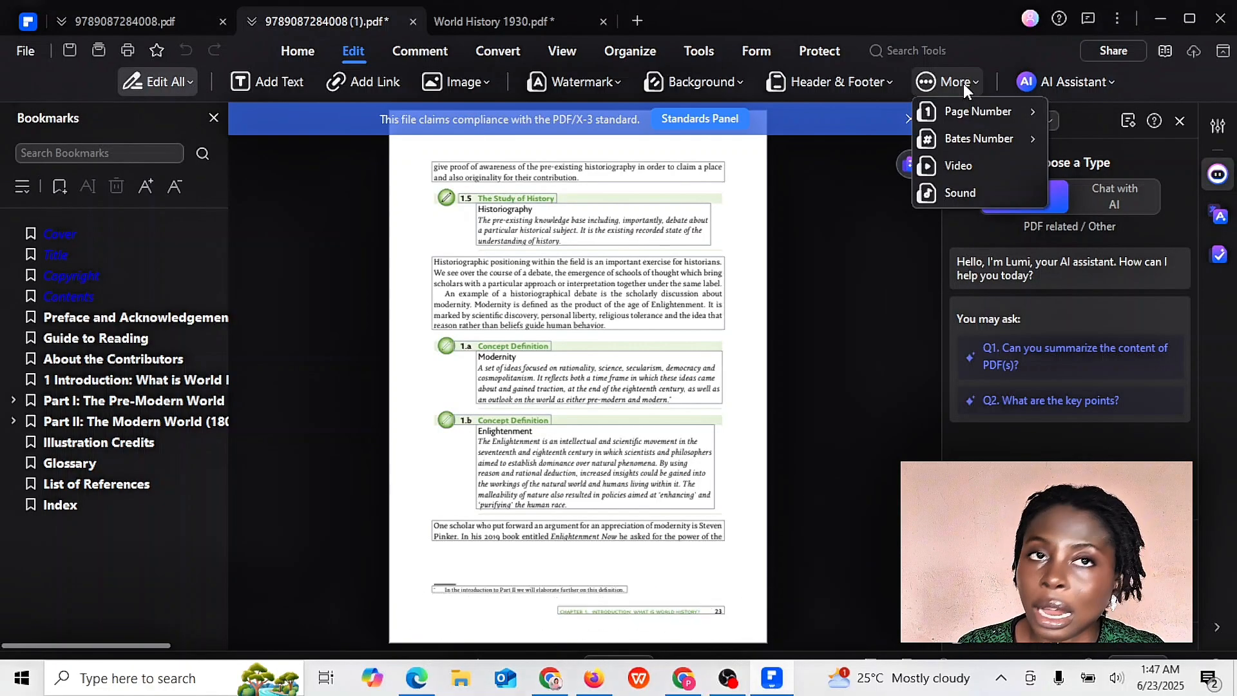
mouse_move(979, 149)
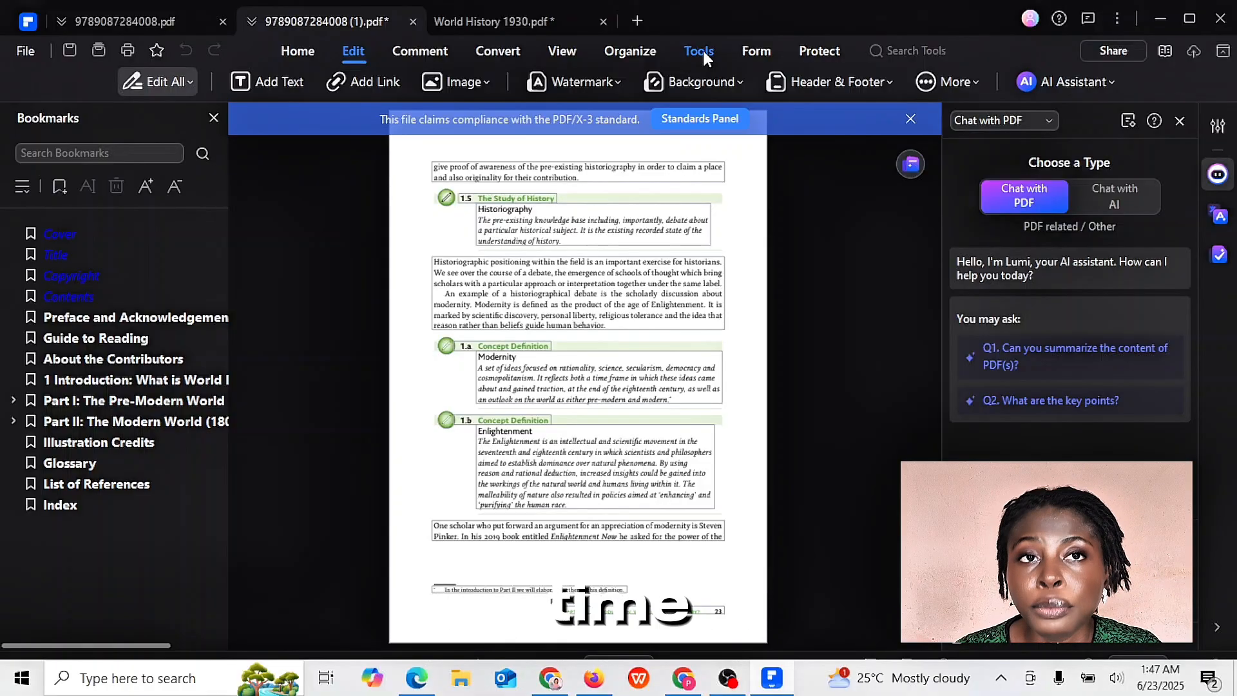
left_click(697, 50)
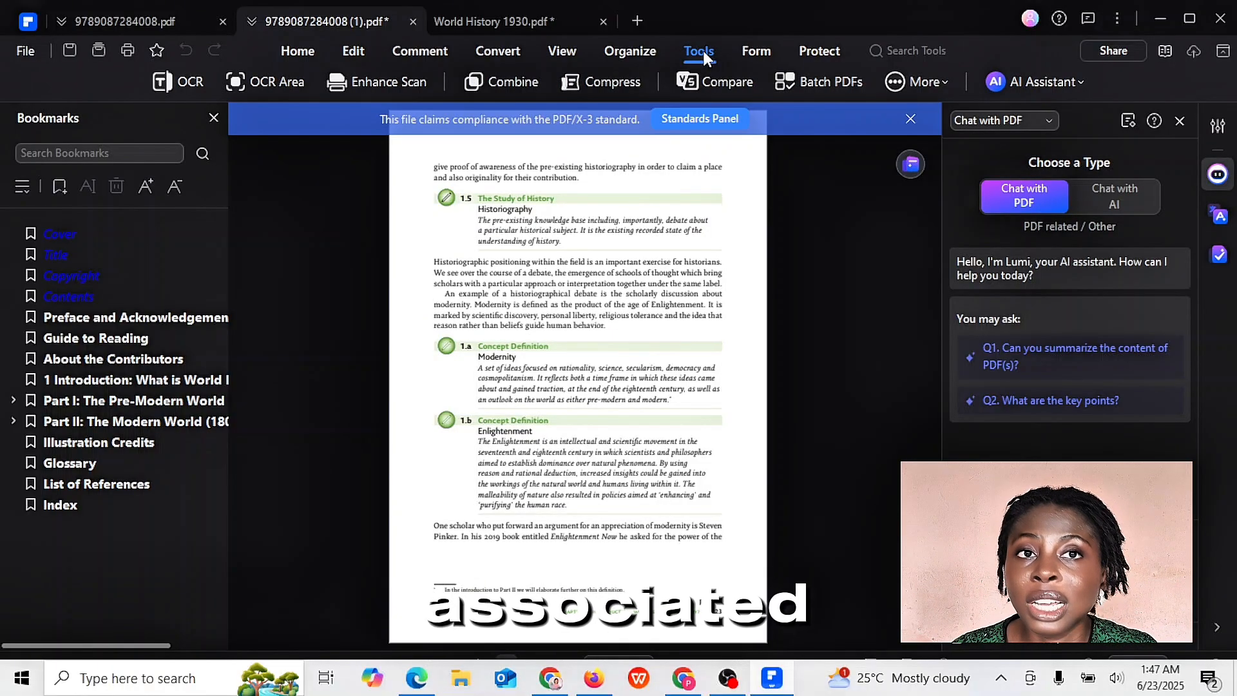
mouse_move(562, 50)
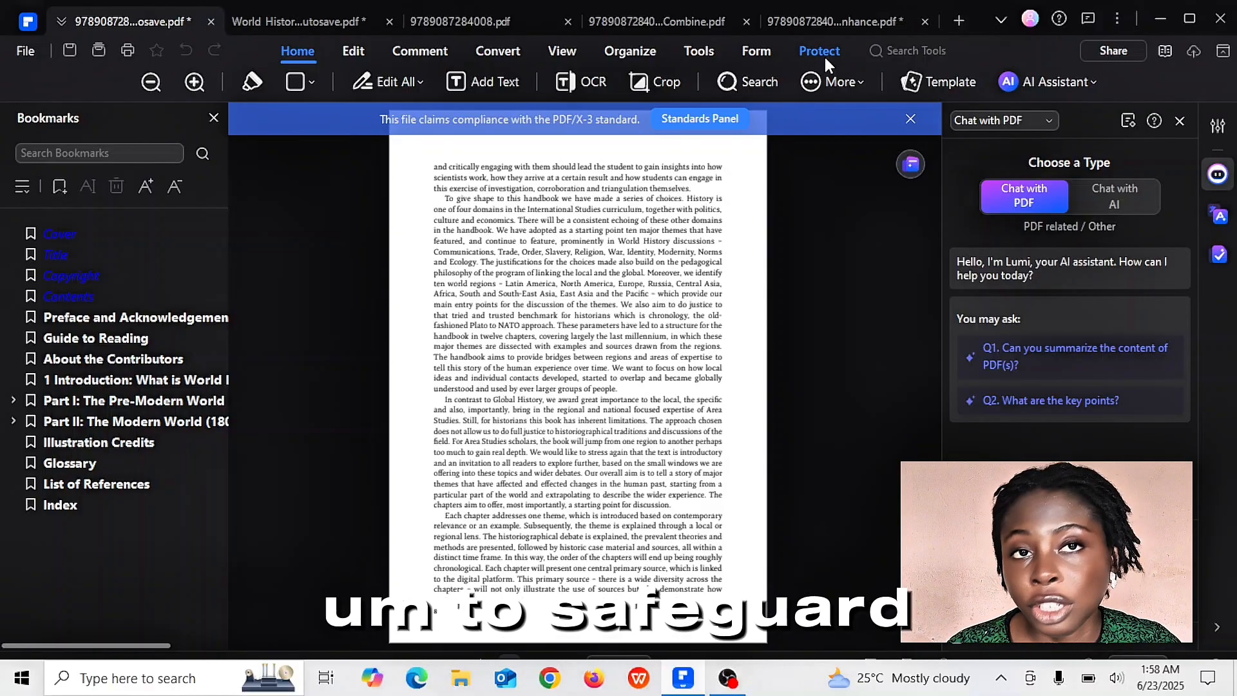
- Mark the opening paragraph above the Roles of the Scholar table and apply the redaction permanently
left_click(820, 50)
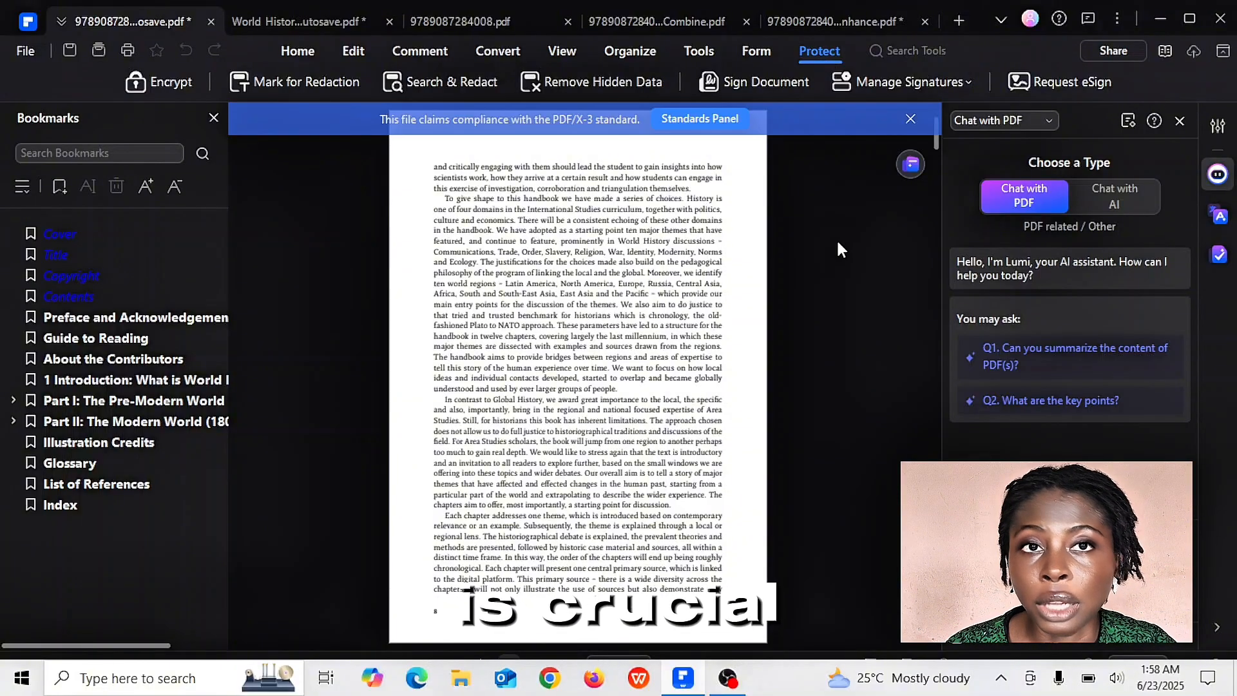
mouse_move(827, 63)
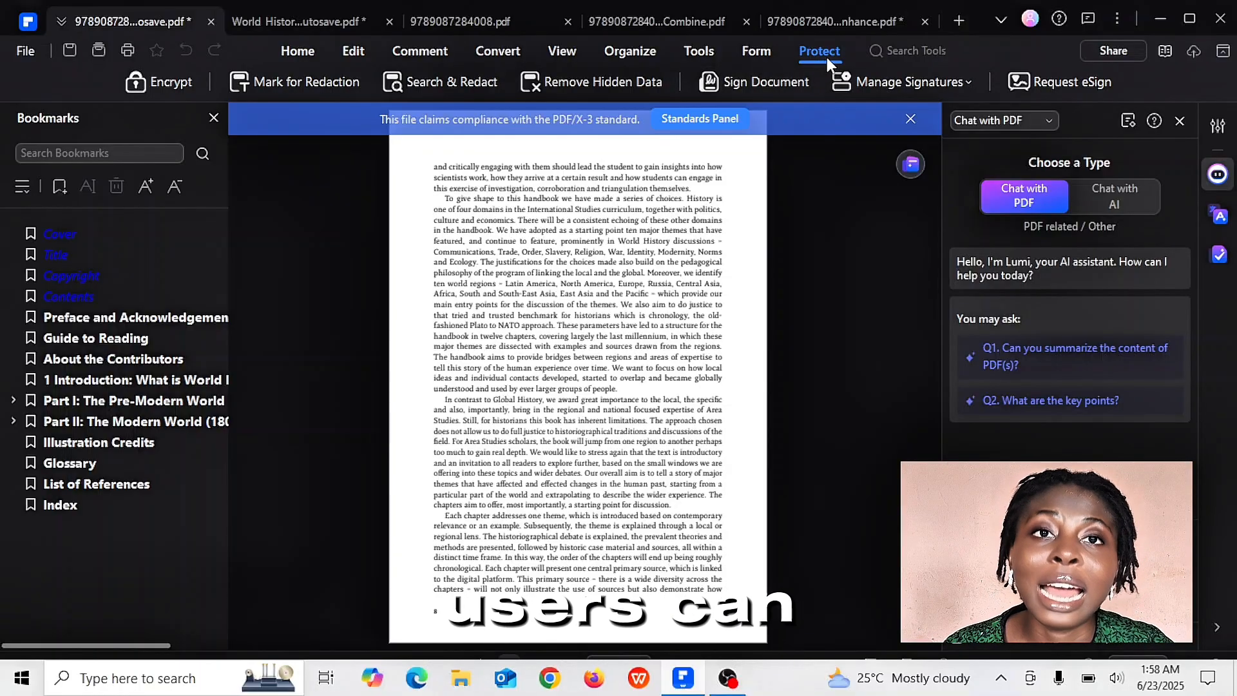
mouse_move(881, 288)
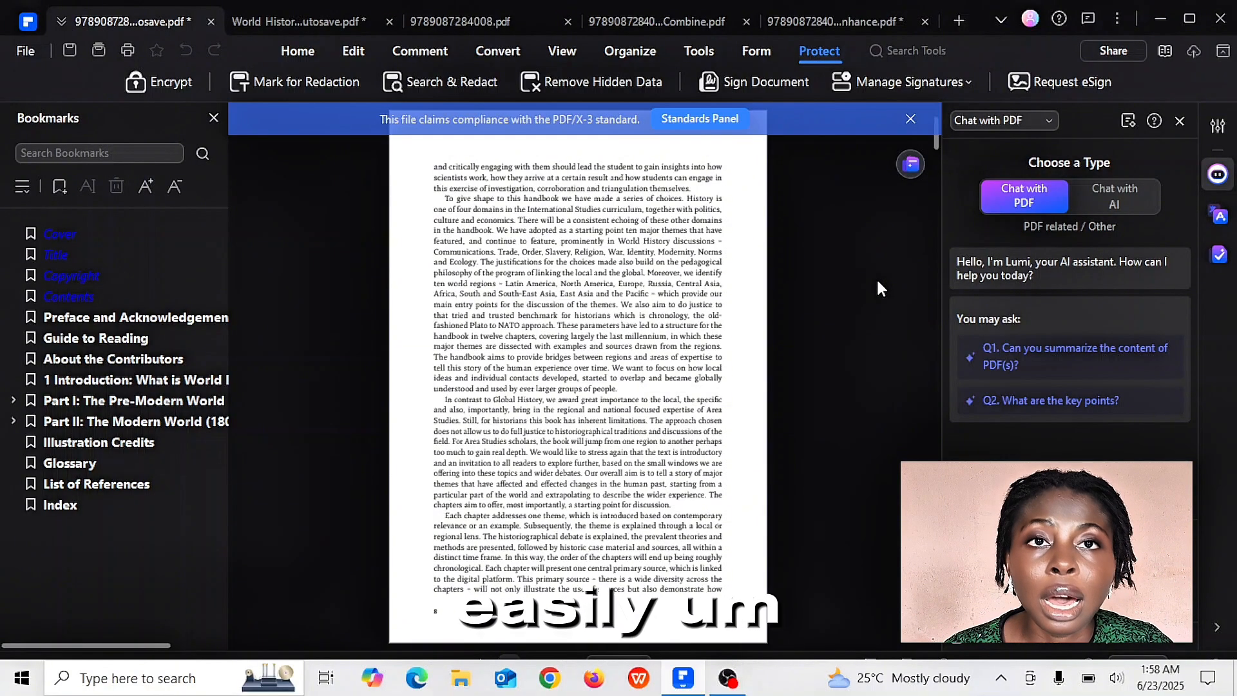
left_click(304, 81)
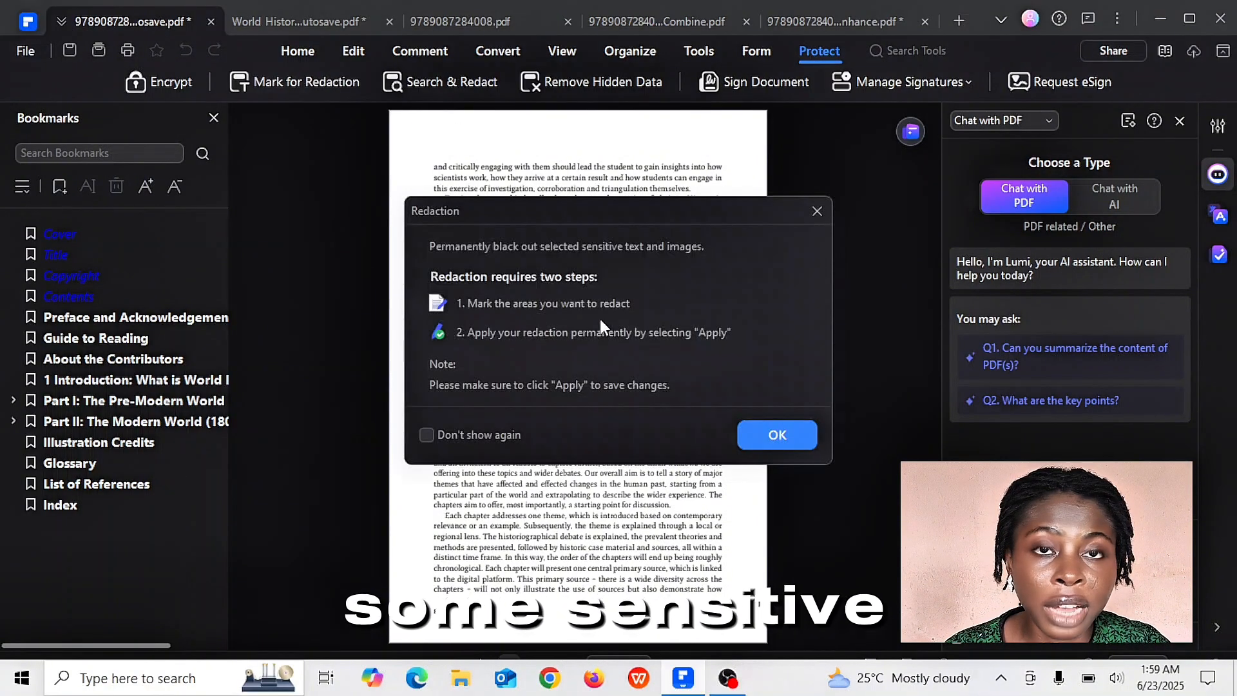
left_click(776, 434)
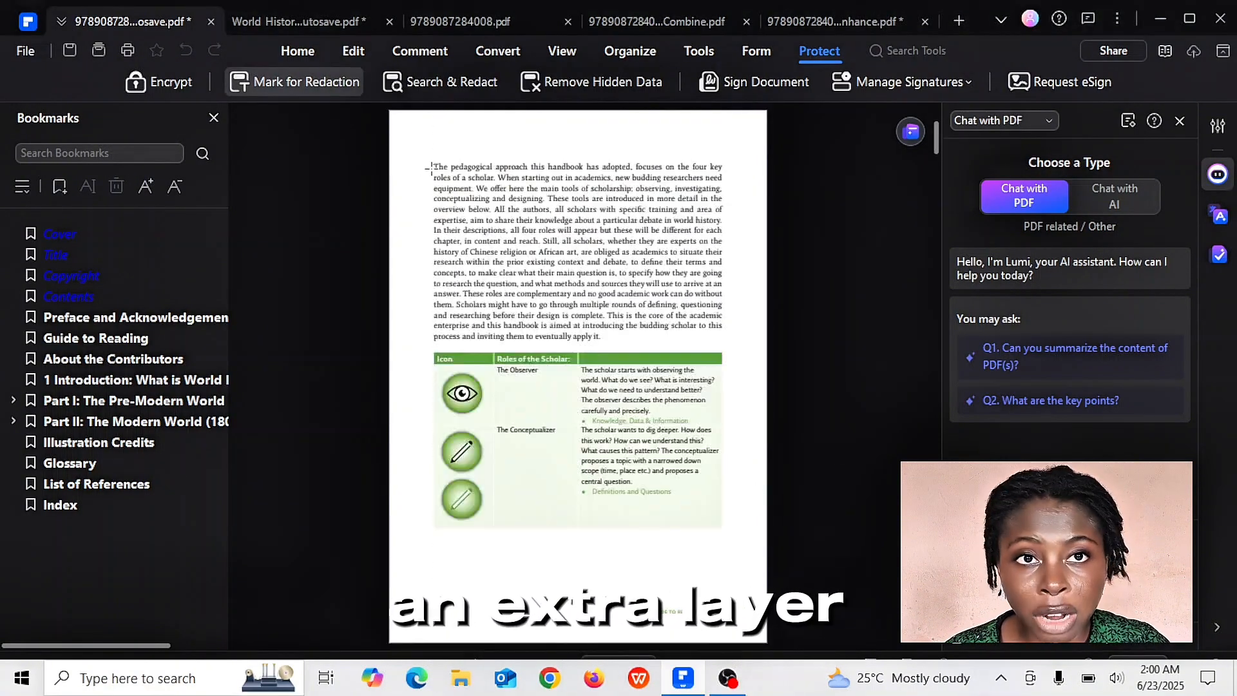
left_click(676, 118)
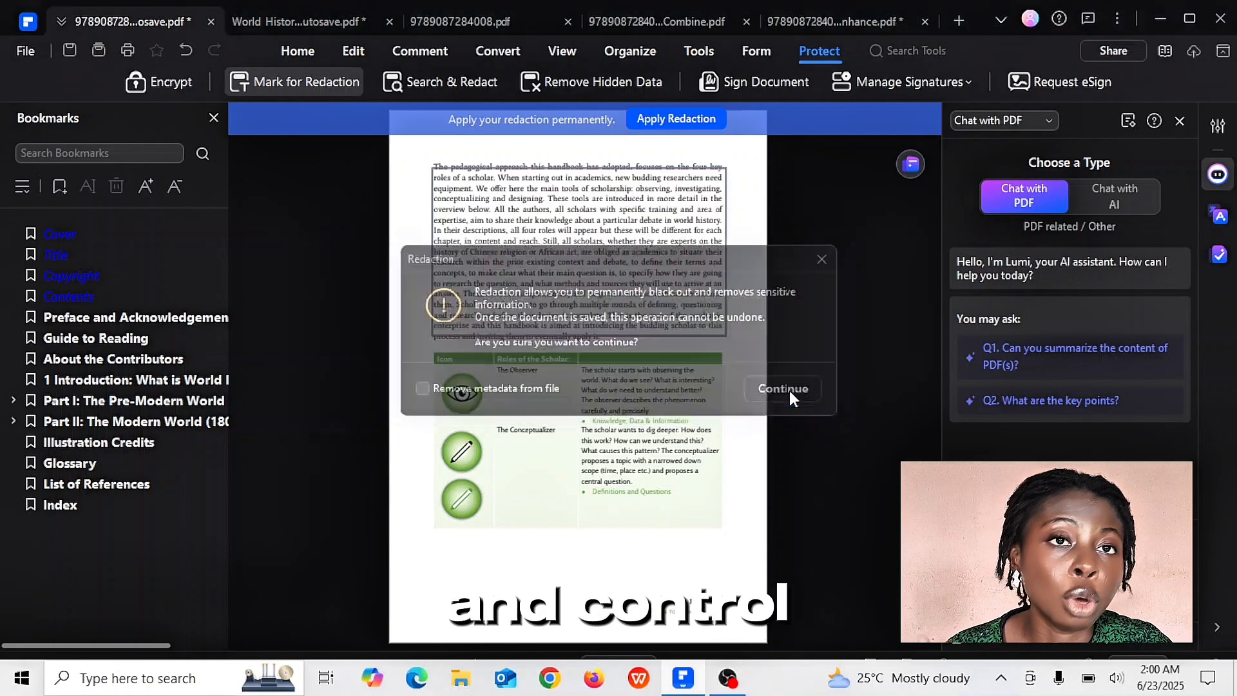
left_click(783, 388)
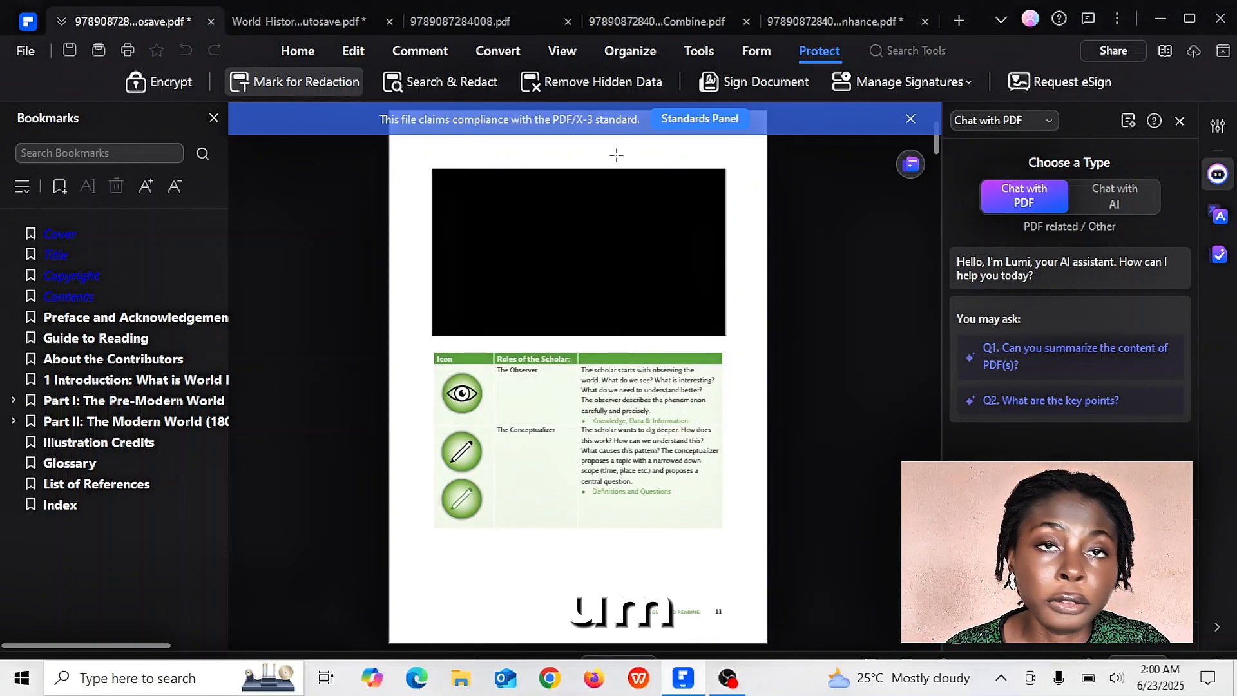
mouse_move(532, 120)
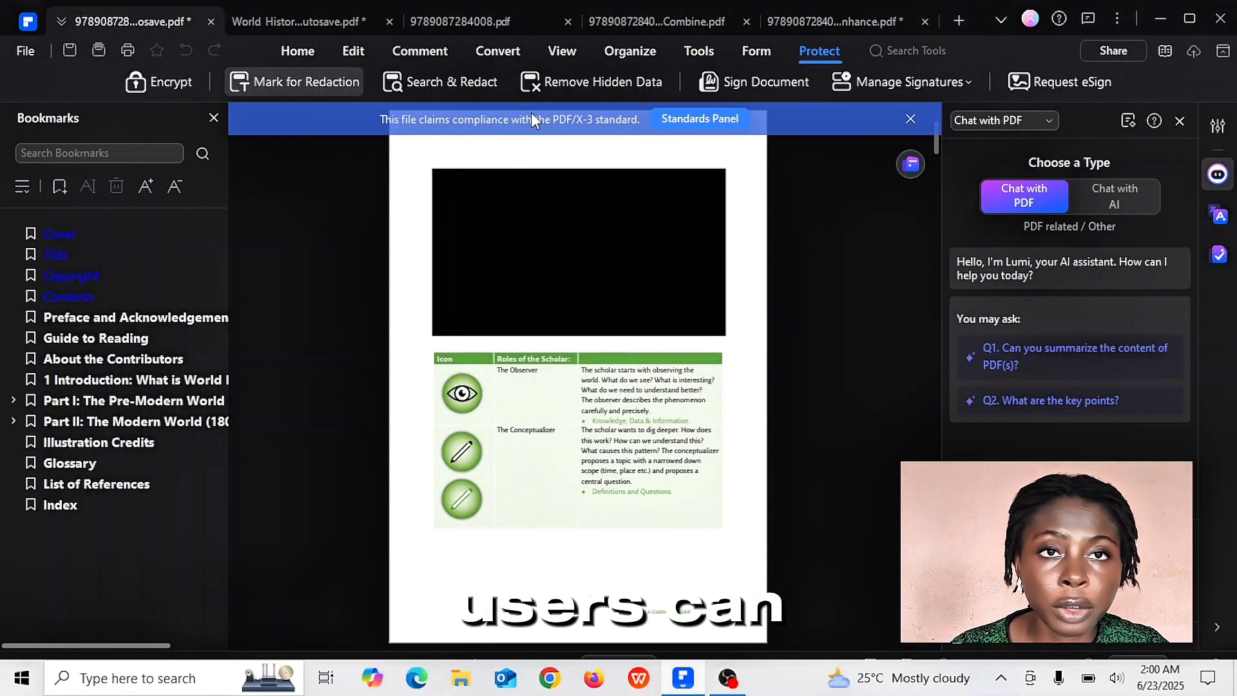
mouse_move(628, 117)
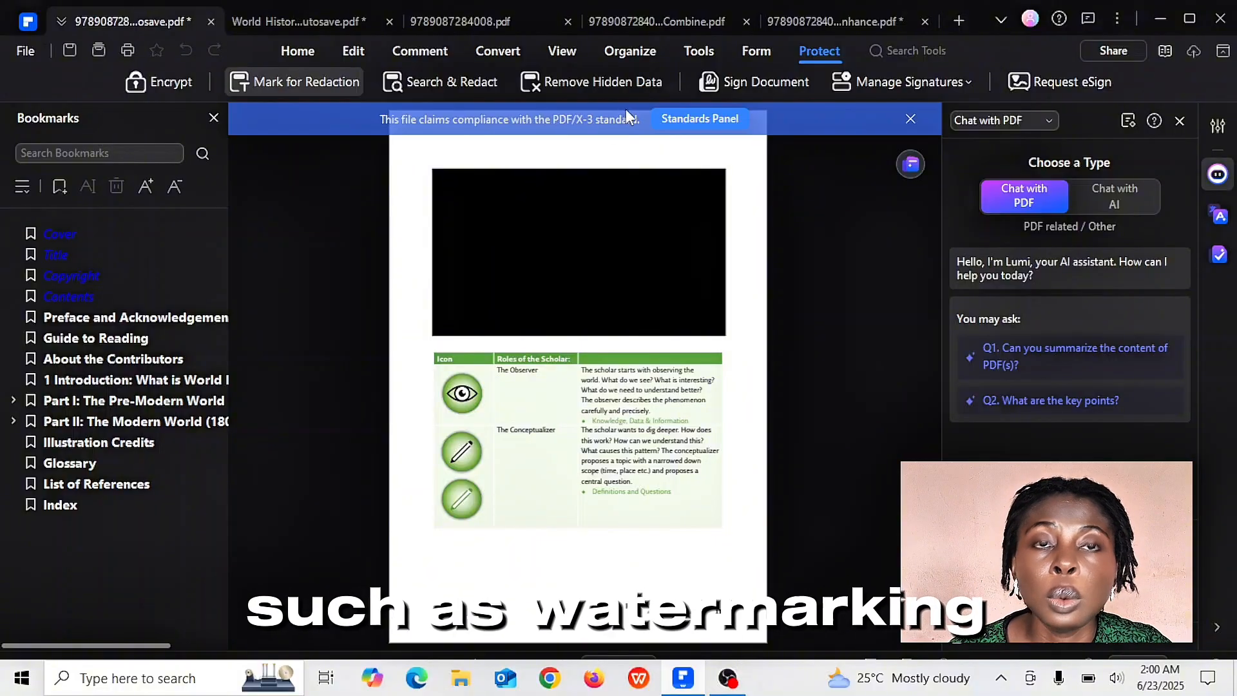
- Return to editing with the PDF/X-3 Standards panel and image properties shown beside the page
left_click(763, 82)
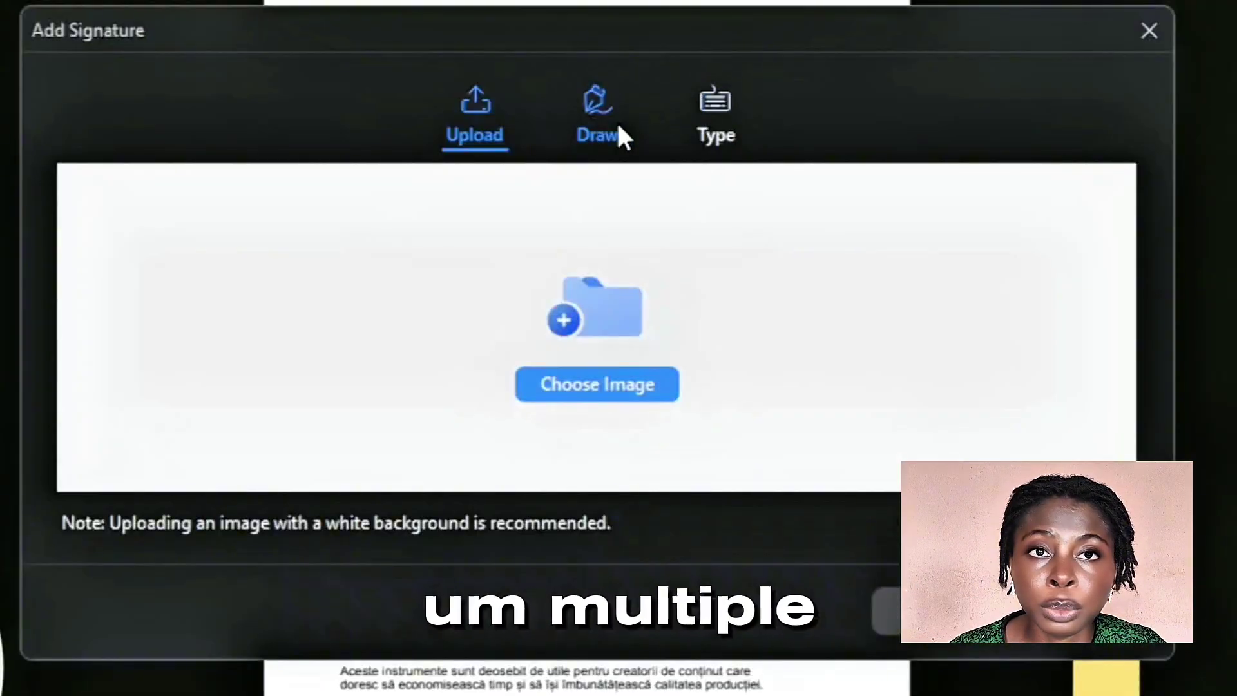
left_click(1149, 29)
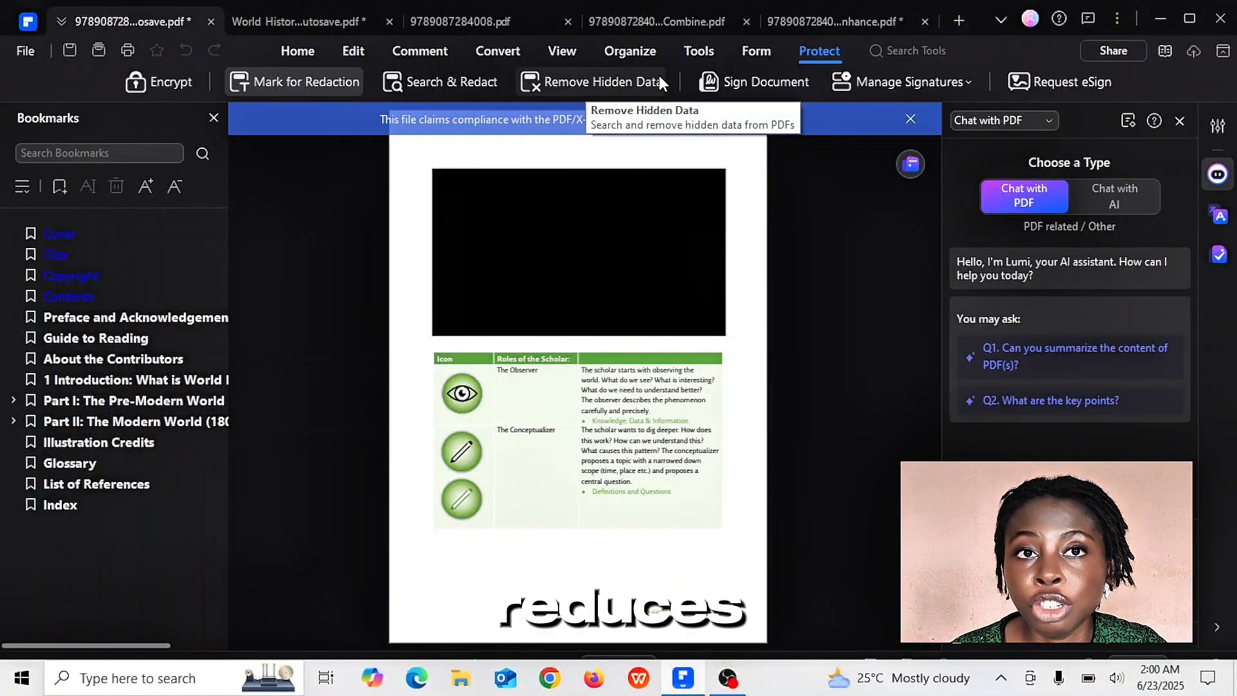
mouse_move(753, 82)
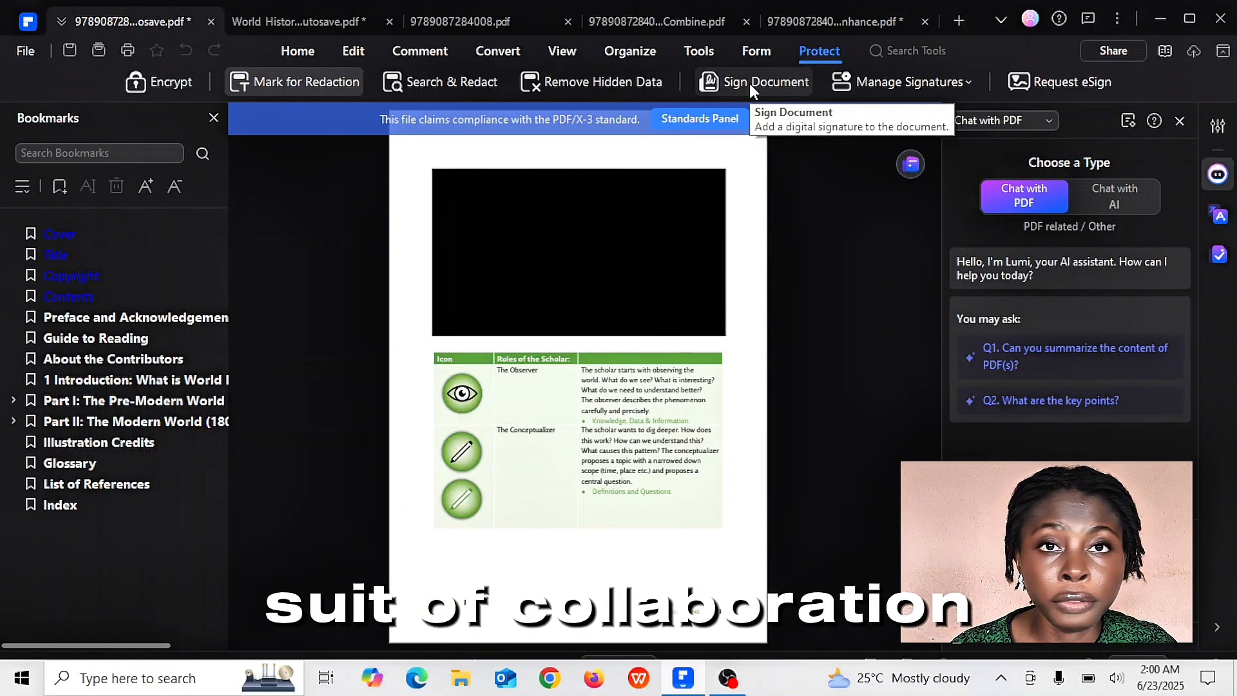
left_click(353, 50)
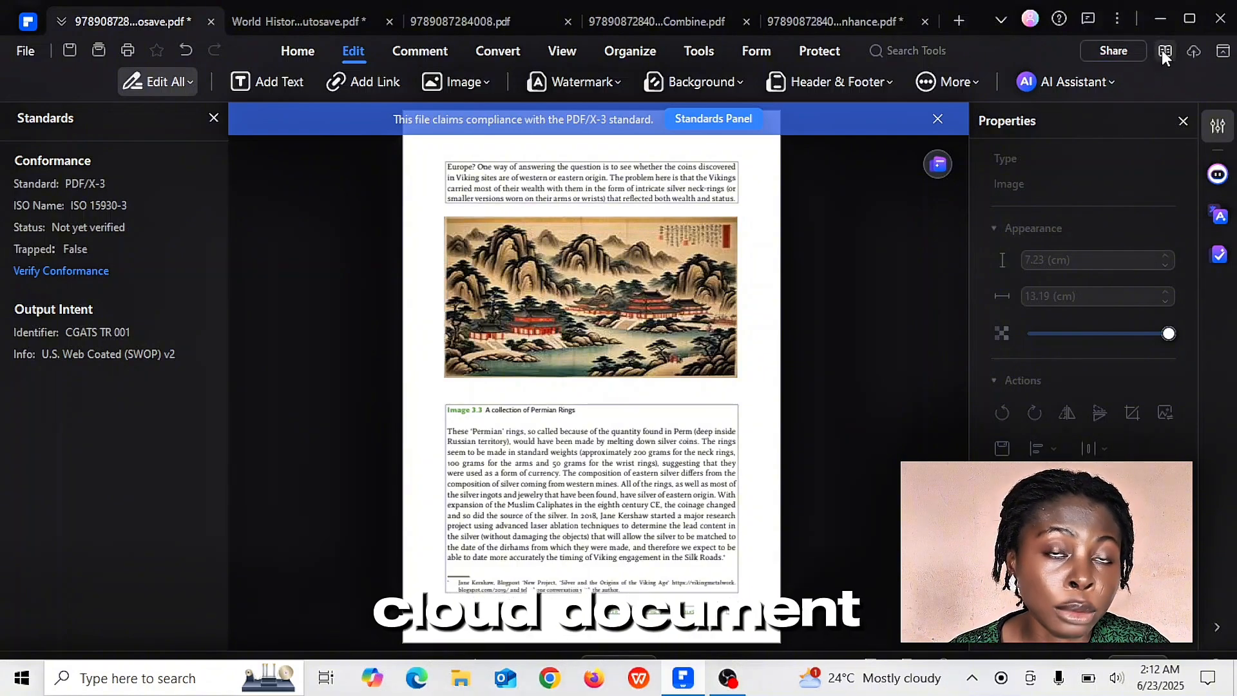
- Start a cloud upload, saving the document first as 'History research.pdf'
left_click(1194, 50)
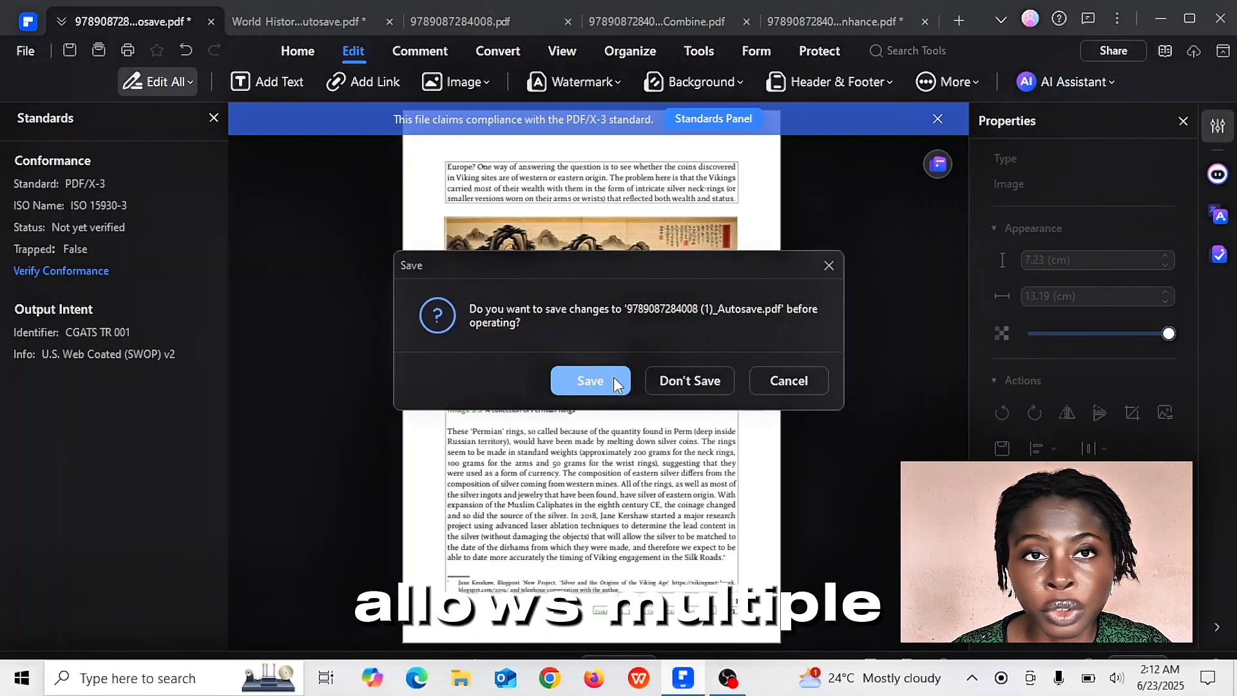
left_click(589, 380)
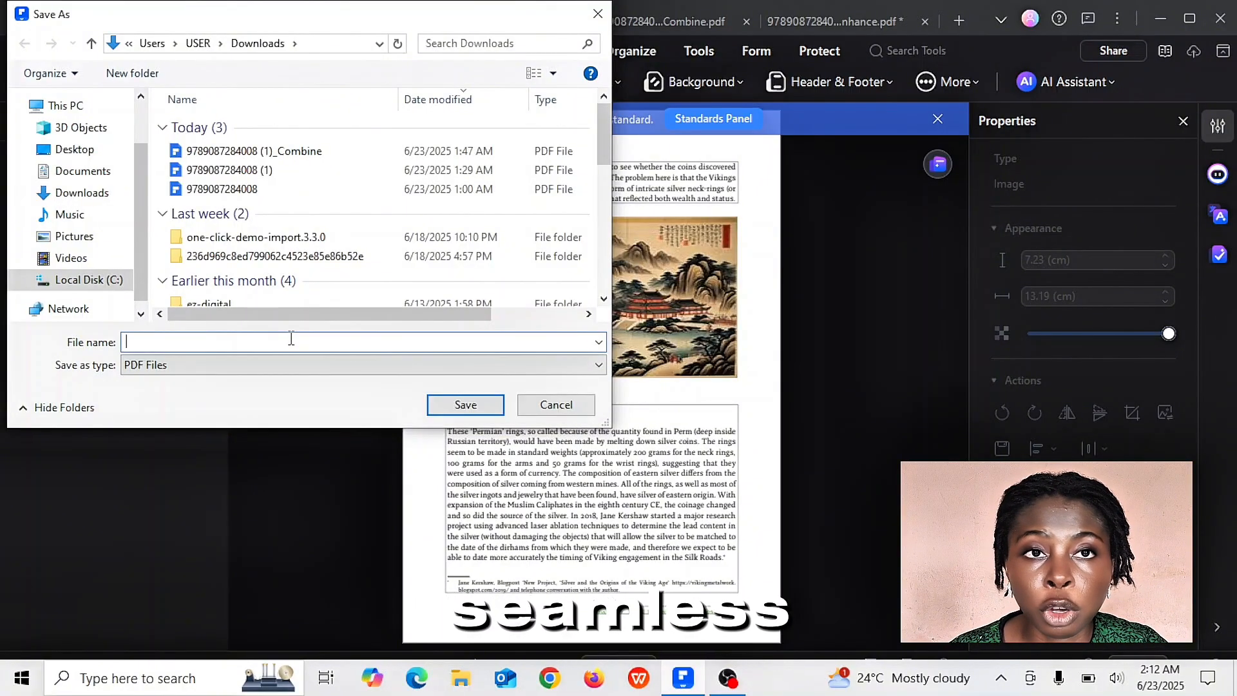
type("His")
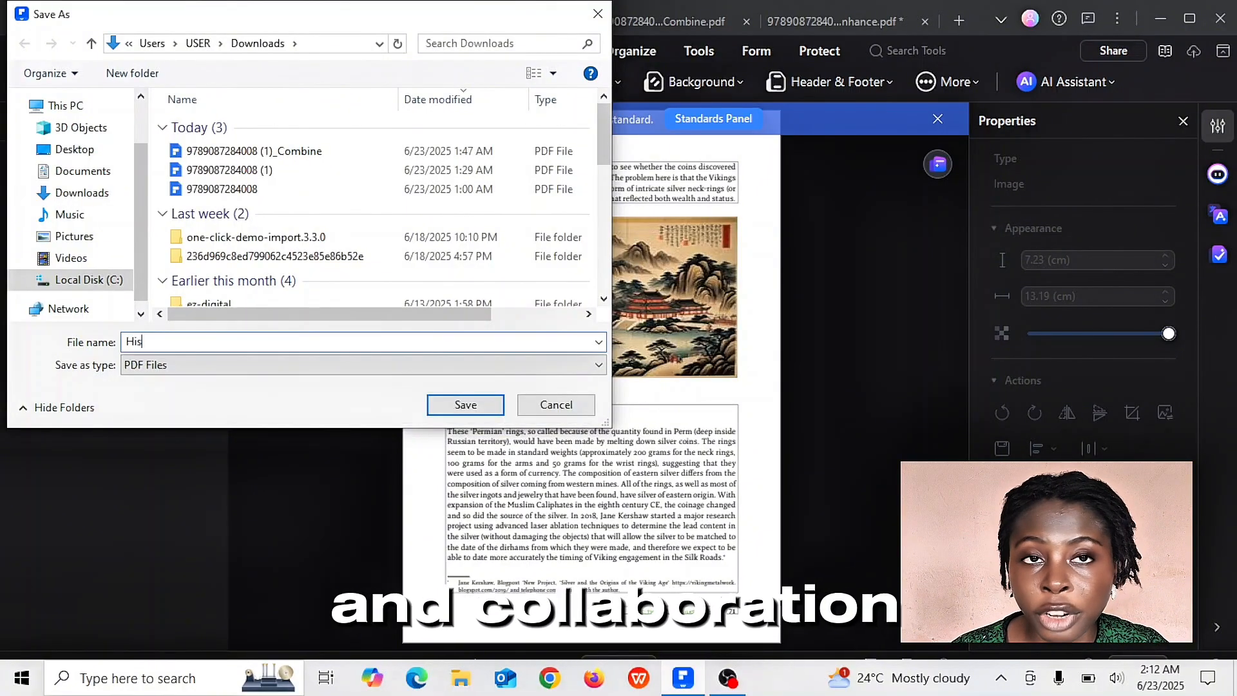
type("tory res")
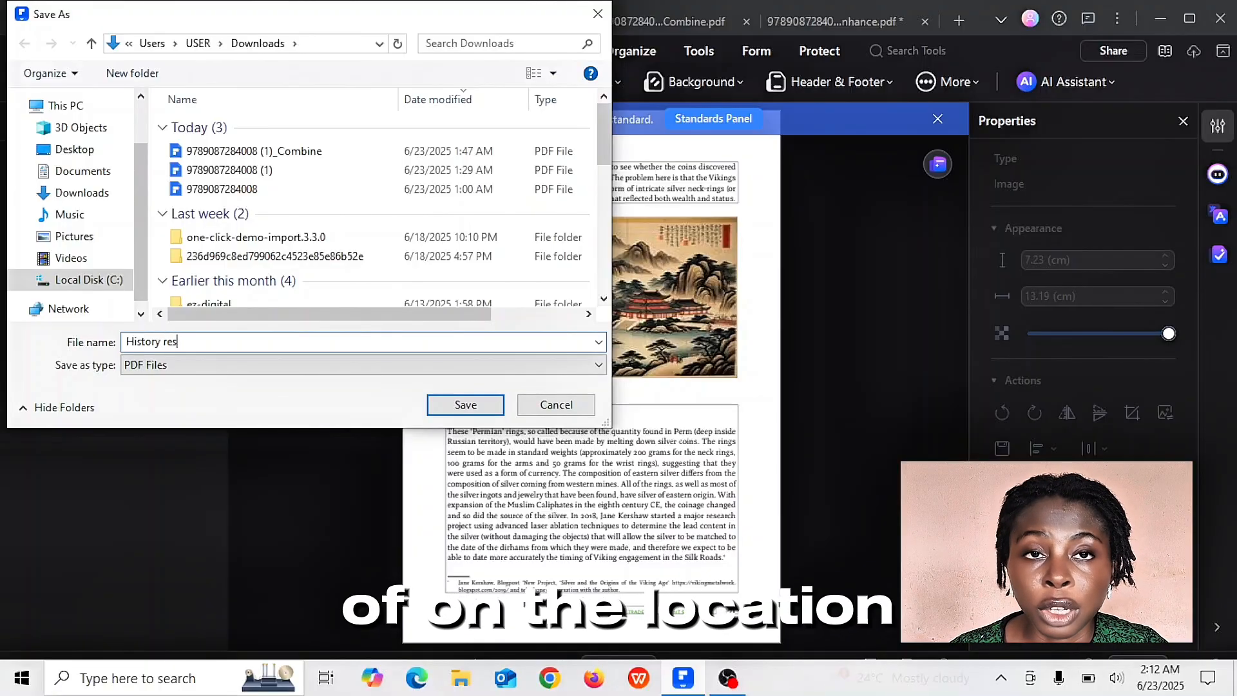
left_click(465, 404)
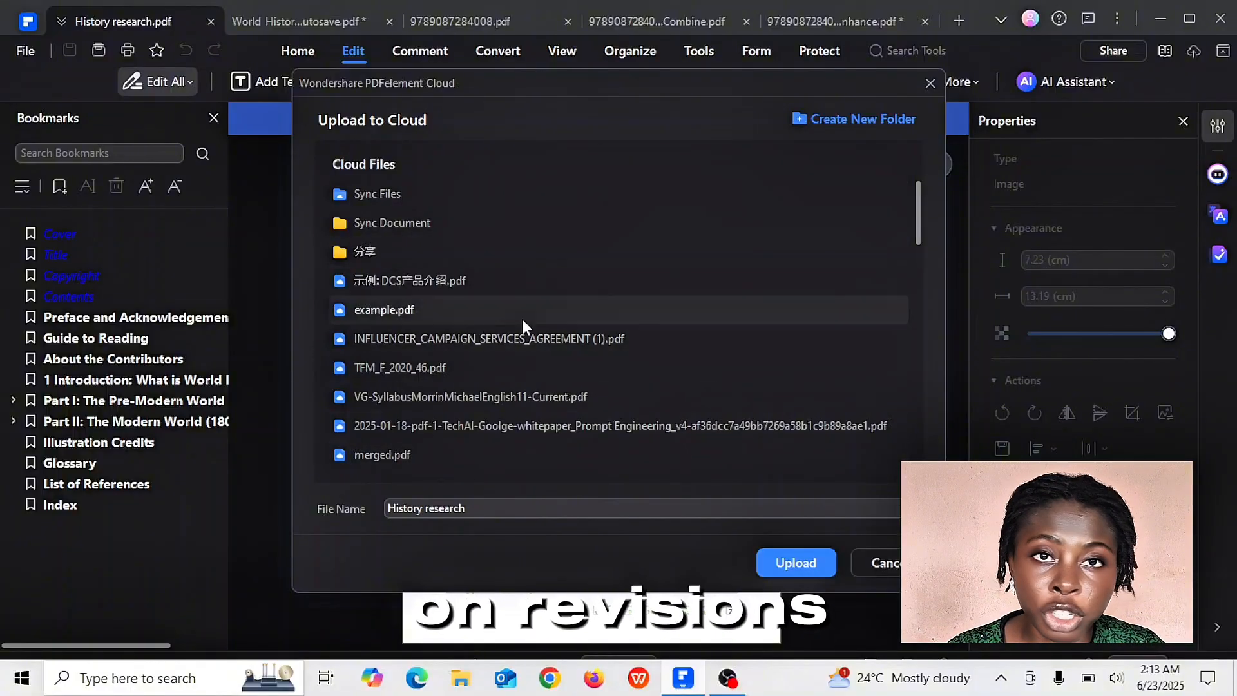
- Upload History research.pdf to the PDFelement cloud files
left_click(795, 563)
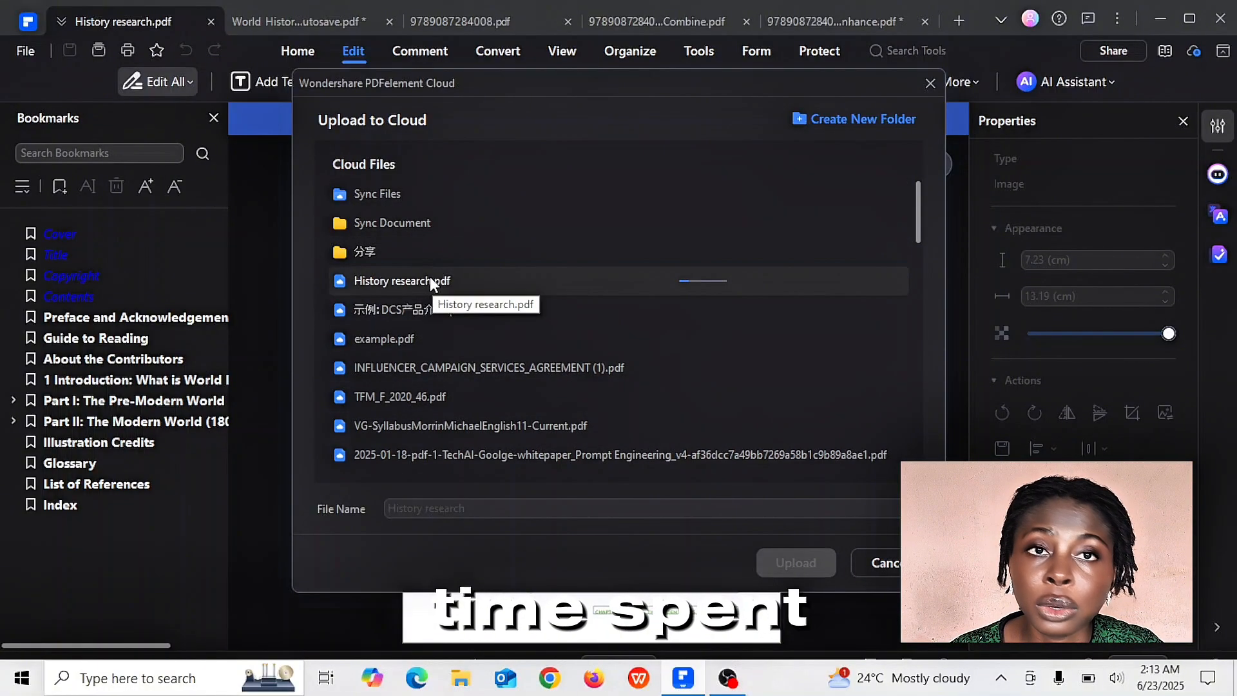
mouse_move(588, 286)
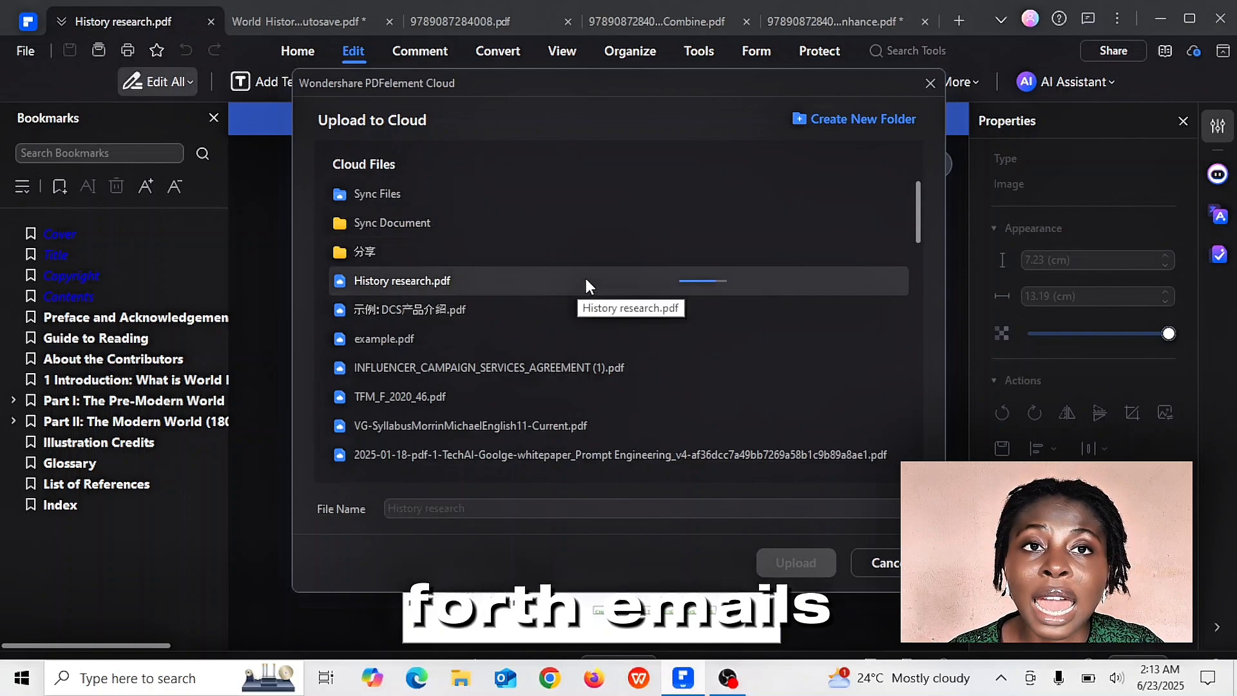
mouse_move(604, 293)
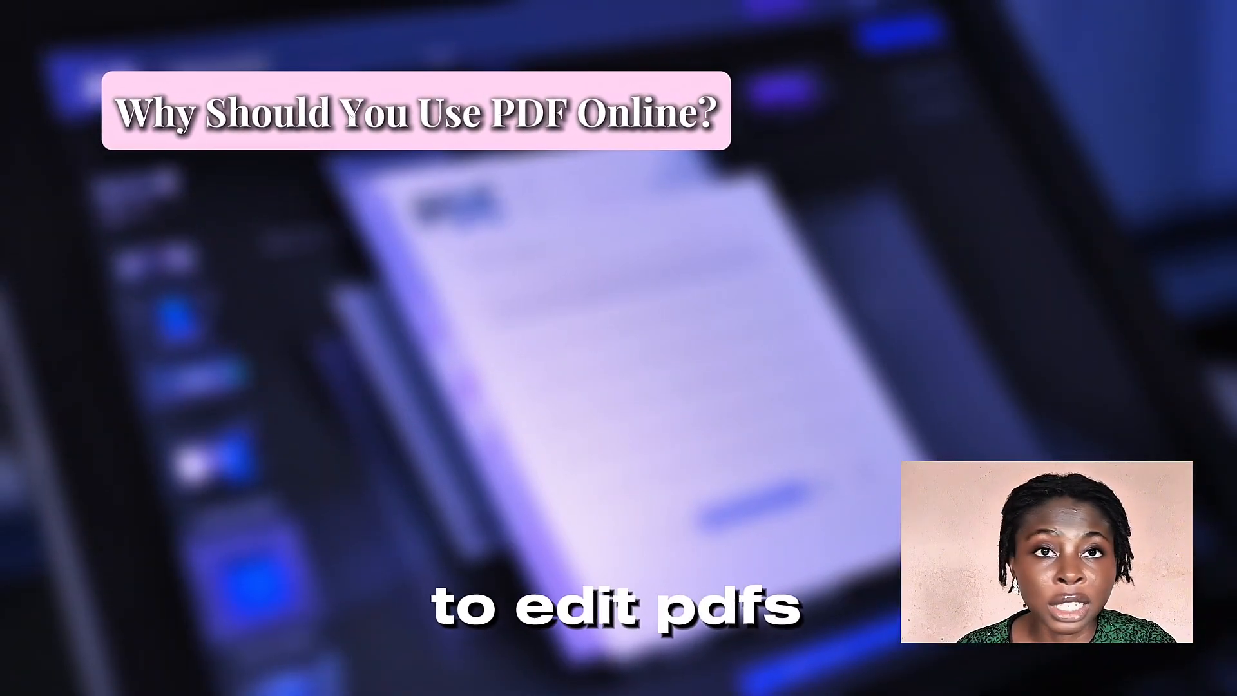
- Open the downloaded PDF from Chrome and return to the PDFelement website's solutions page
left_click(1151, 56)
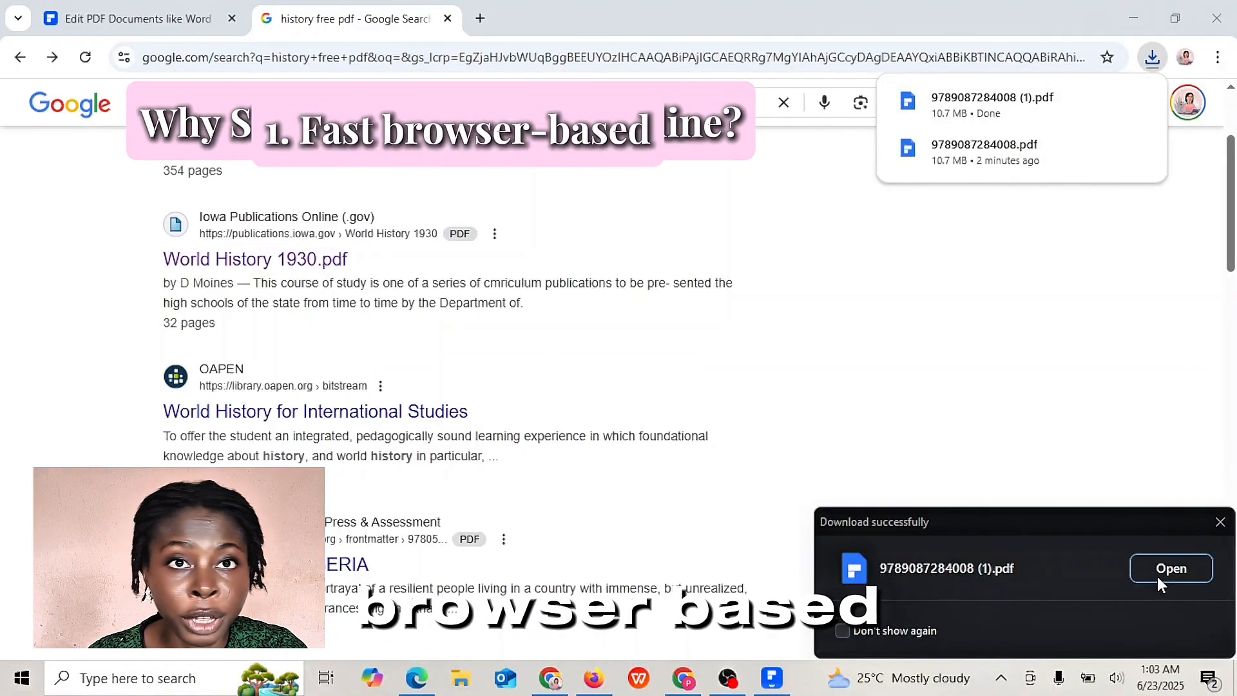
left_click(1171, 569)
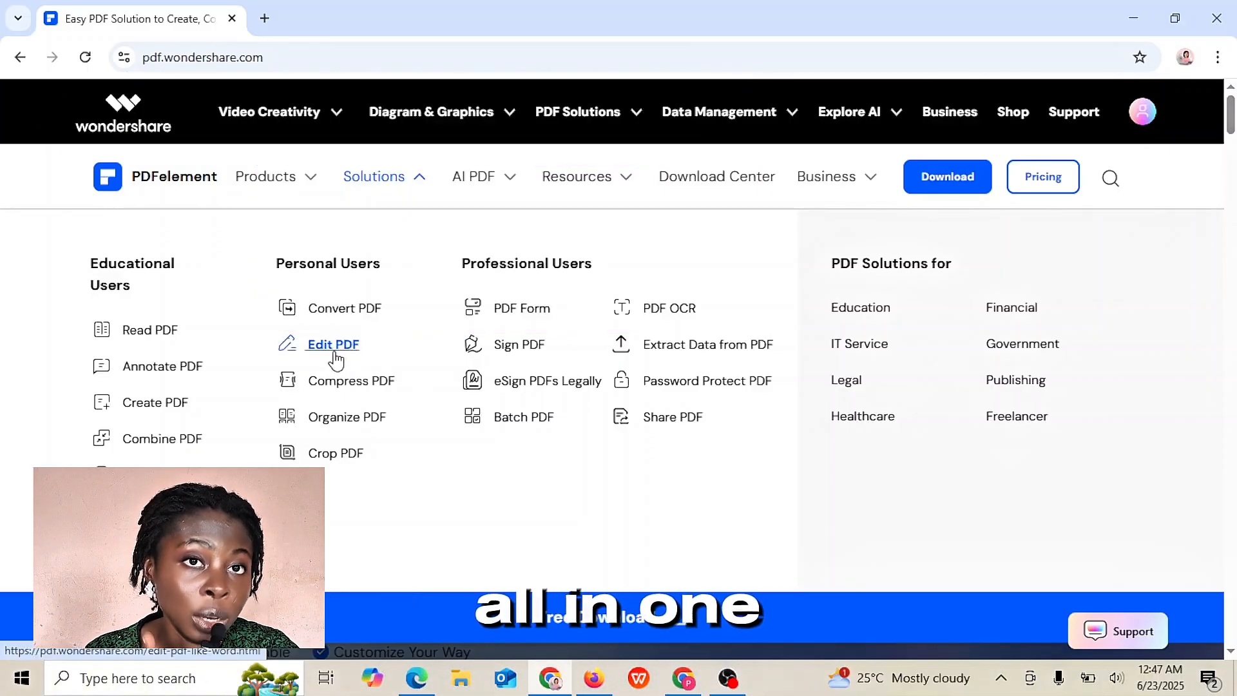
mouse_move(378, 452)
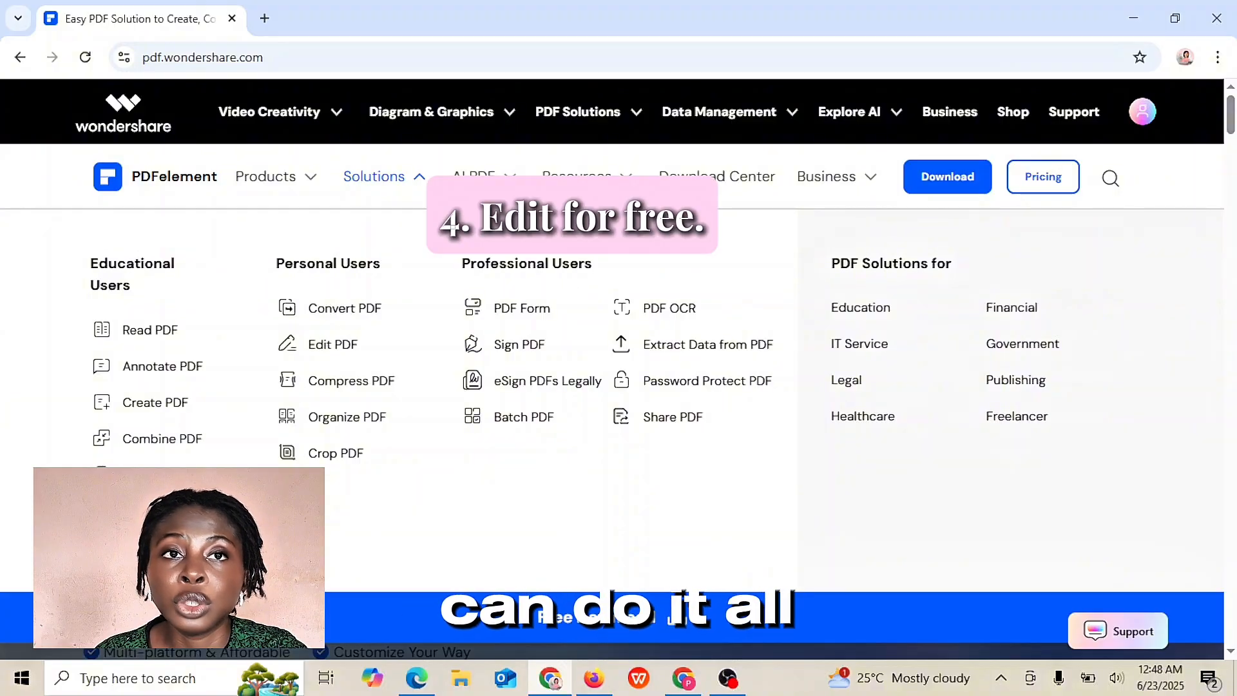
- Browse the site's AI PDF tools and Resources menus, then bring up sharing for History research.pdf
left_click(475, 177)
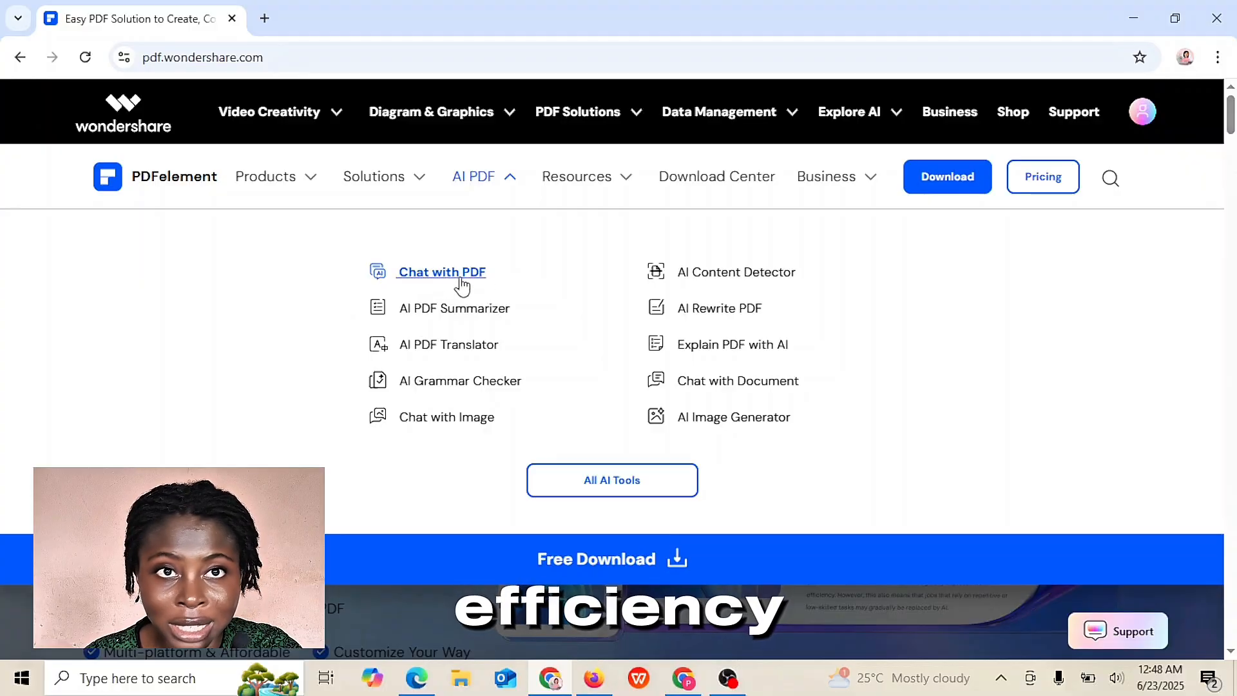
mouse_move(474, 290)
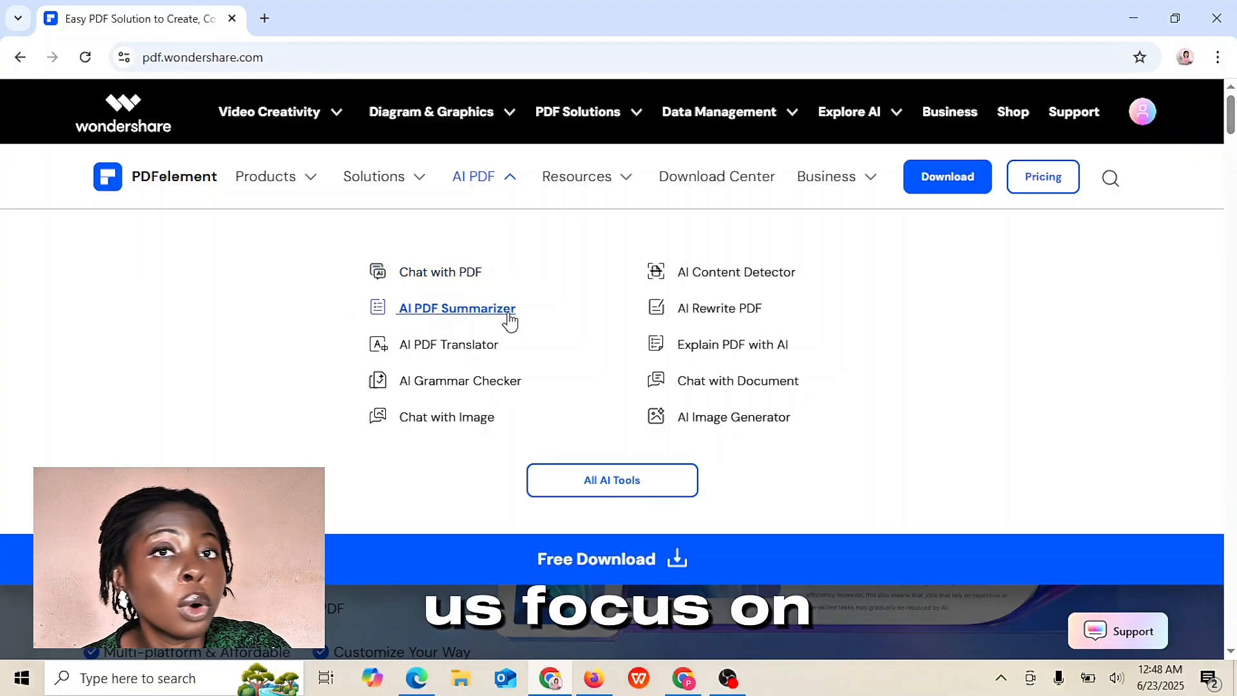
mouse_move(466, 423)
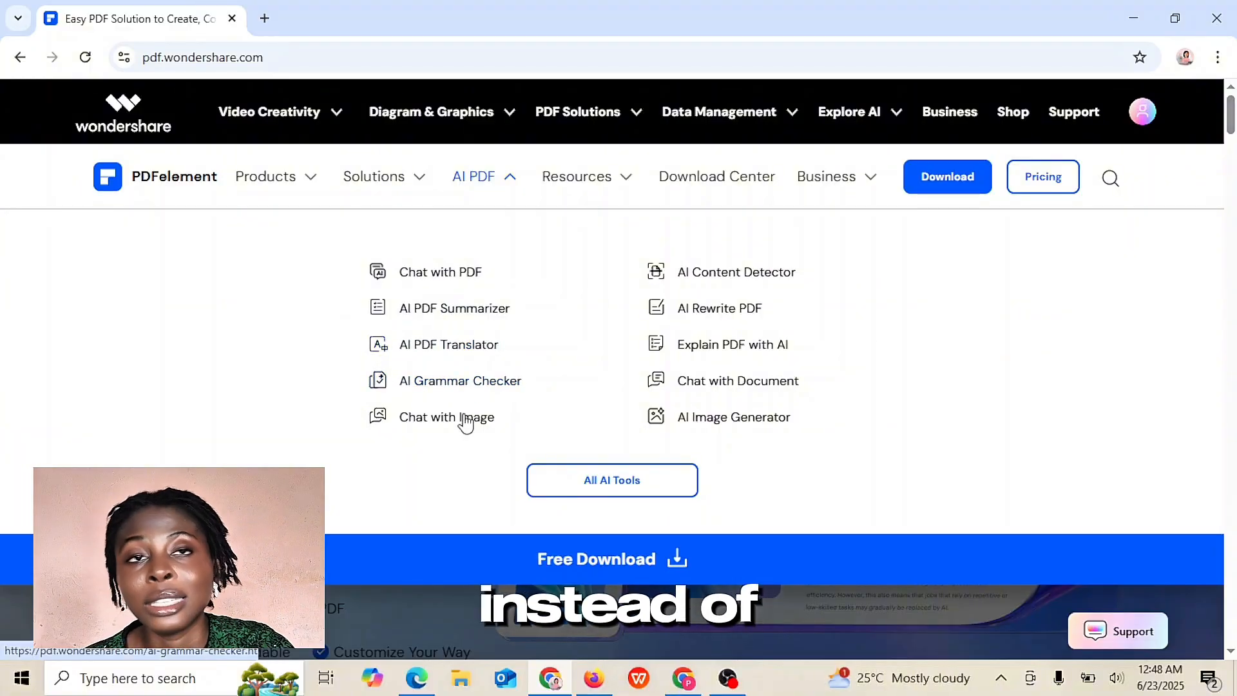
mouse_move(740, 272)
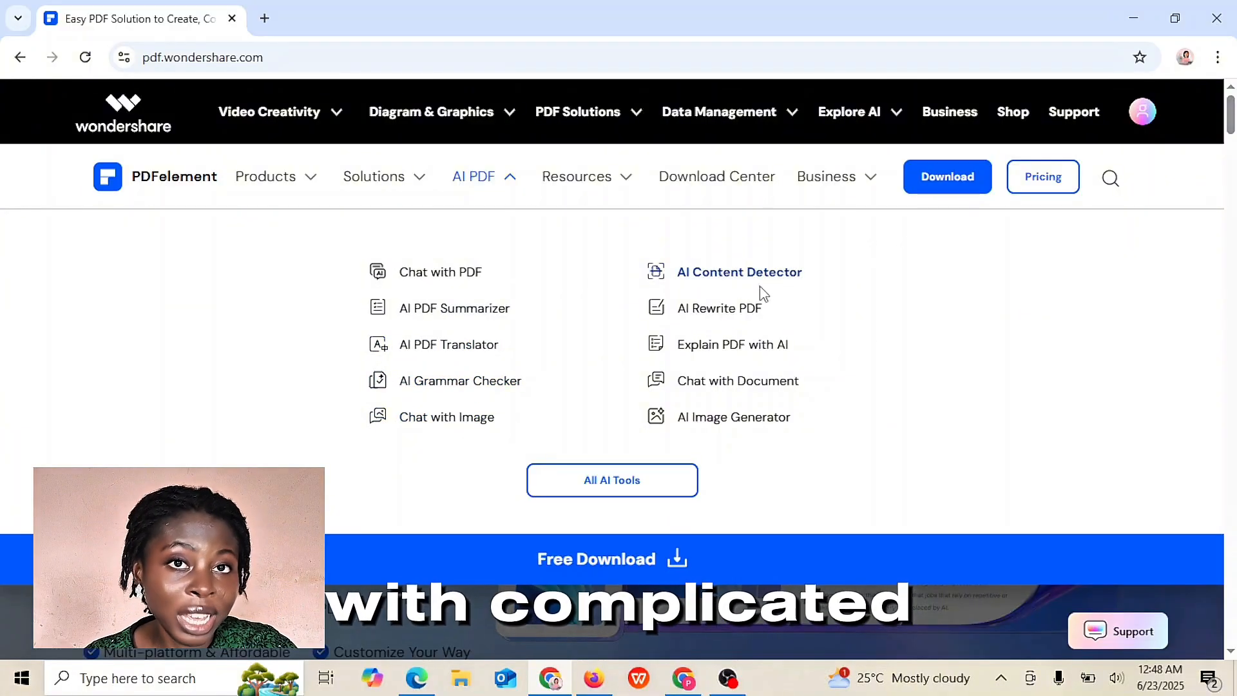
mouse_move(730, 402)
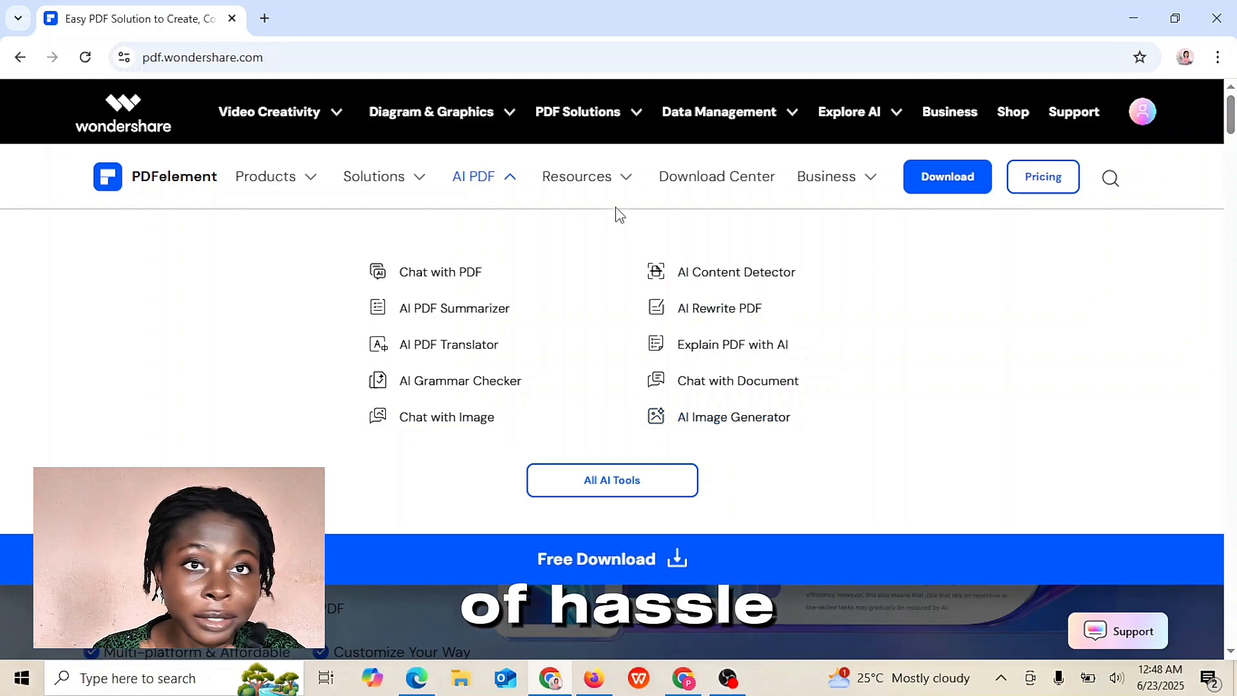
left_click(578, 177)
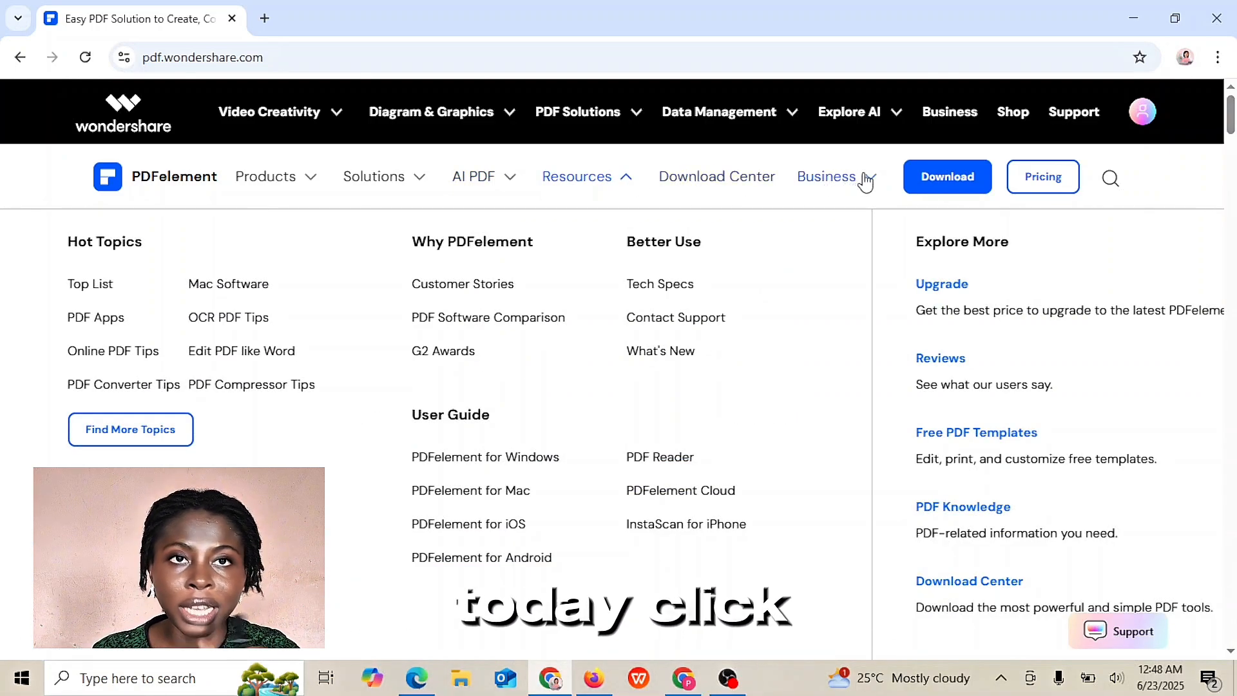
left_click(826, 177)
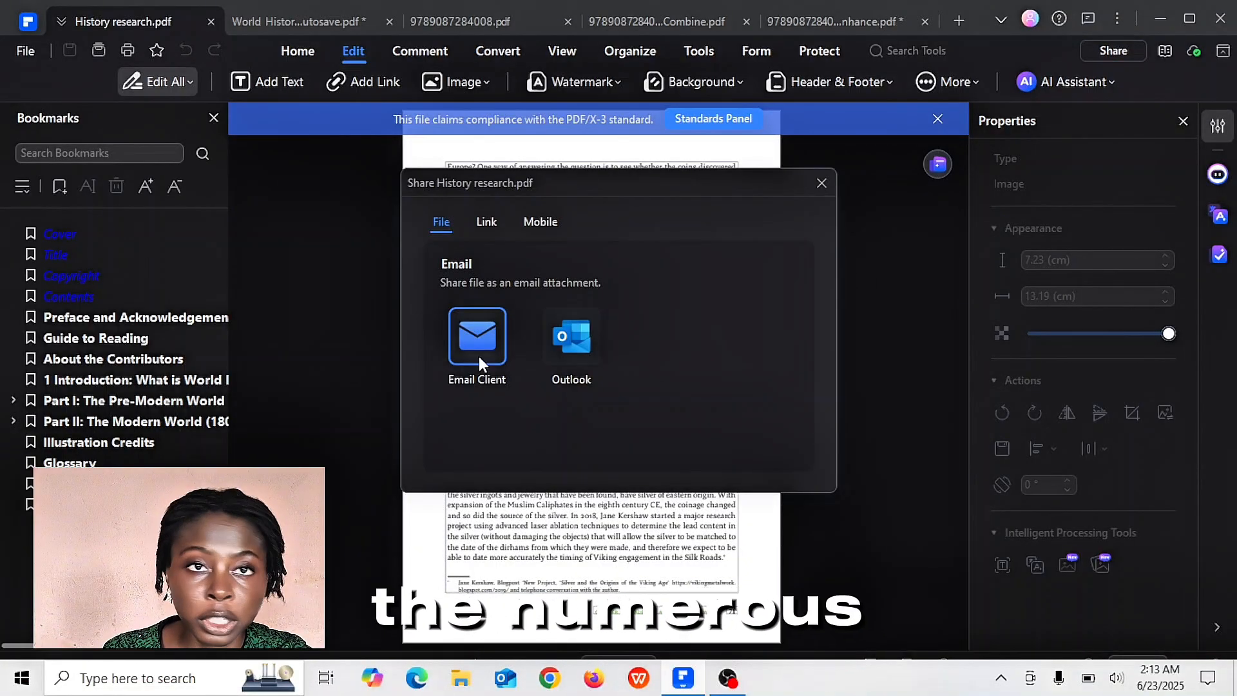
- Send History research.pdf as an email attachment through the email client
left_click(821, 182)
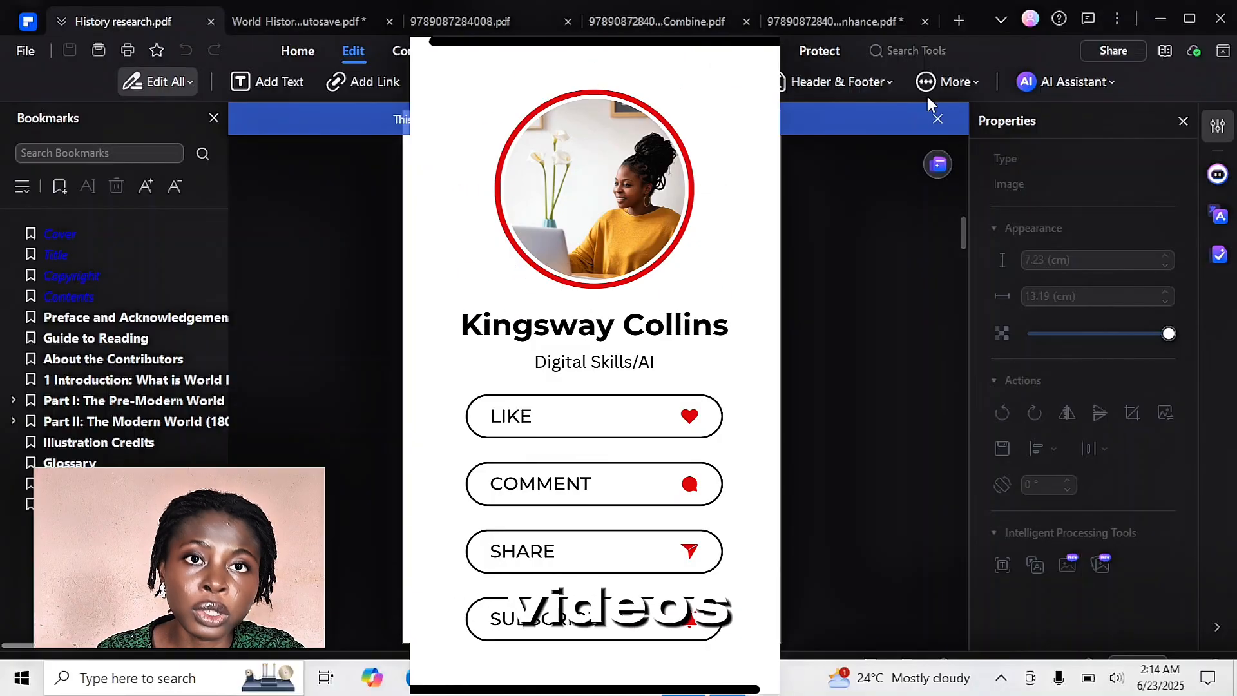
left_click(1113, 50)
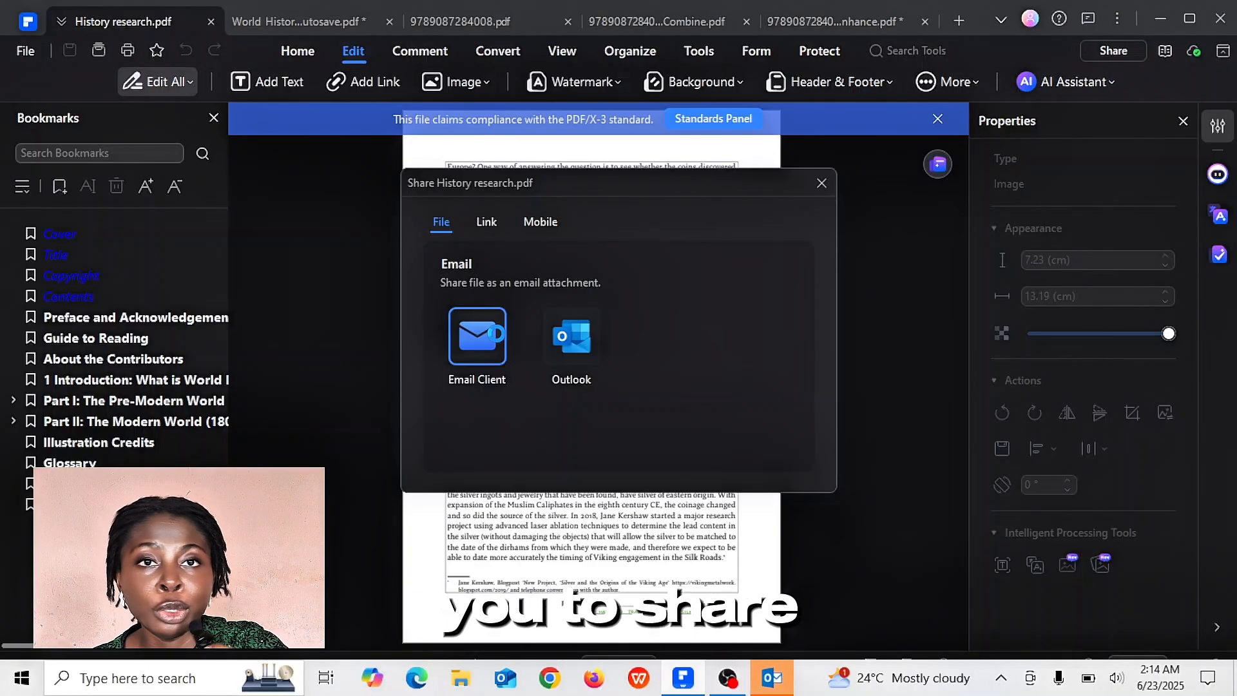